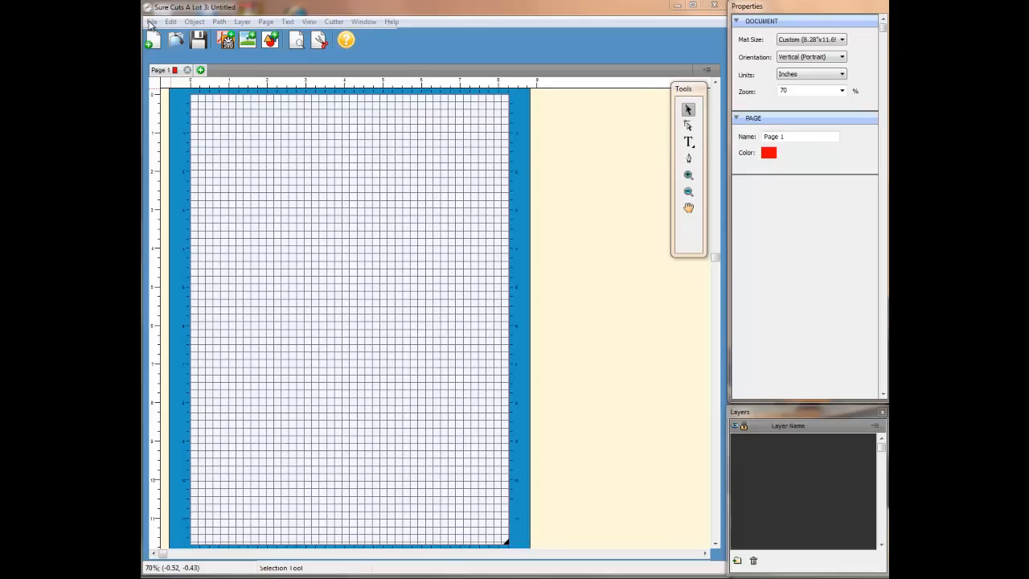
Step: Open the Trace Image dialog from the File menu and move it into view
click(152, 21)
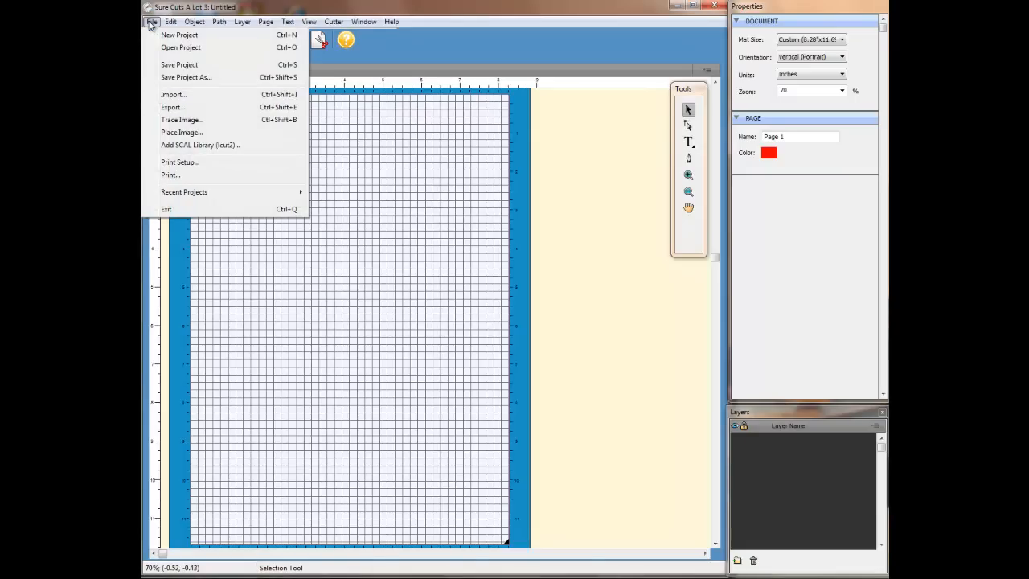
click(181, 119)
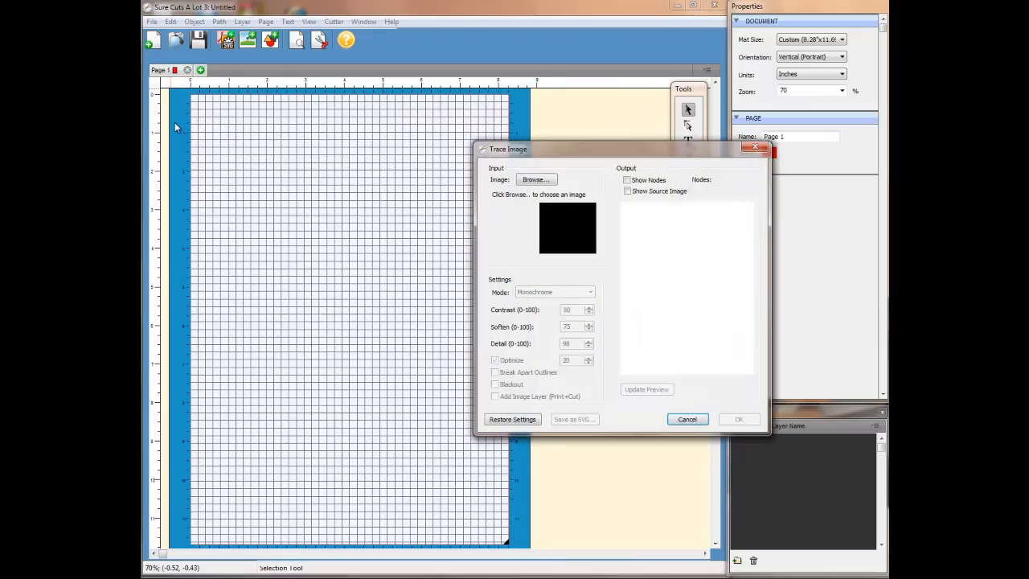
drag(508, 149, 459, 143)
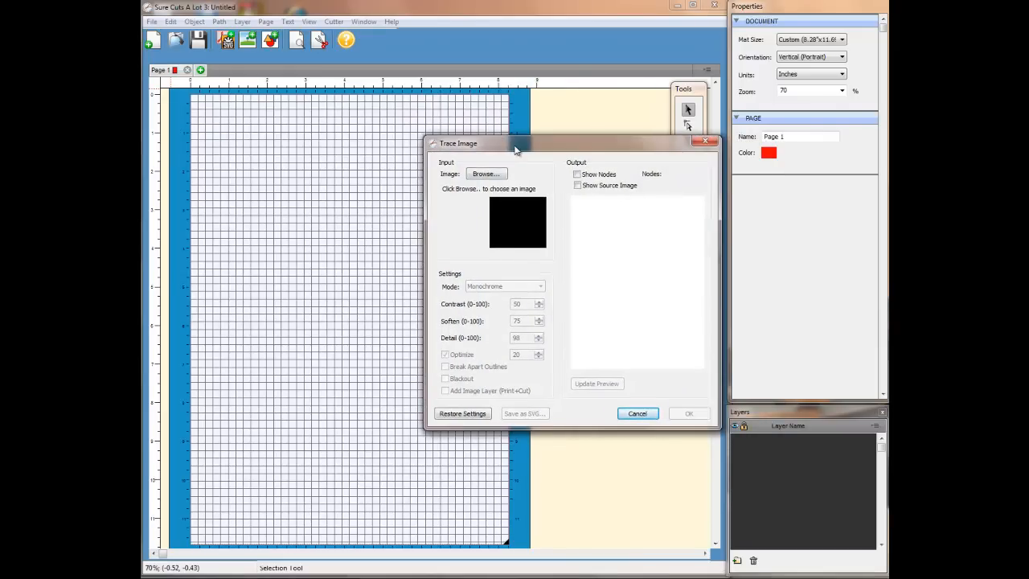
mouse_move(485, 174)
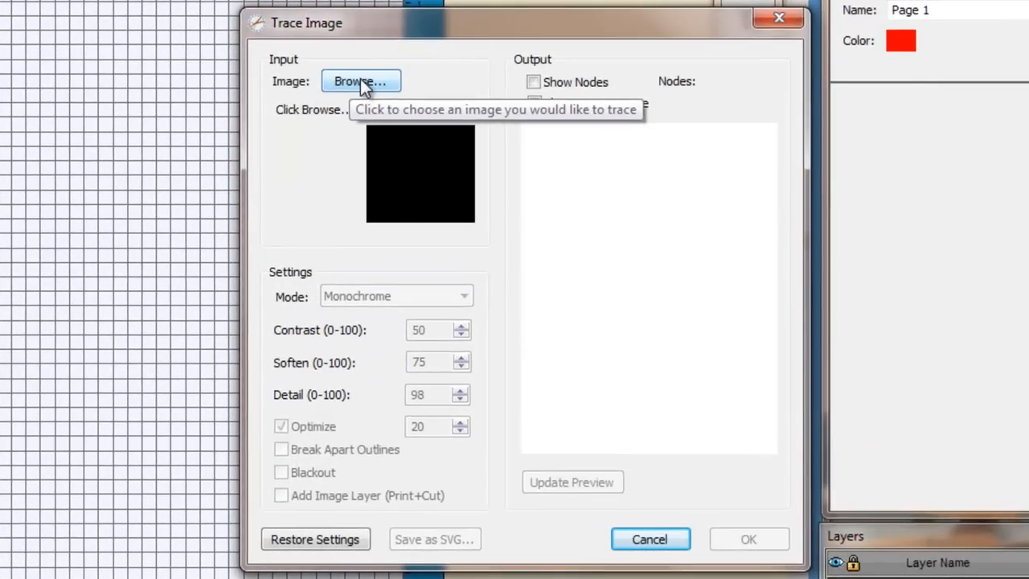
mouse_move(539, 270)
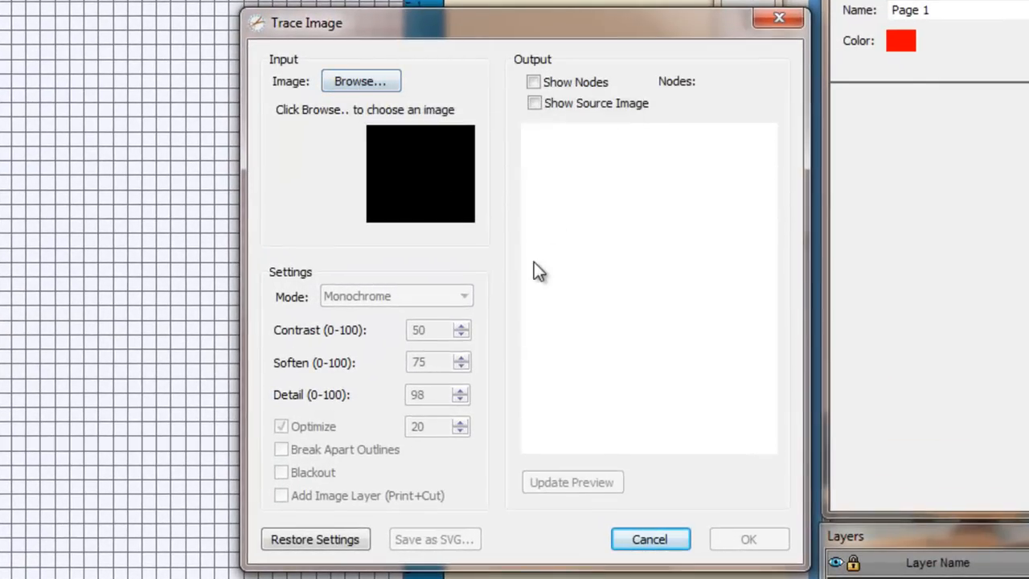
mouse_move(563, 289)
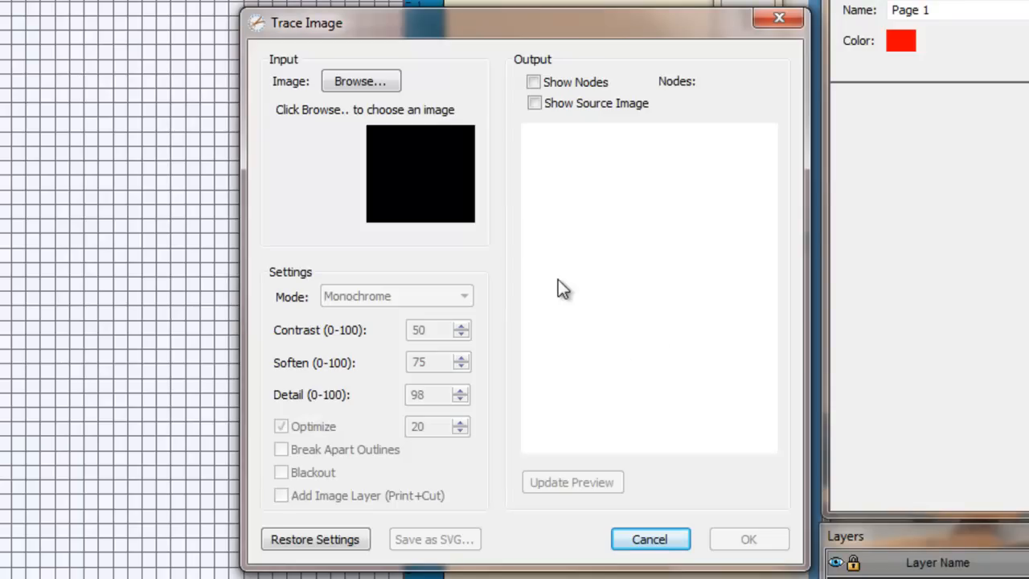
mouse_move(602, 418)
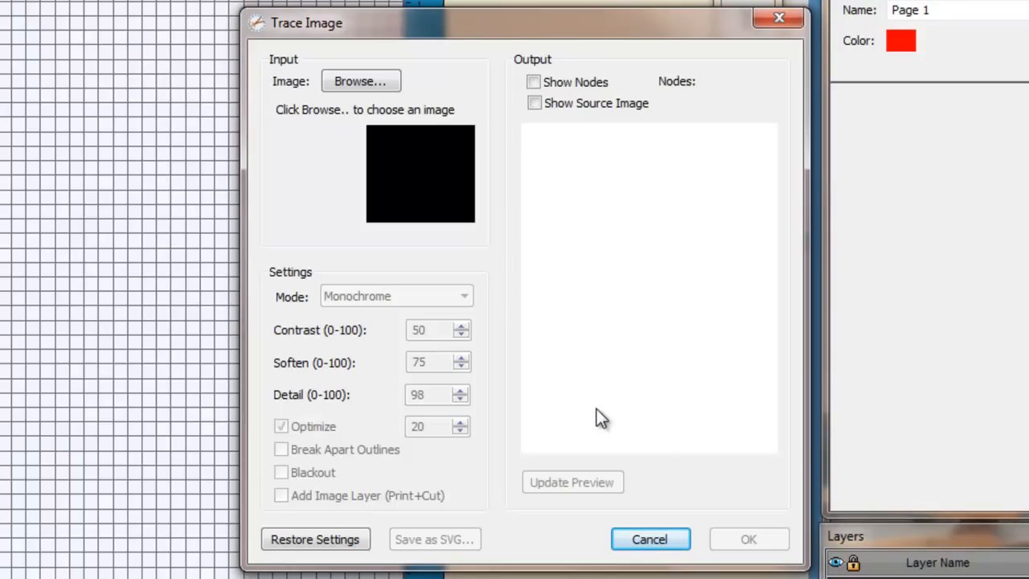
mouse_move(604, 405)
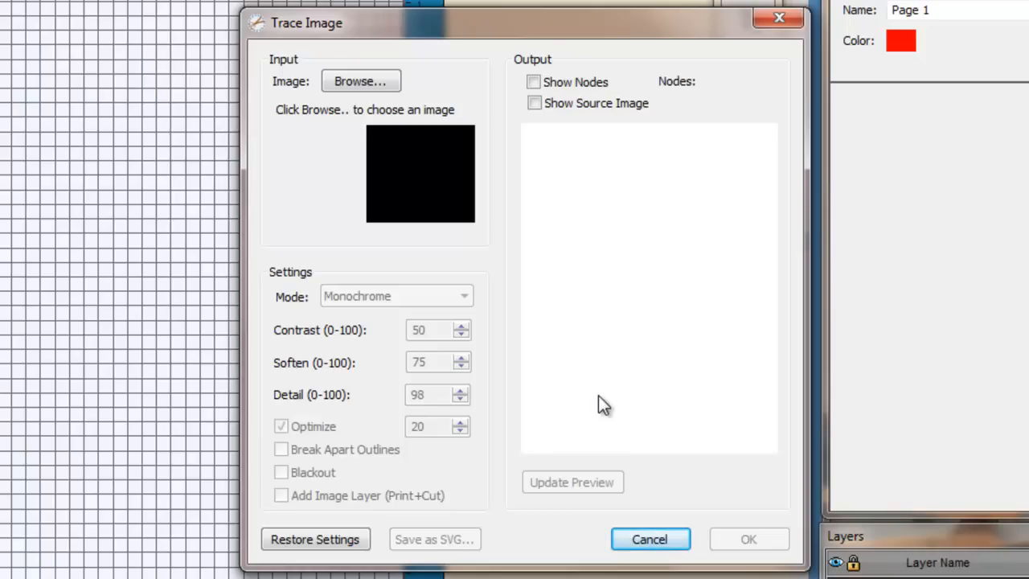
mouse_move(625, 175)
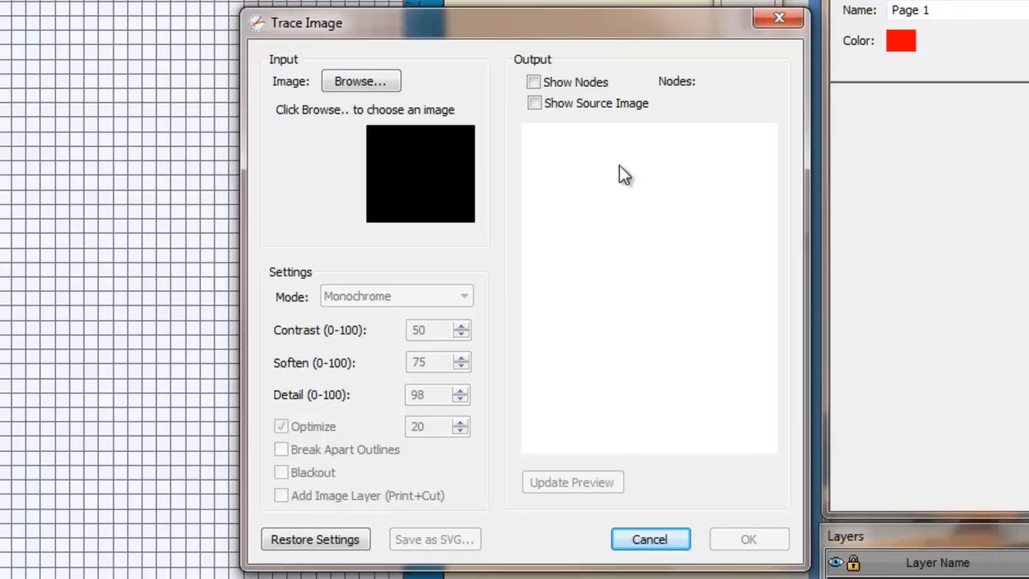
mouse_move(469, 354)
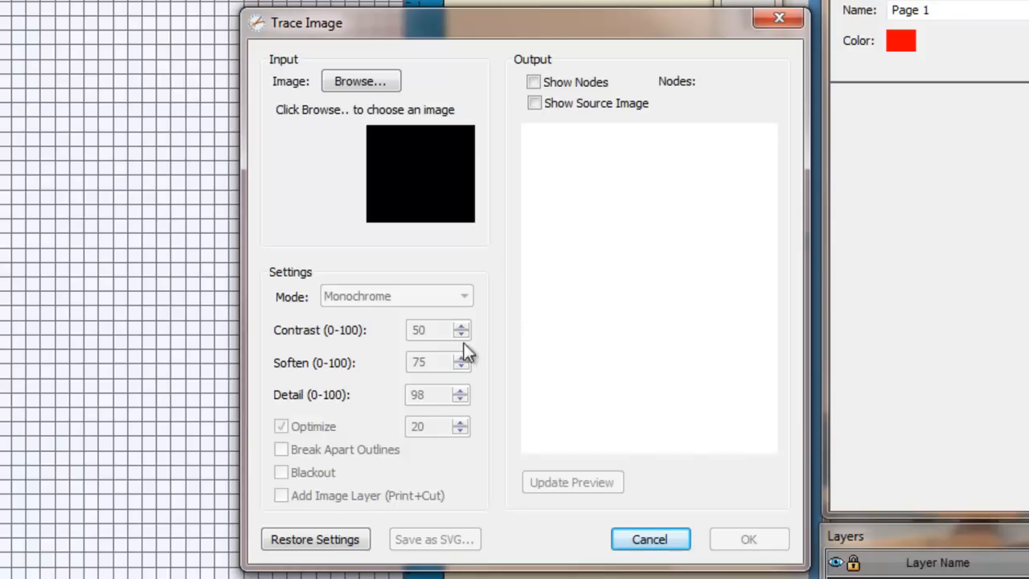
mouse_move(295, 509)
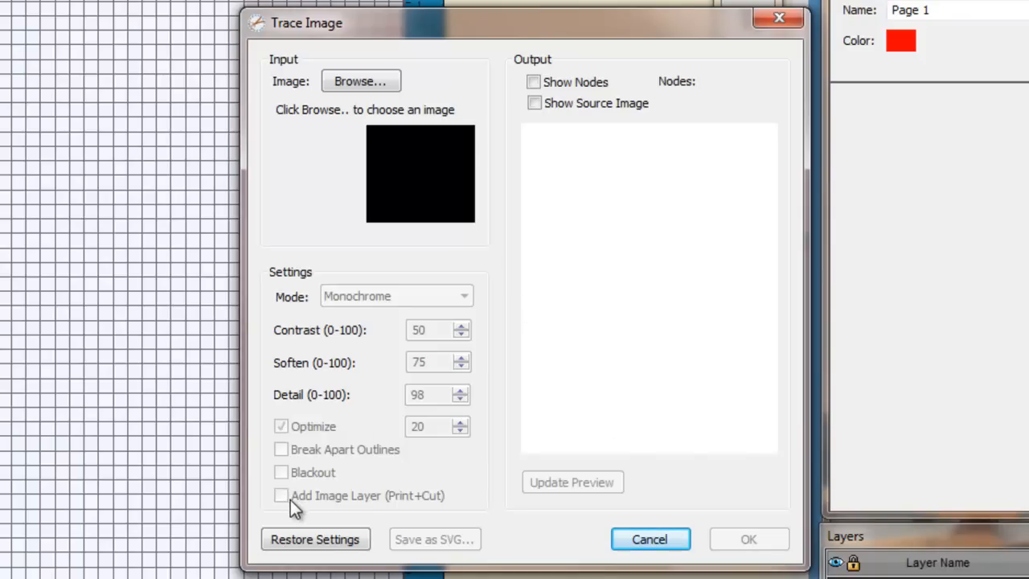
mouse_move(290, 508)
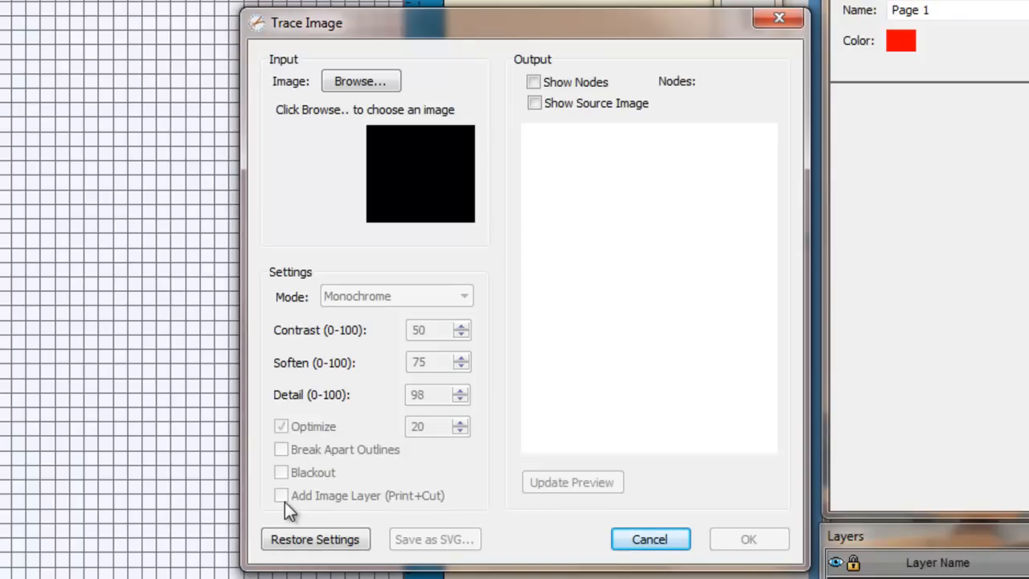
mouse_move(287, 474)
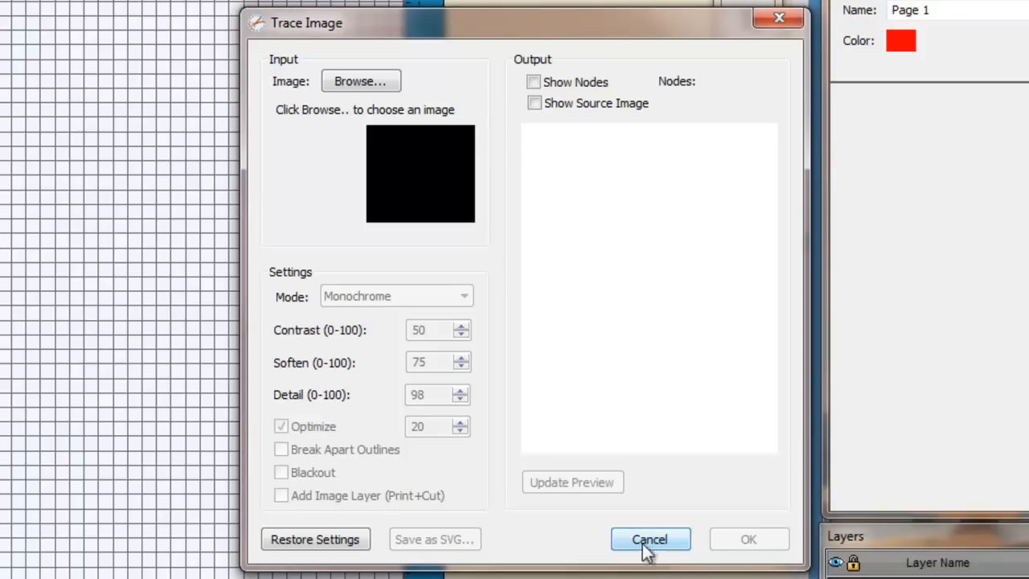
Step: Cancel Trace Image and choose Place Image for the box template picture
click(650, 538)
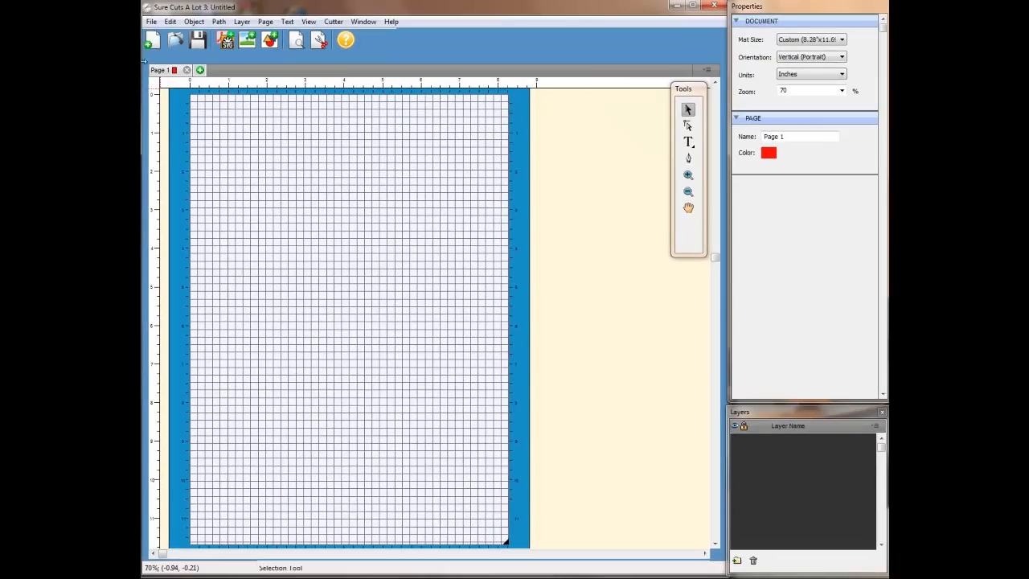
click(151, 22)
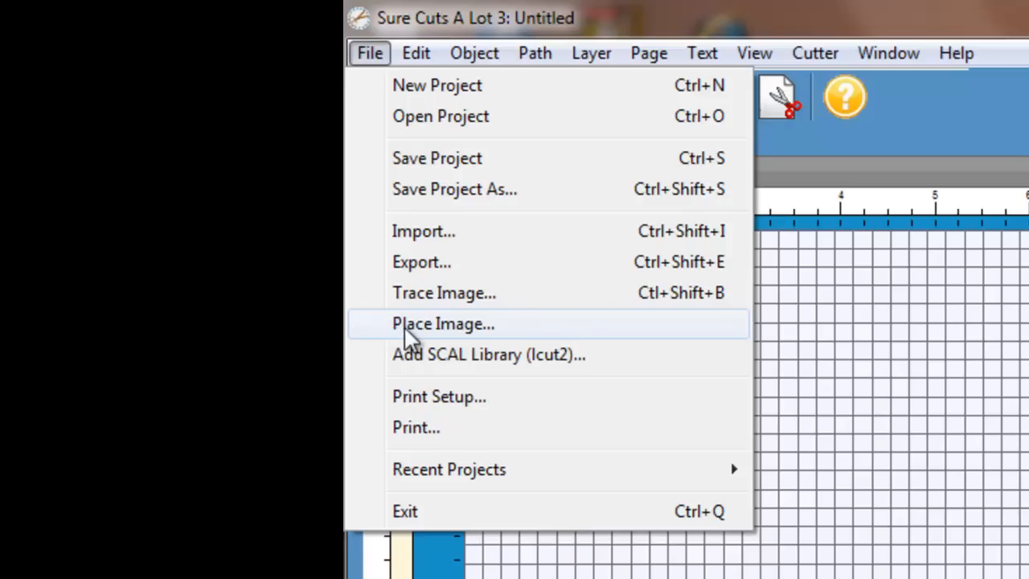
click(443, 324)
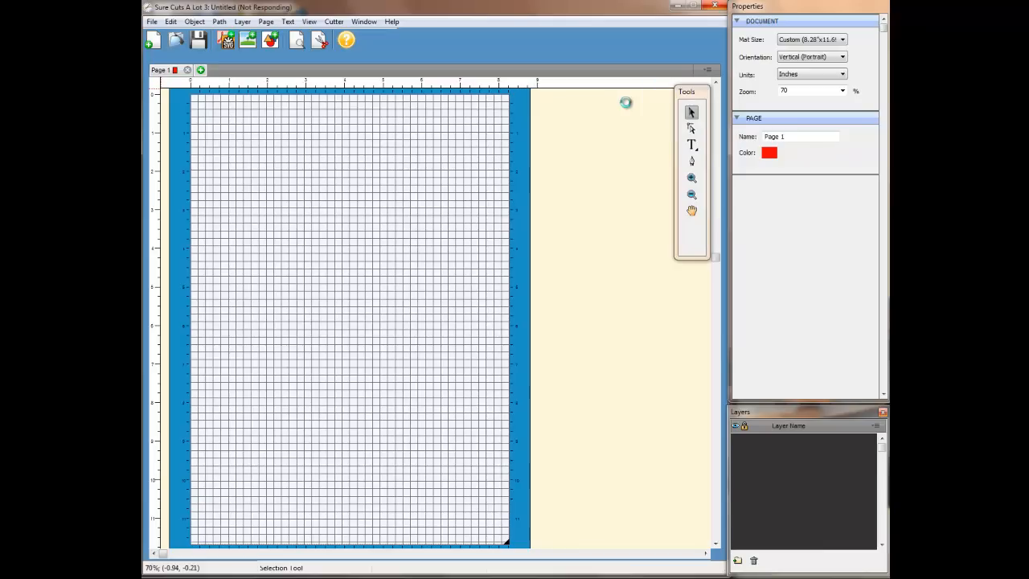
mouse_move(611, 116)
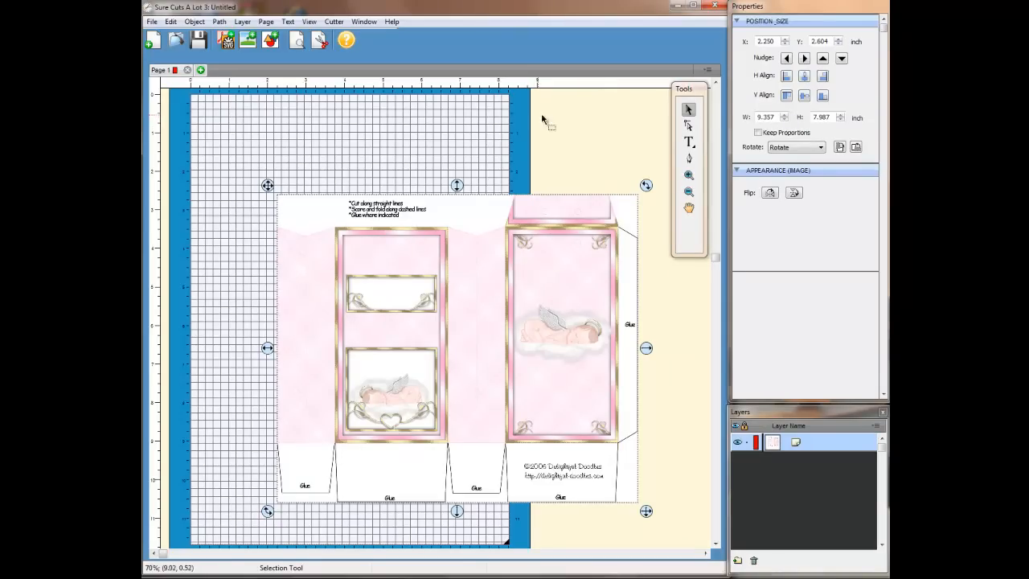
Step: Deselect the image and set a custom 8.26 × 11.69 inch mat size
click(547, 120)
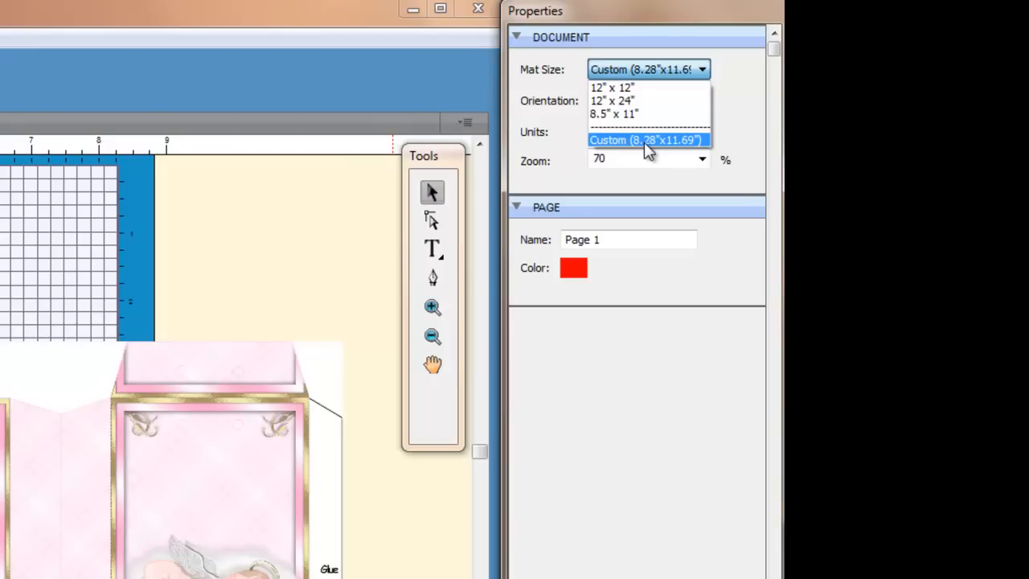
click(646, 140)
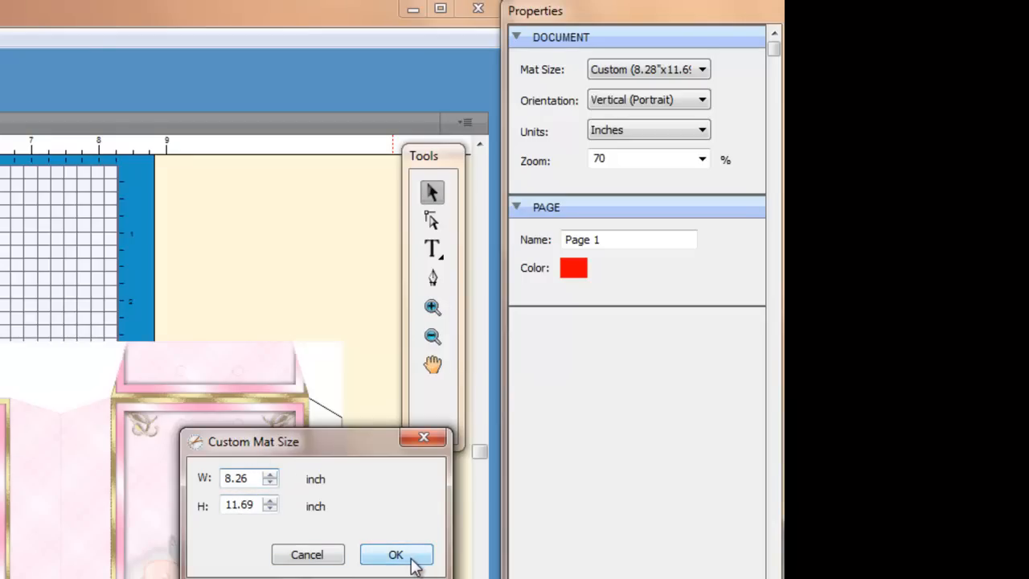
click(395, 555)
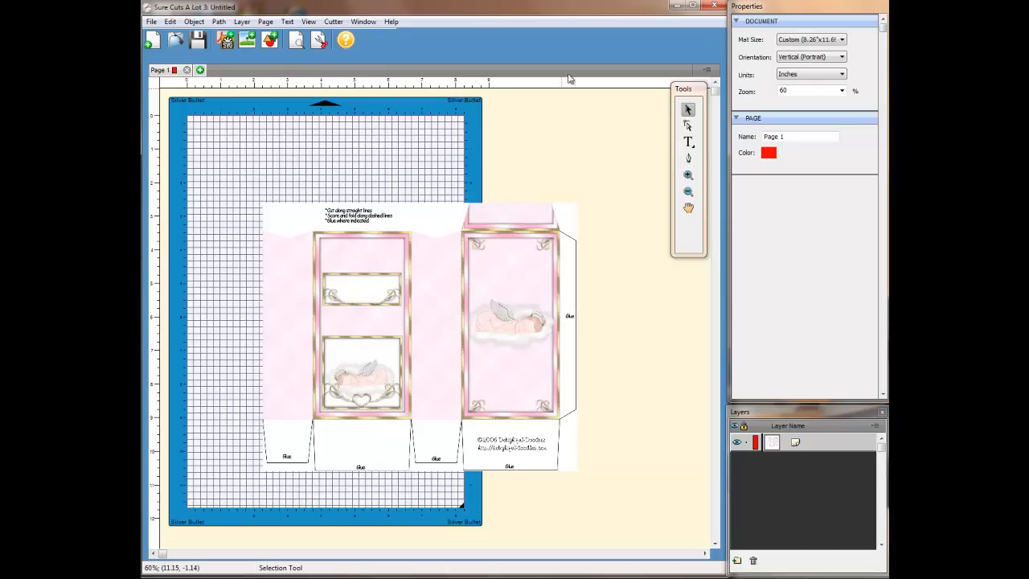
mouse_move(810, 39)
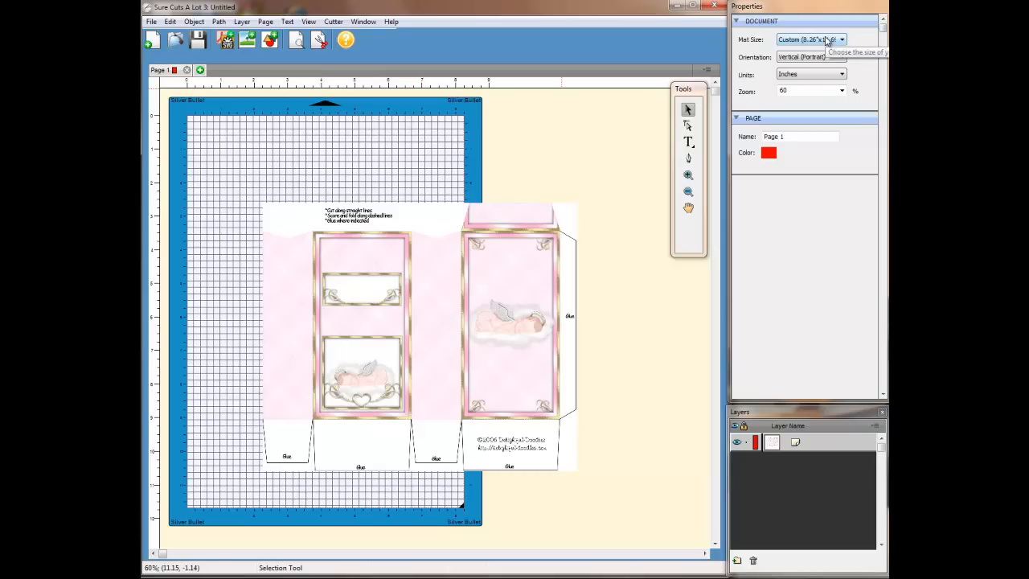
mouse_move(784, 67)
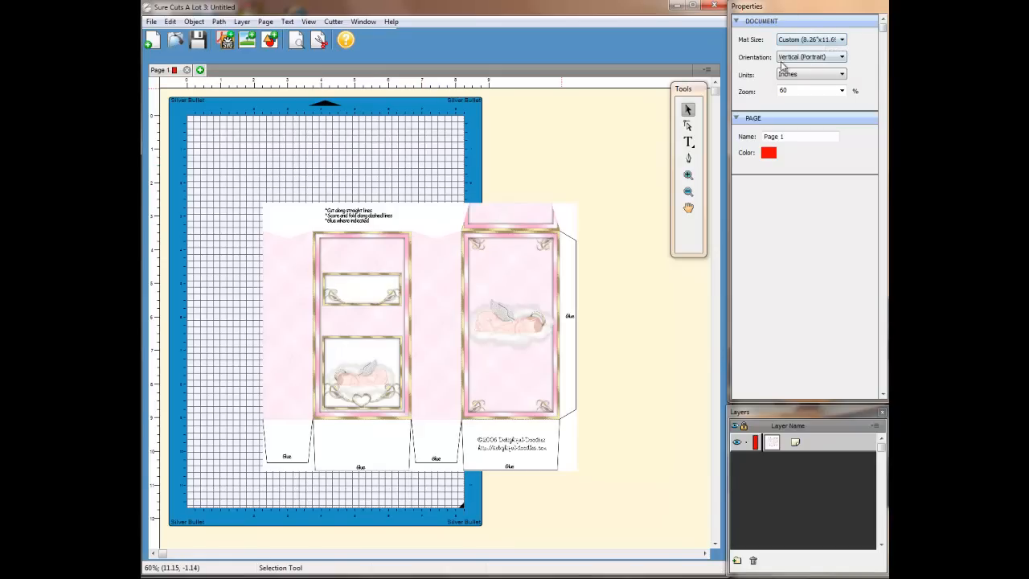
mouse_move(812, 56)
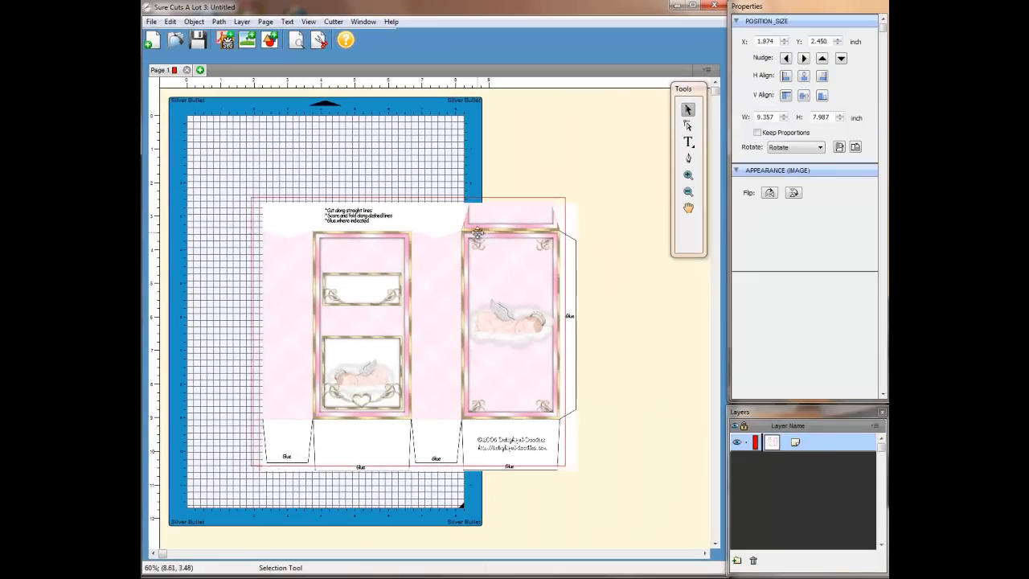
Step: Move the box template onto the mat, lock its proportions, and rotate it upright
drag(478, 233, 416, 223)
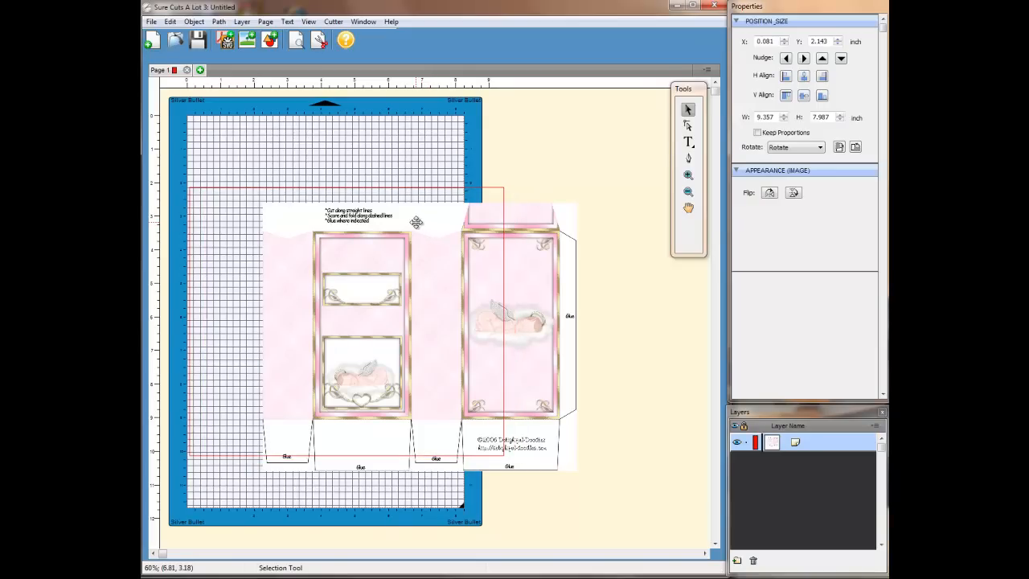
drag(417, 223, 418, 222)
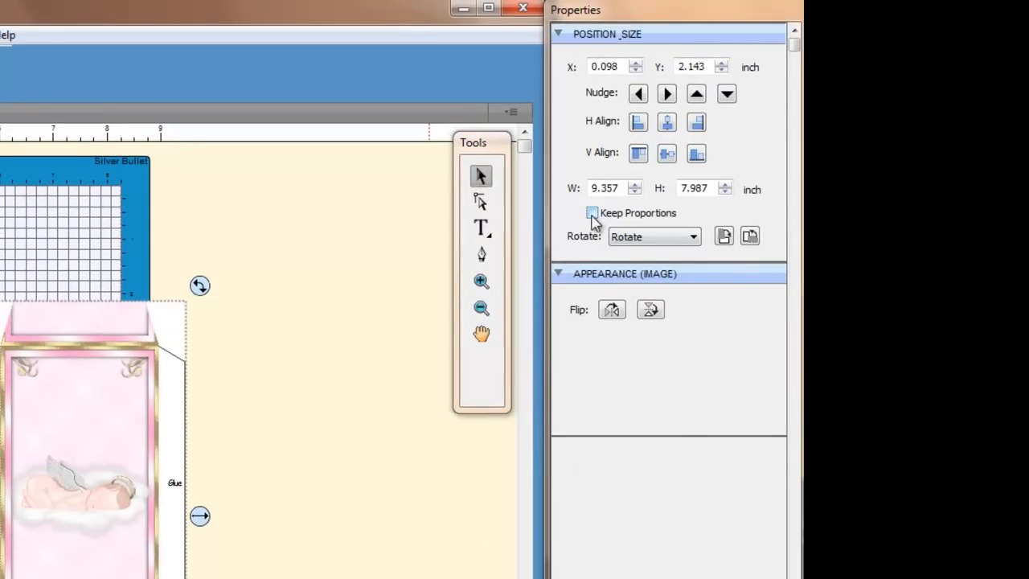
mouse_move(602, 221)
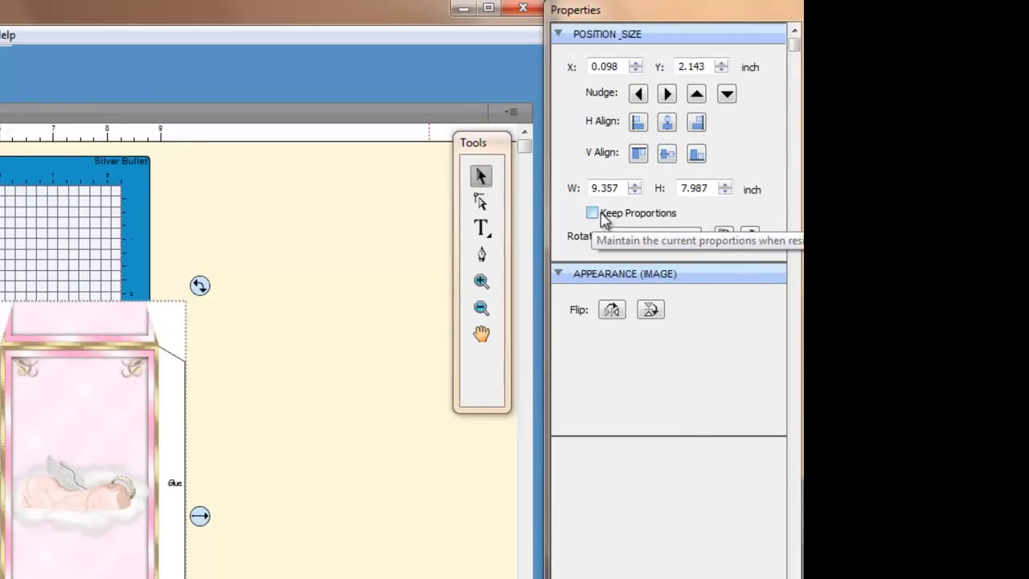
click(591, 213)
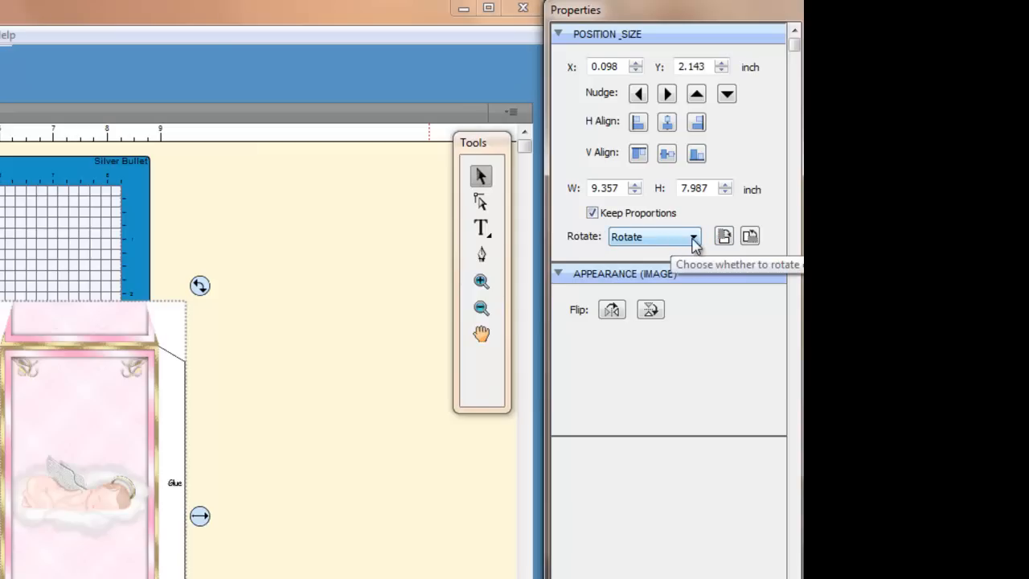
mouse_move(681, 247)
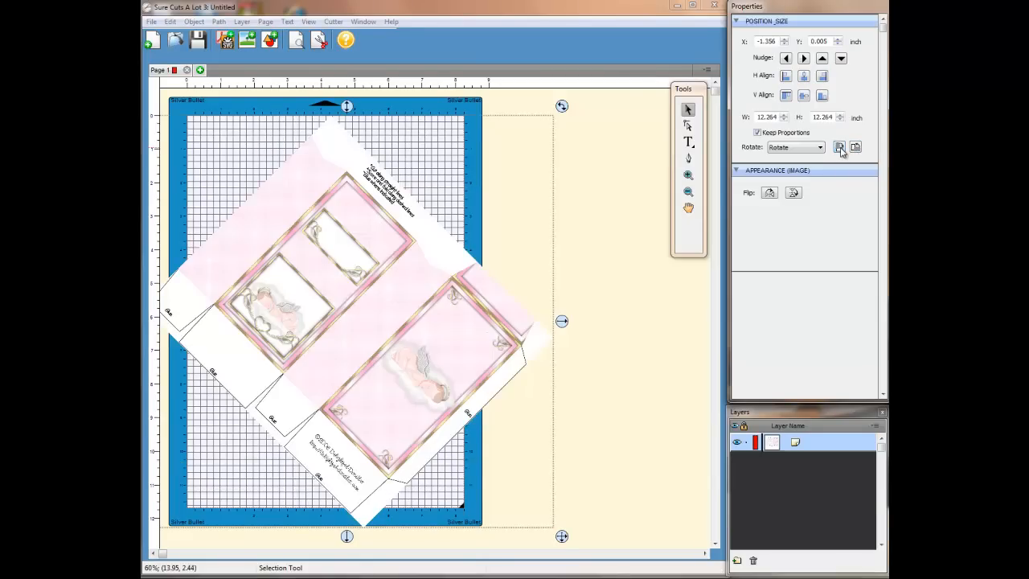
click(839, 147)
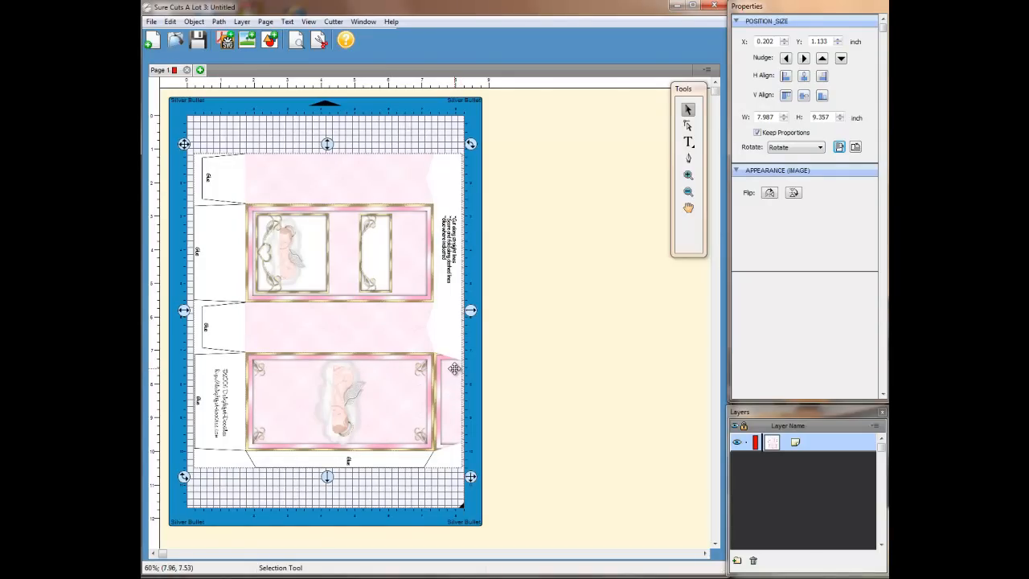
mouse_move(482, 225)
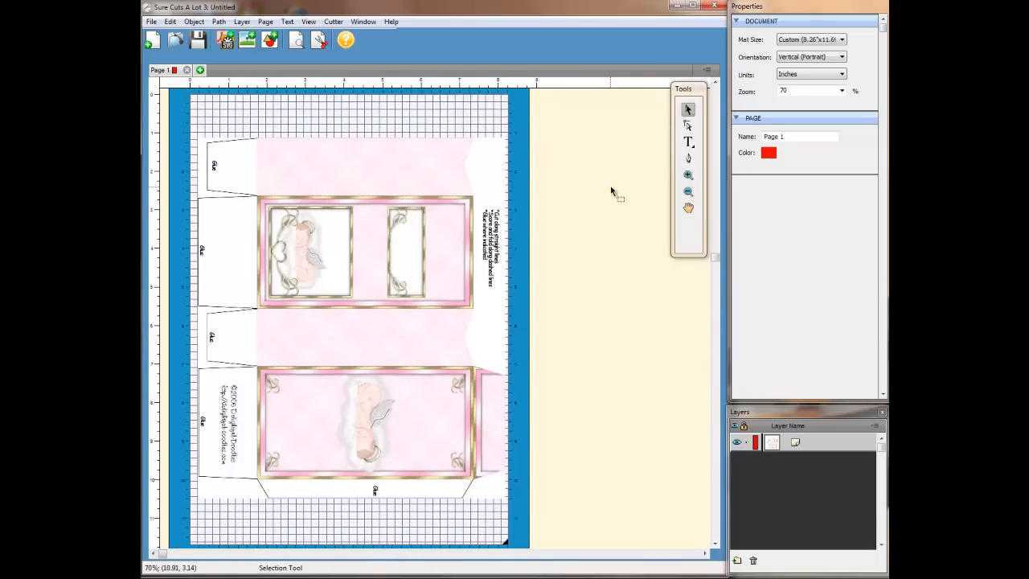
mouse_move(478, 183)
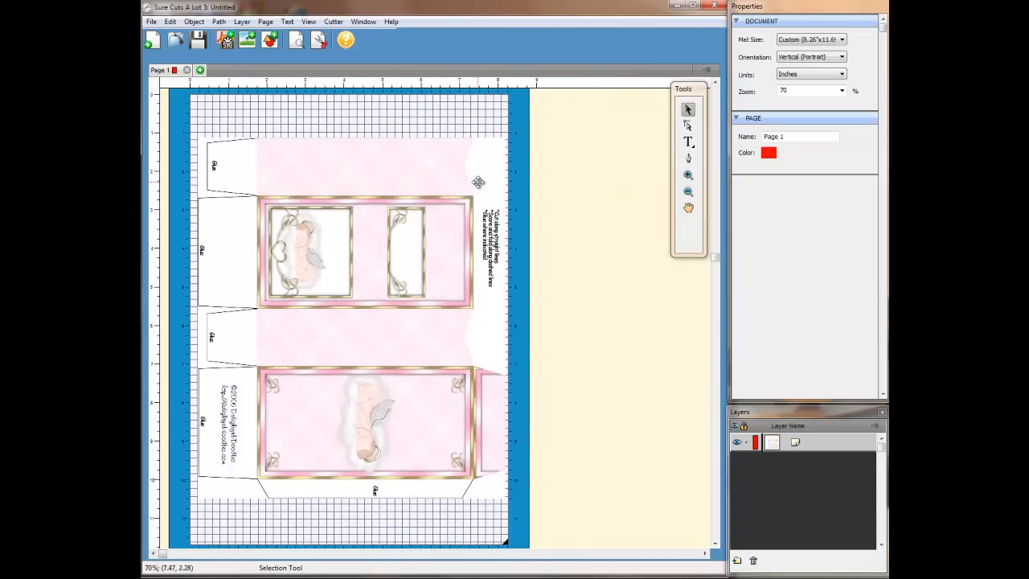
mouse_move(689, 158)
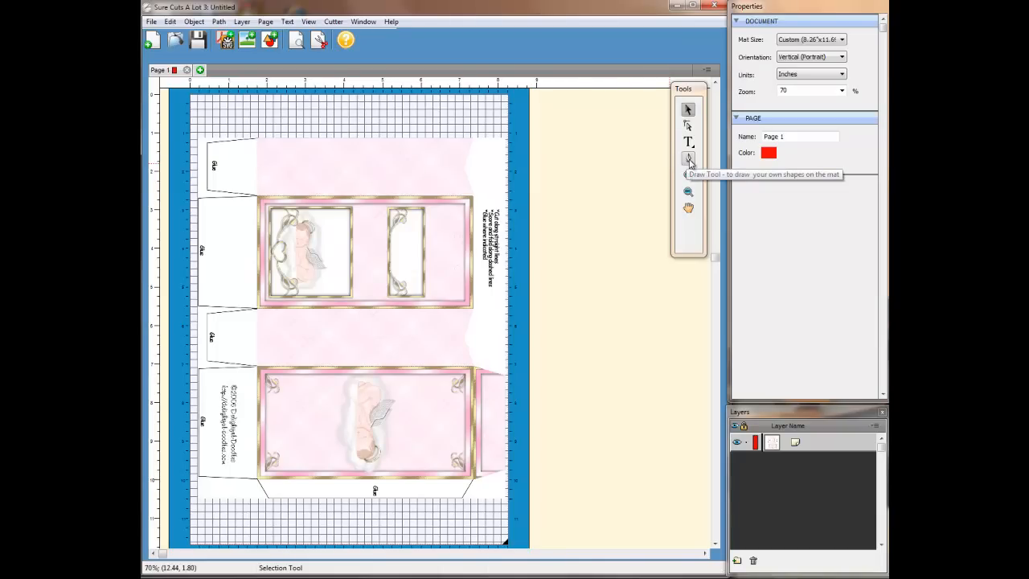
click(688, 158)
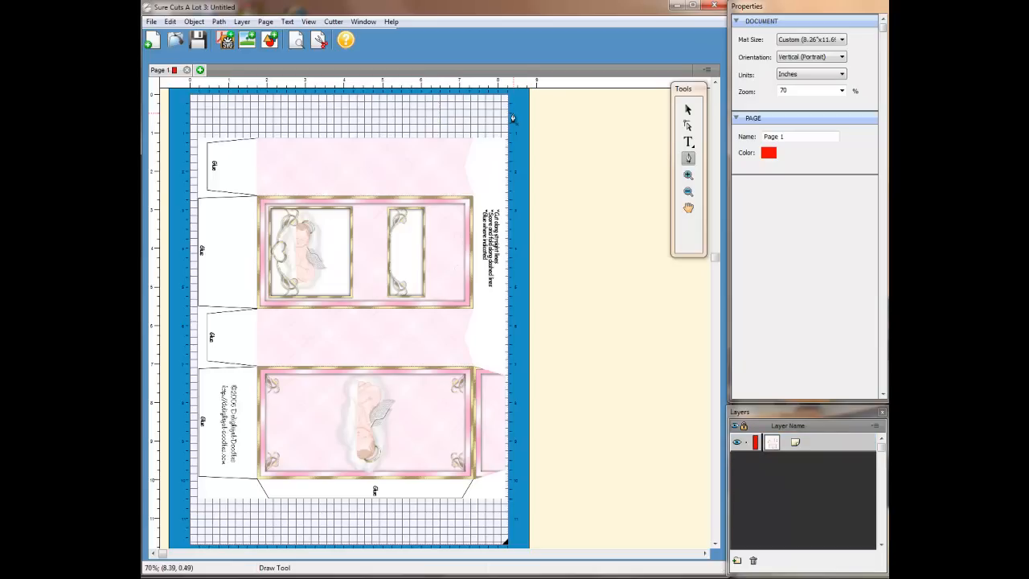
mouse_move(485, 125)
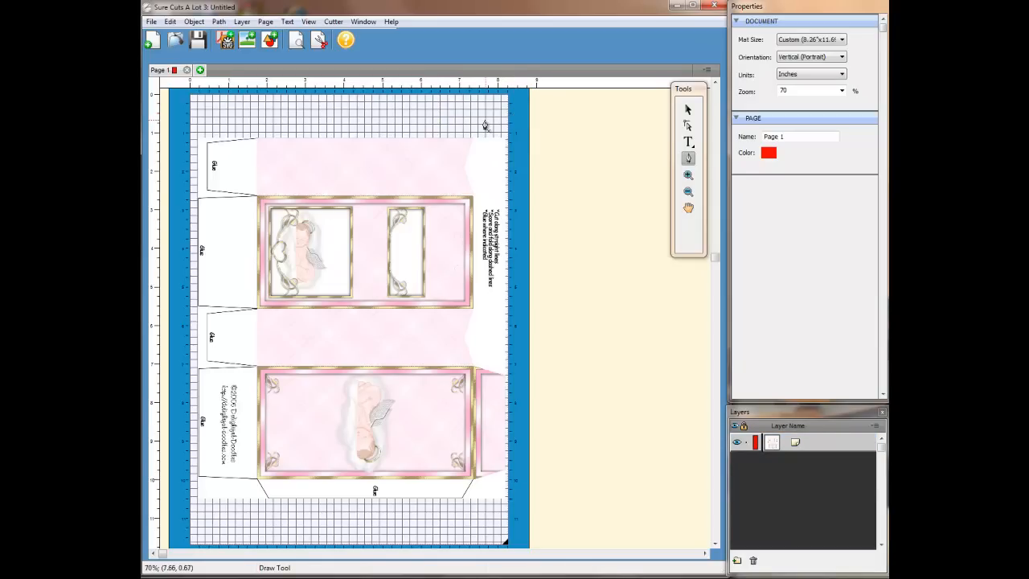
mouse_move(338, 133)
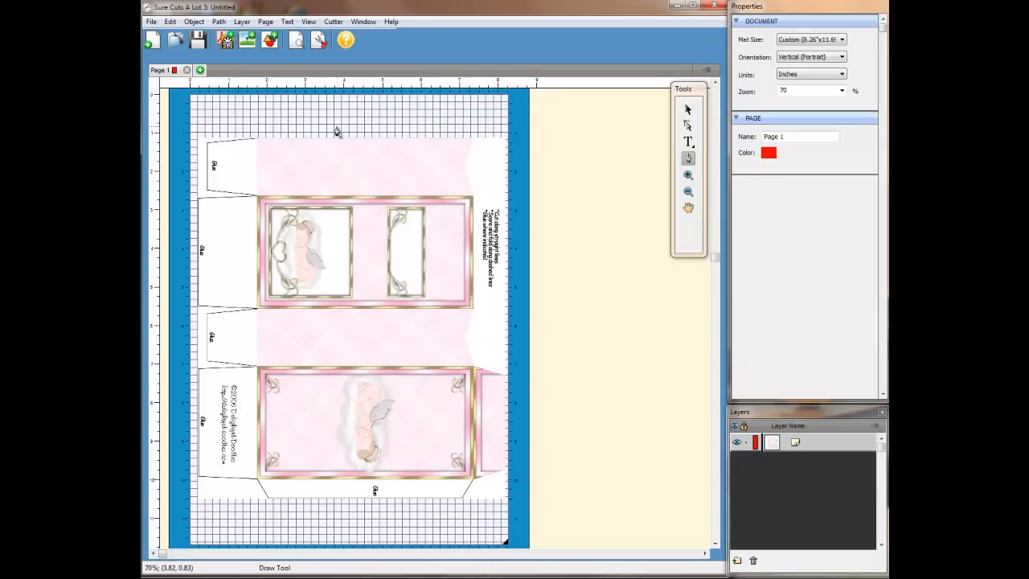
mouse_move(335, 130)
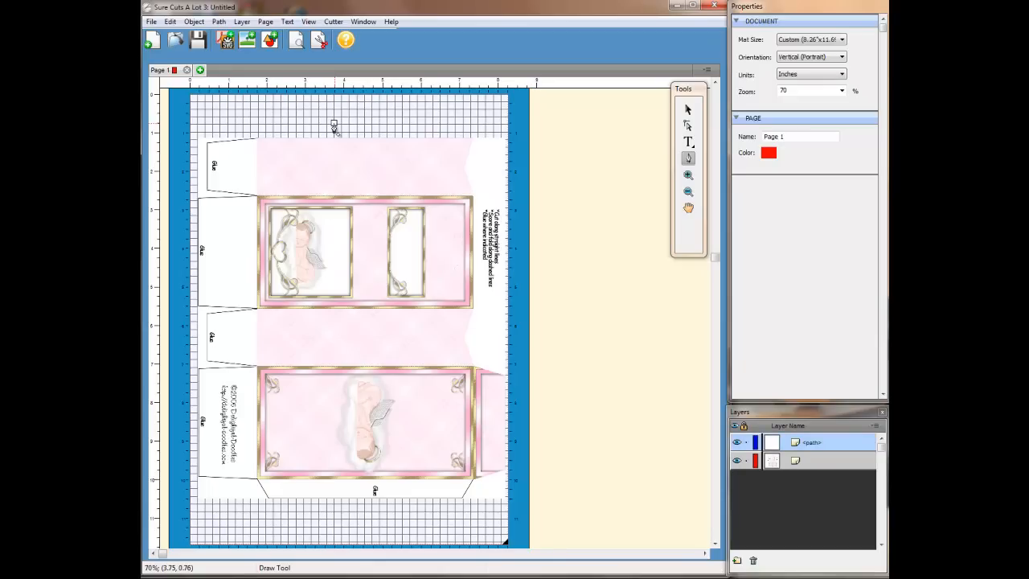
drag(333, 125, 455, 125)
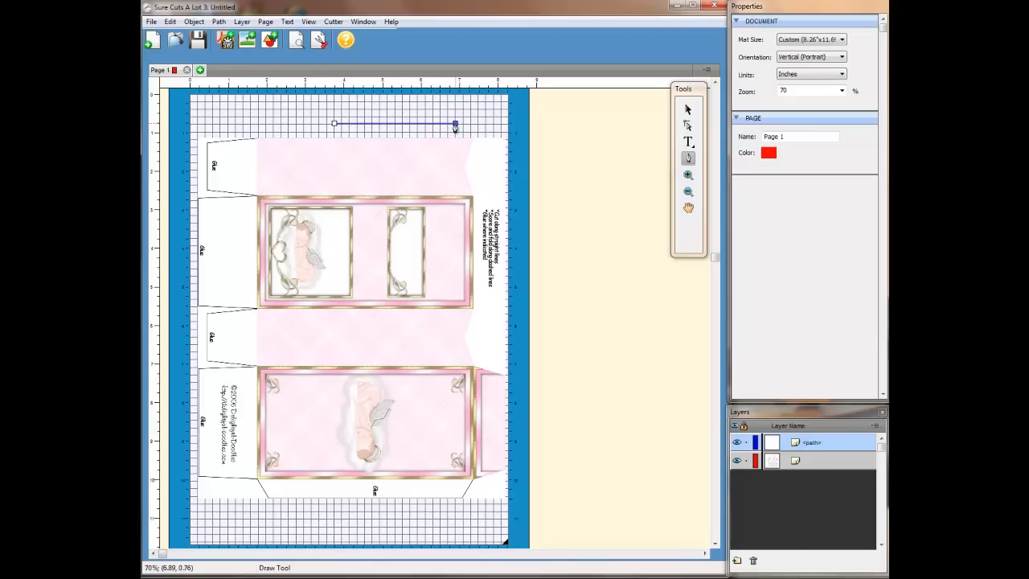
drag(455, 127, 491, 115)
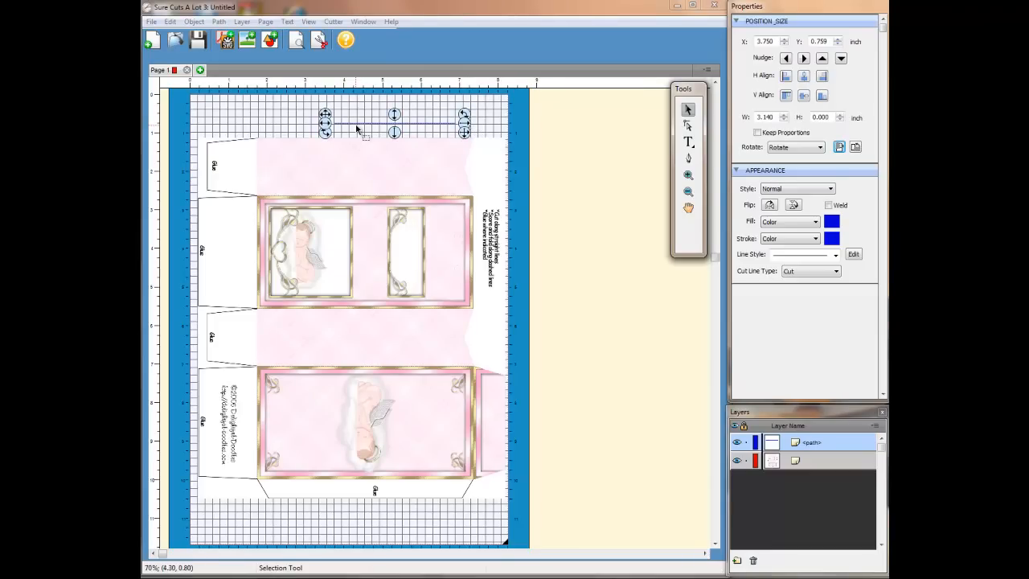
click(358, 124)
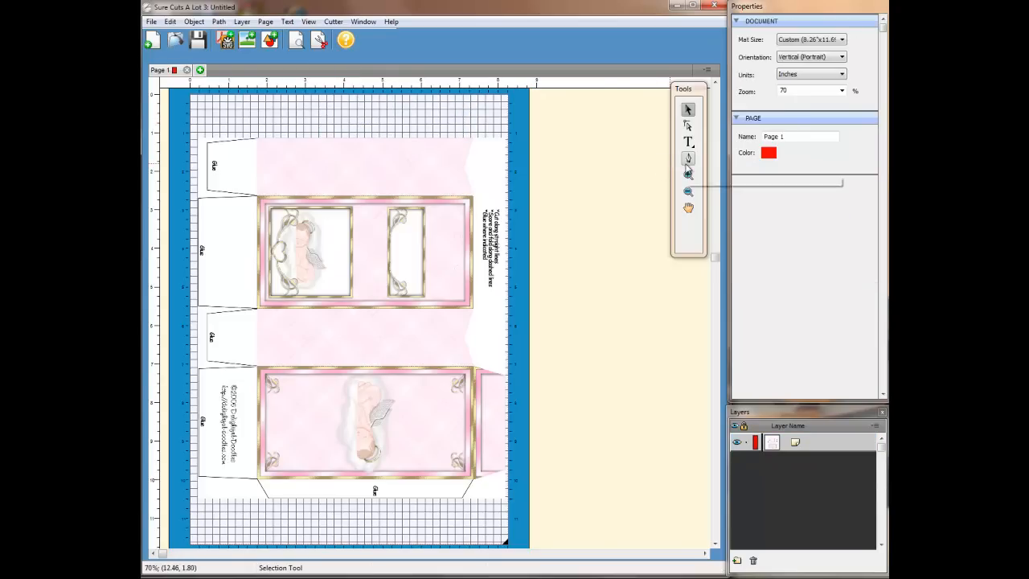
click(687, 157)
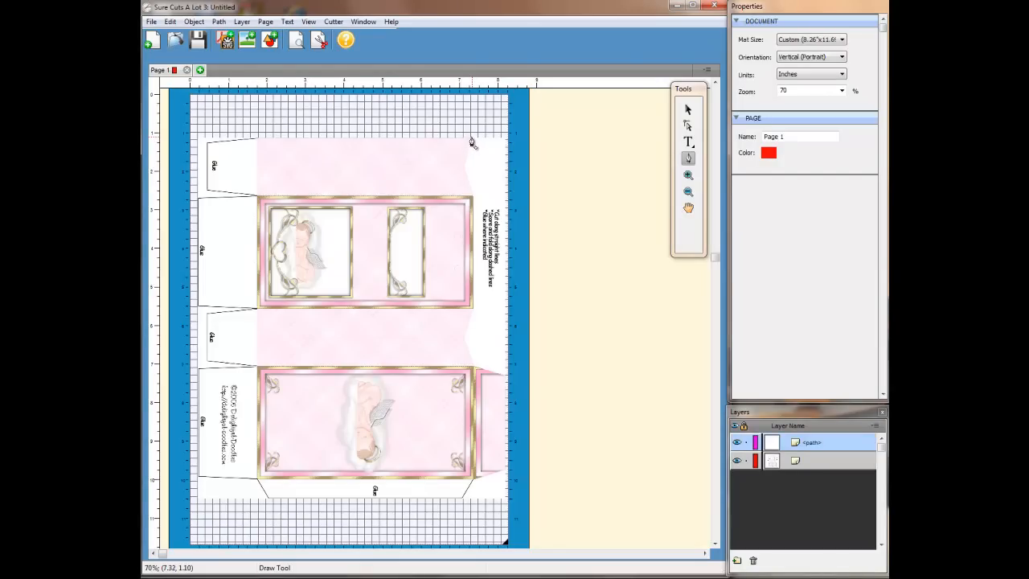
drag(261, 135, 472, 135)
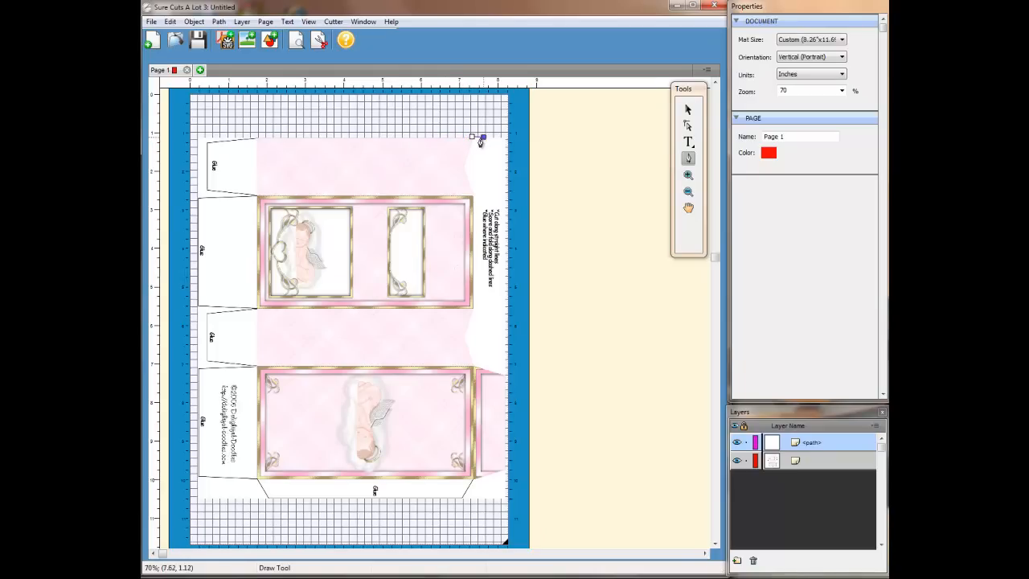
drag(472, 136, 381, 145)
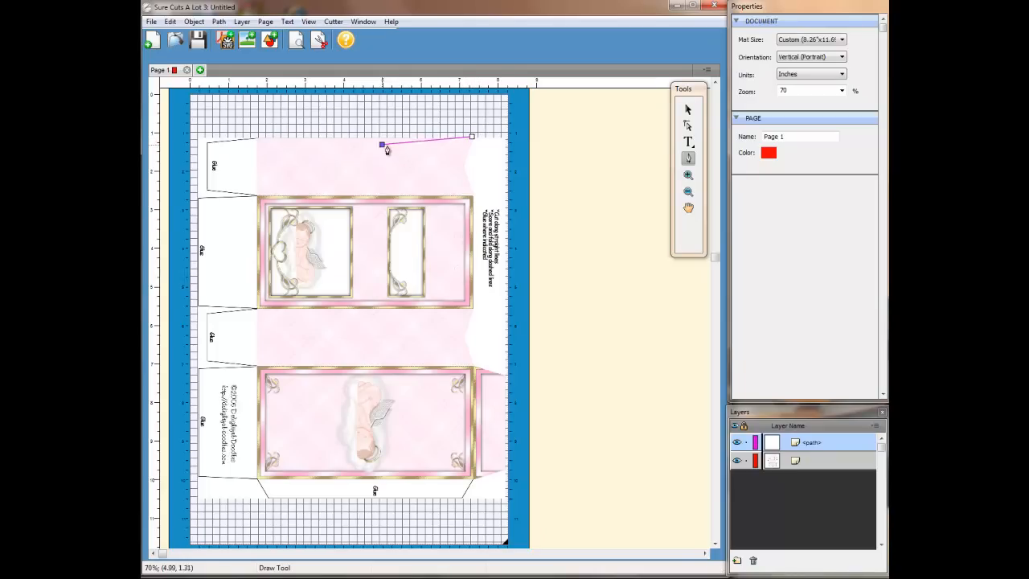
drag(382, 145, 259, 139)
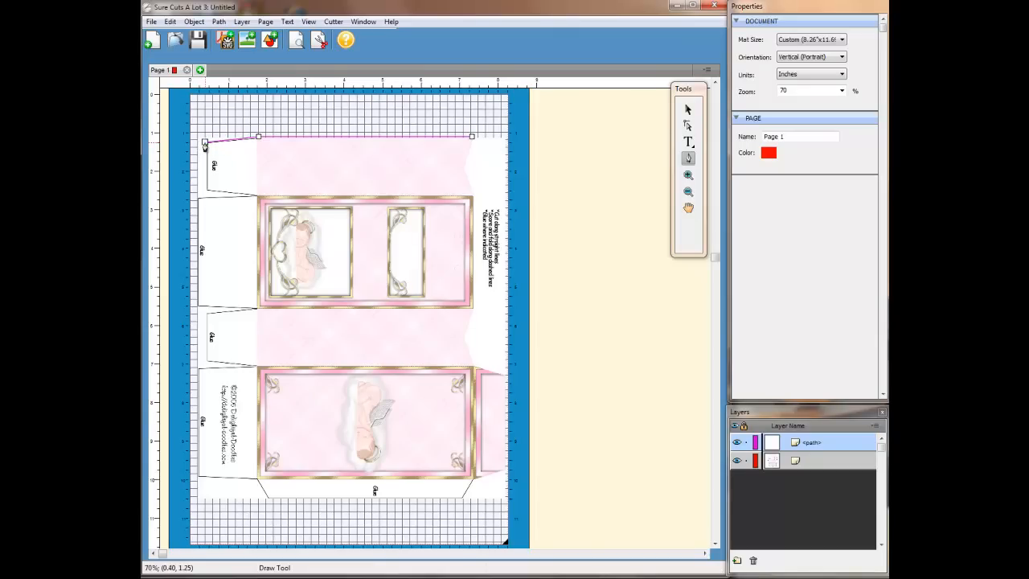
click(688, 109)
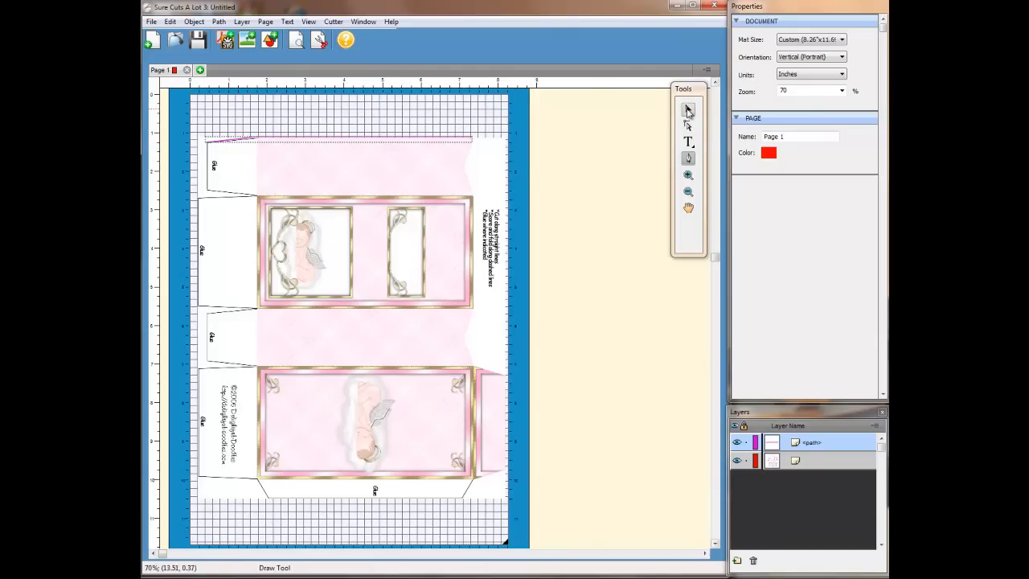
click(687, 109)
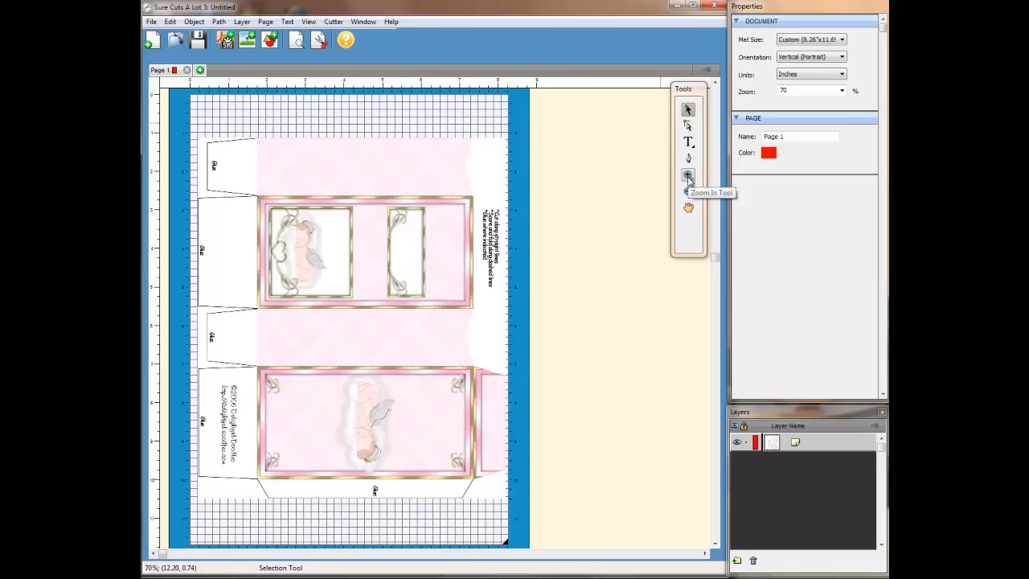
Step: Zoom in to about 231% on the top-left glue flap
click(687, 175)
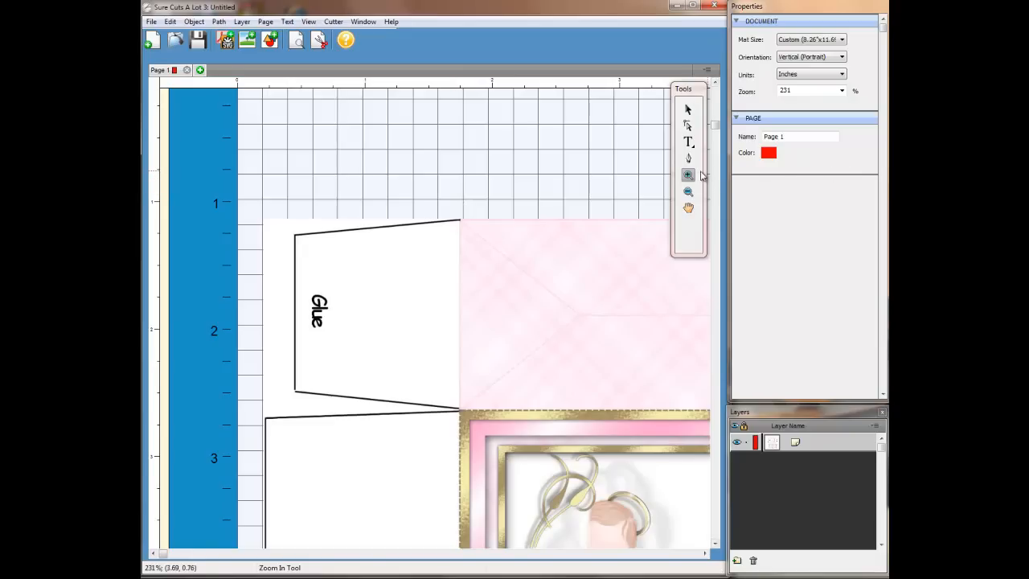
click(689, 158)
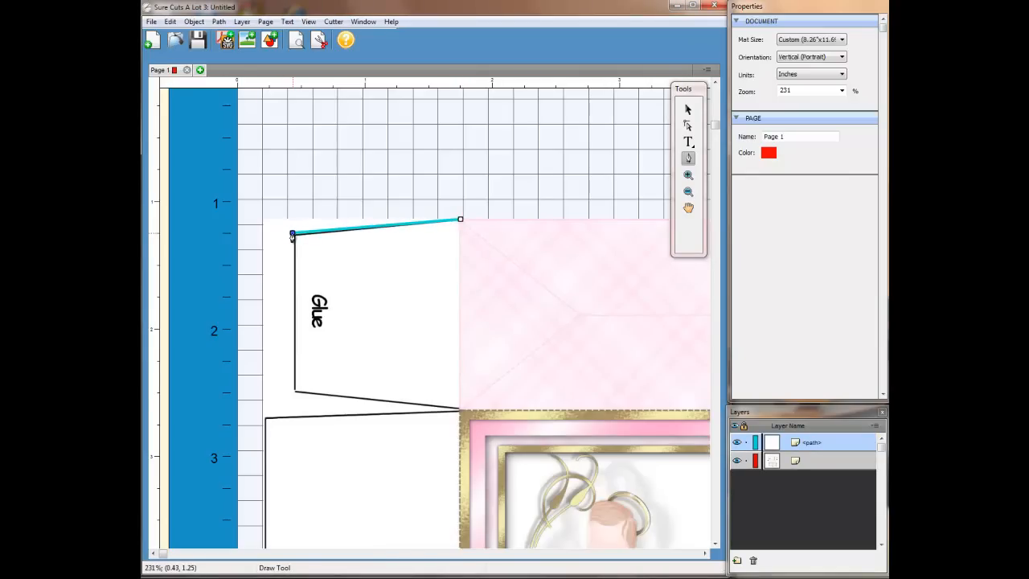
Step: Trace the outline around the top-left glue flap to the panel corner
drag(292, 234, 289, 296)
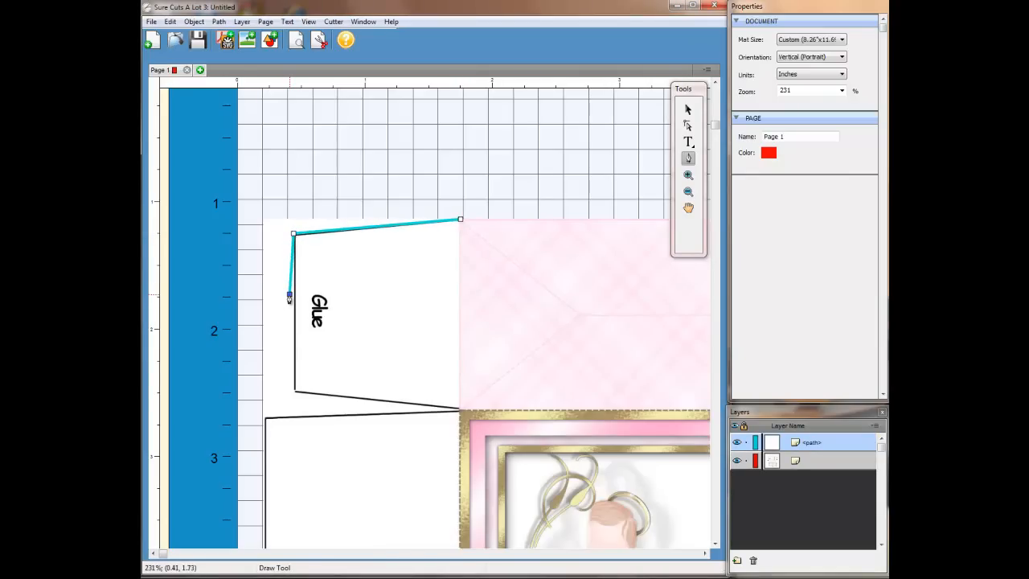
drag(289, 296, 294, 395)
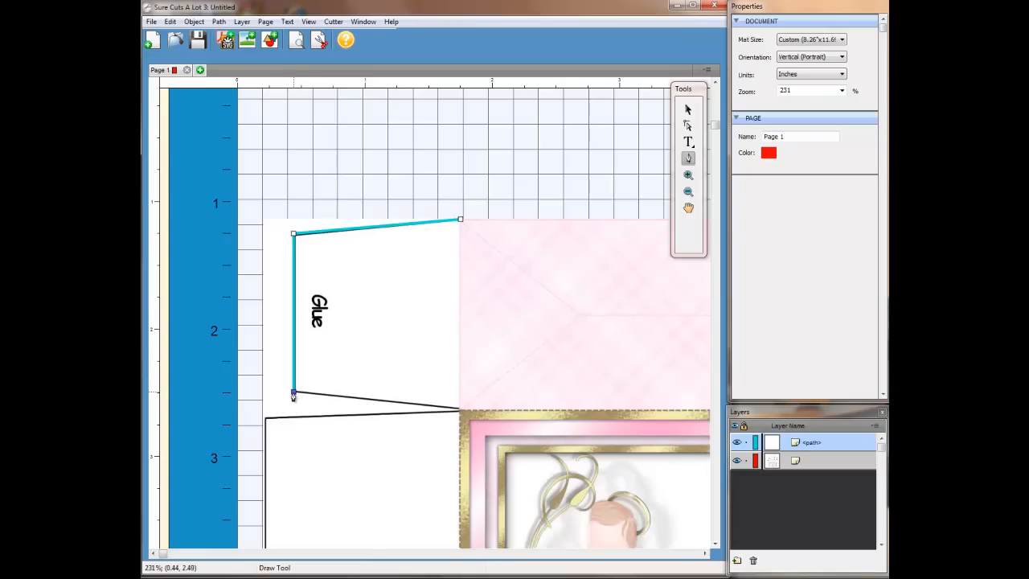
drag(294, 394, 471, 417)
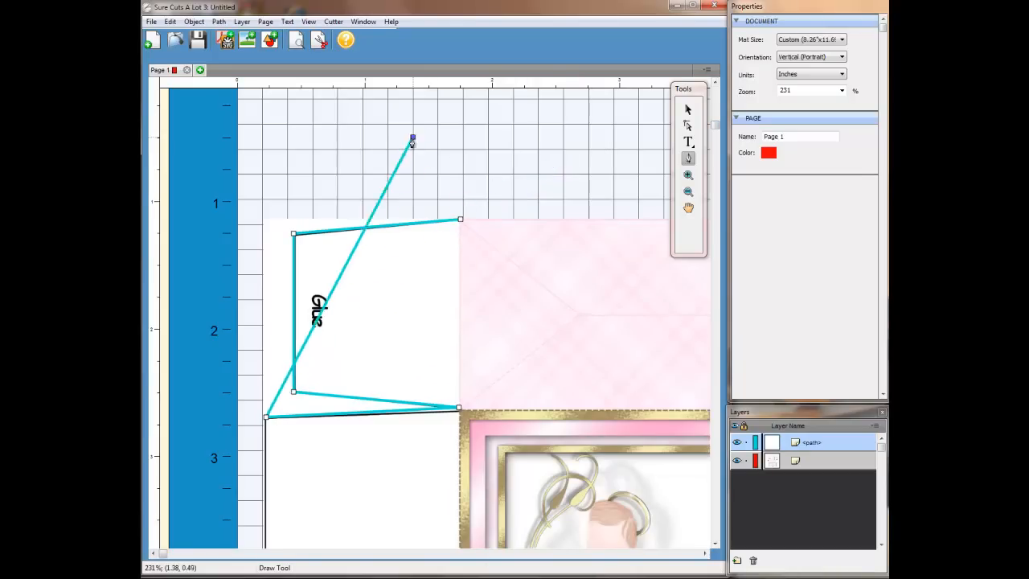
drag(412, 138, 674, 159)
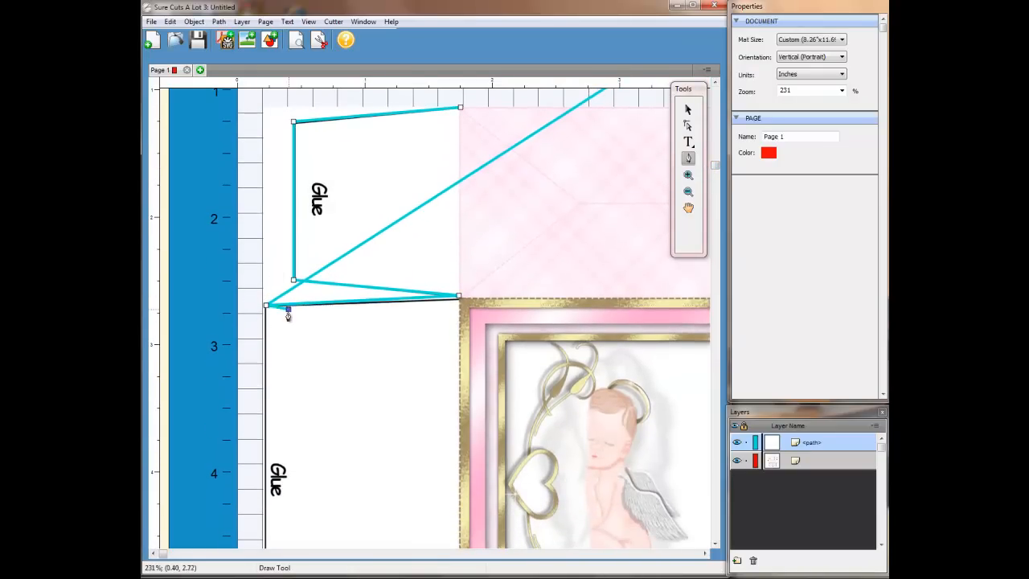
drag(288, 313, 659, 207)
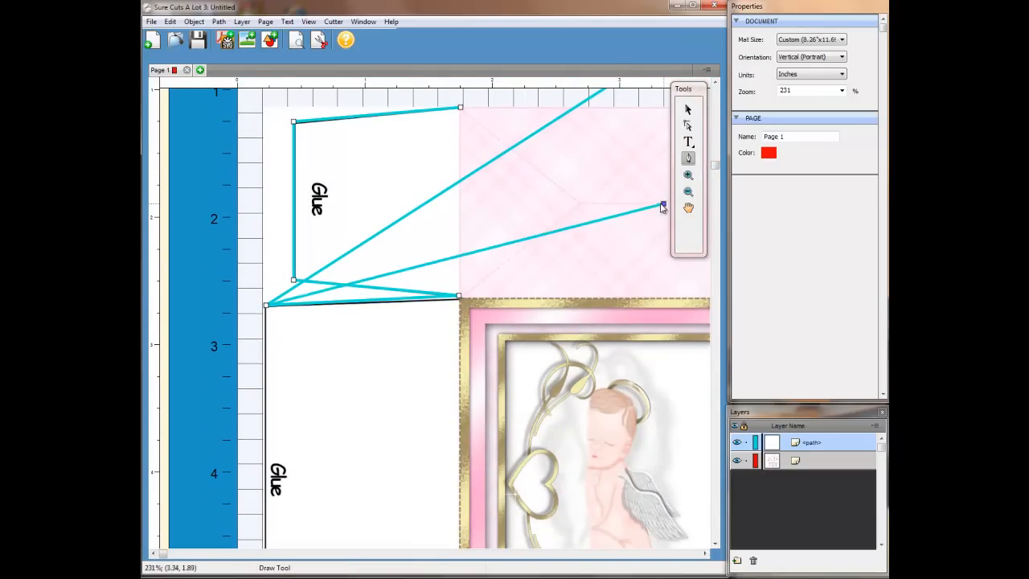
drag(662, 208, 660, 191)
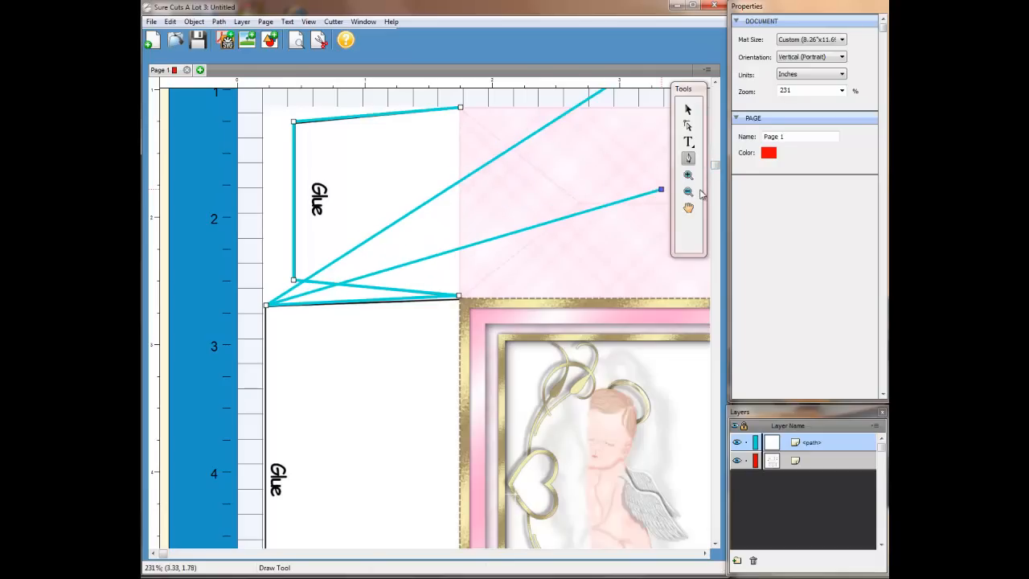
mouse_move(716, 165)
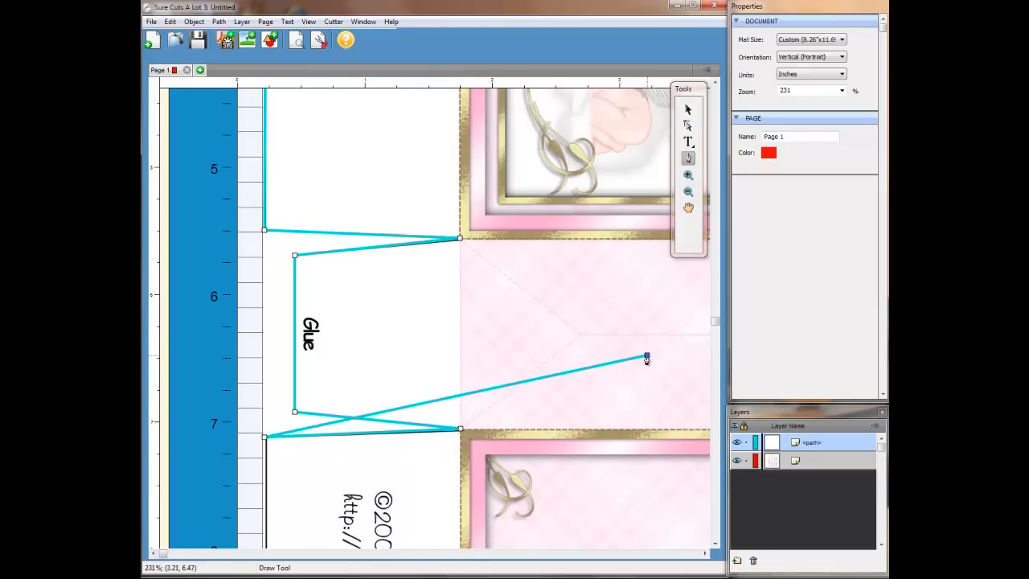
Step: Continue the outline along the bottom edge and up the right side
scroll(down, 3)
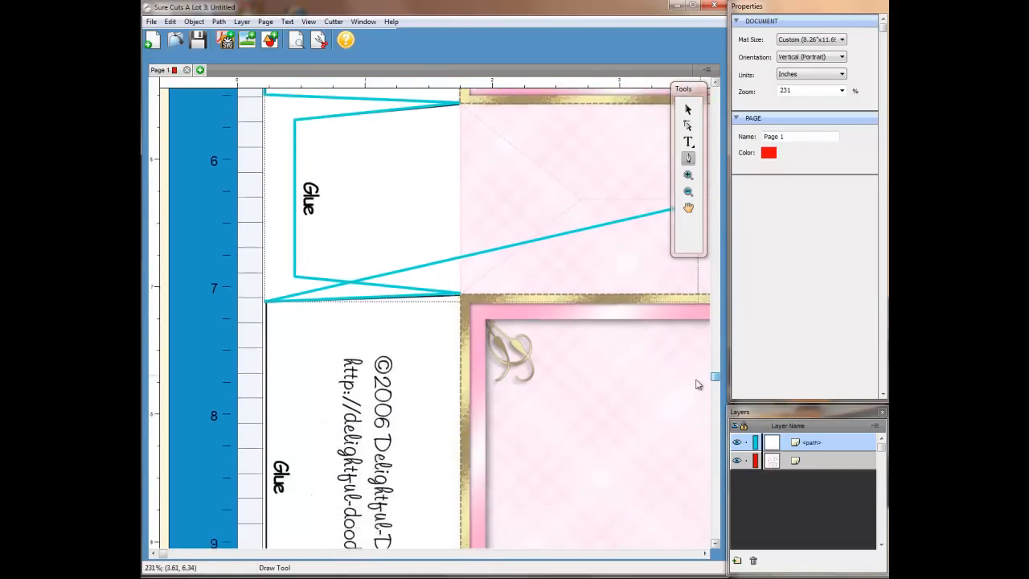
scroll(down, 3)
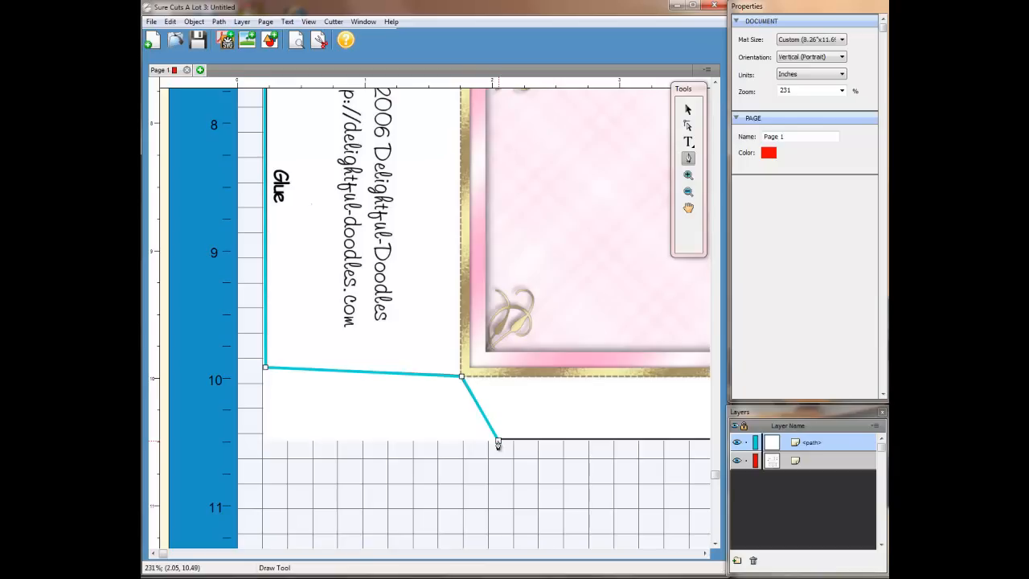
click(161, 555)
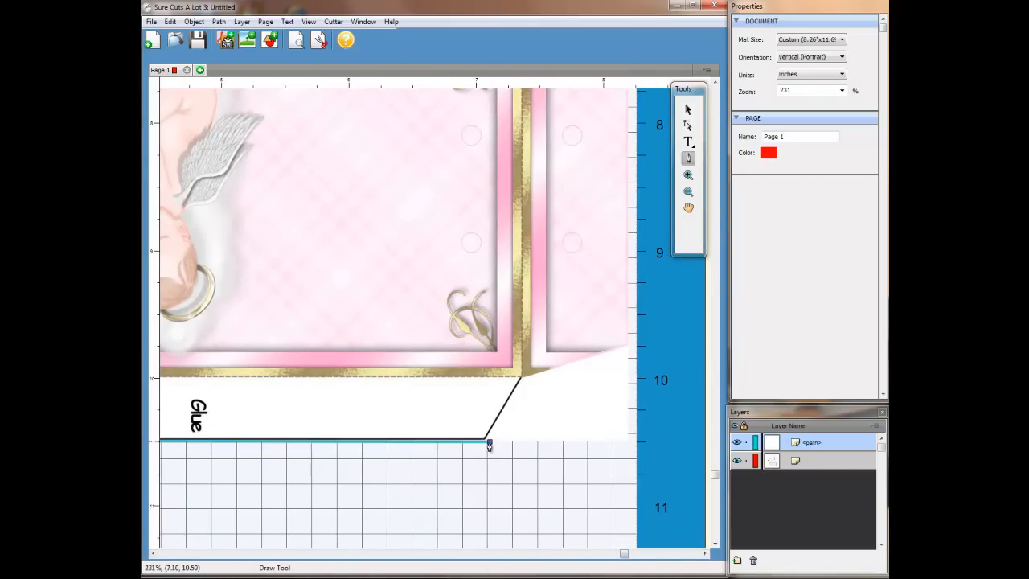
drag(489, 444, 519, 380)
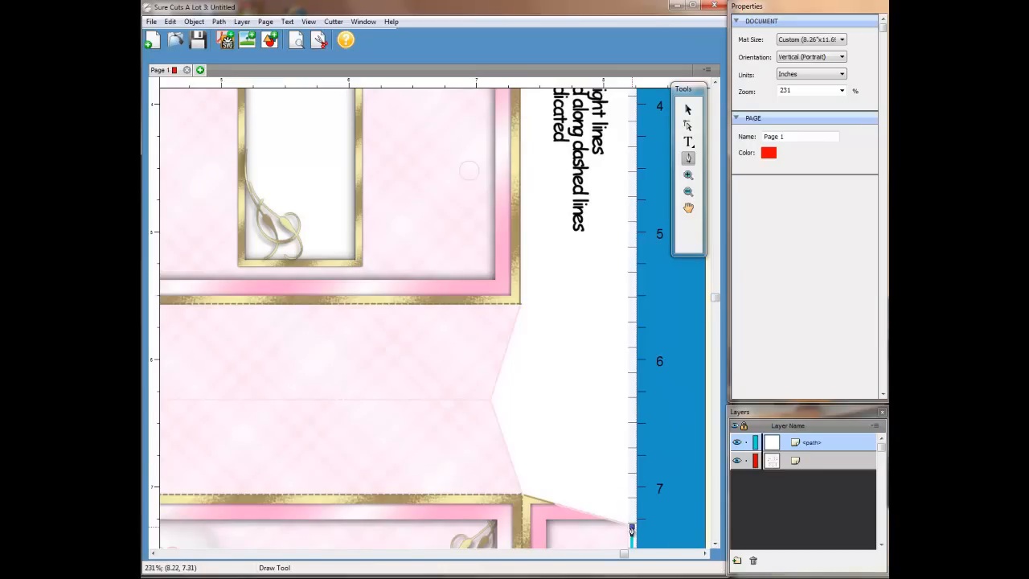
drag(631, 526, 524, 497)
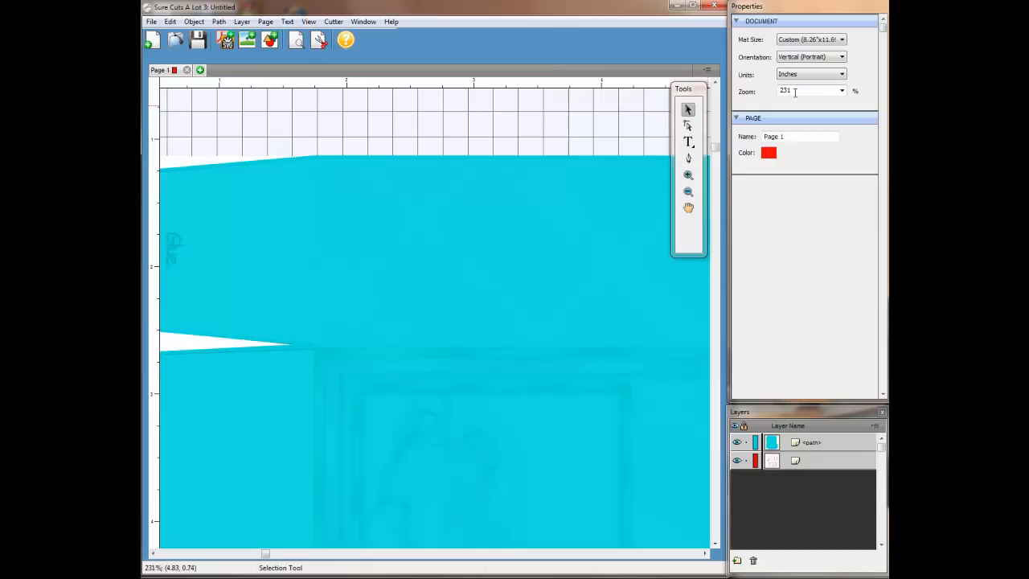
Step: Set the zoom to 70% and select the traced outline shape
text(70)
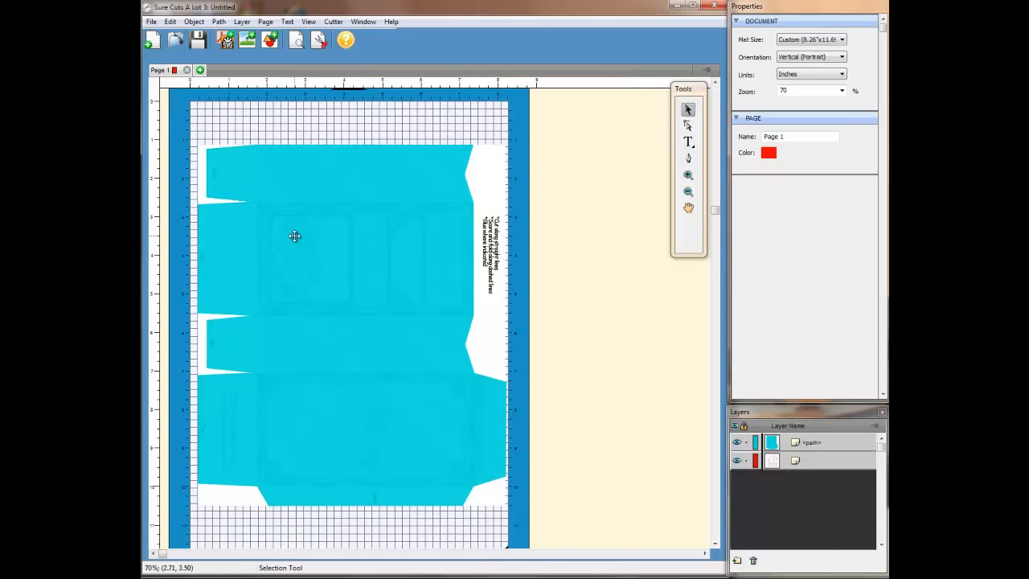
click(294, 236)
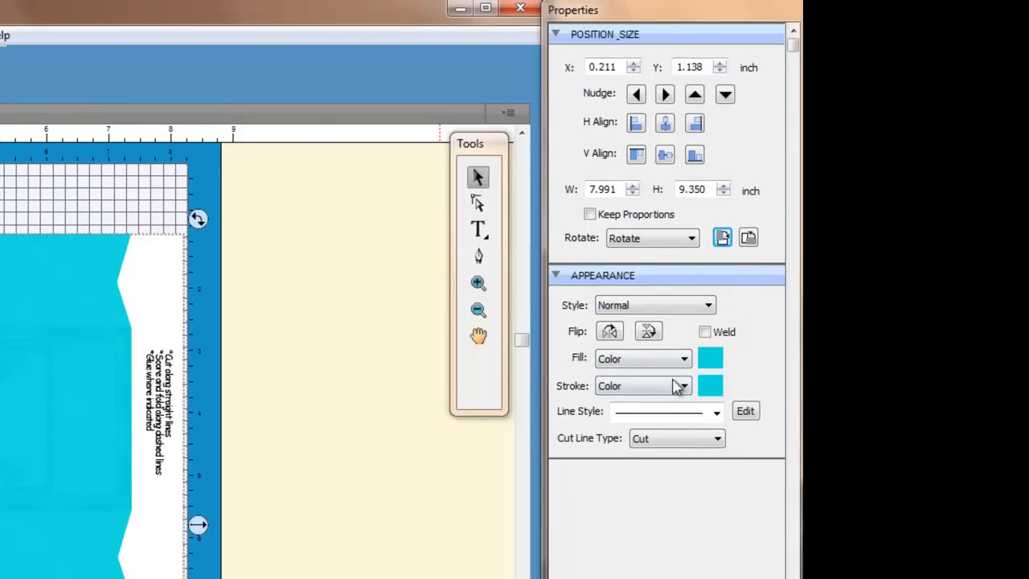
mouse_move(683, 362)
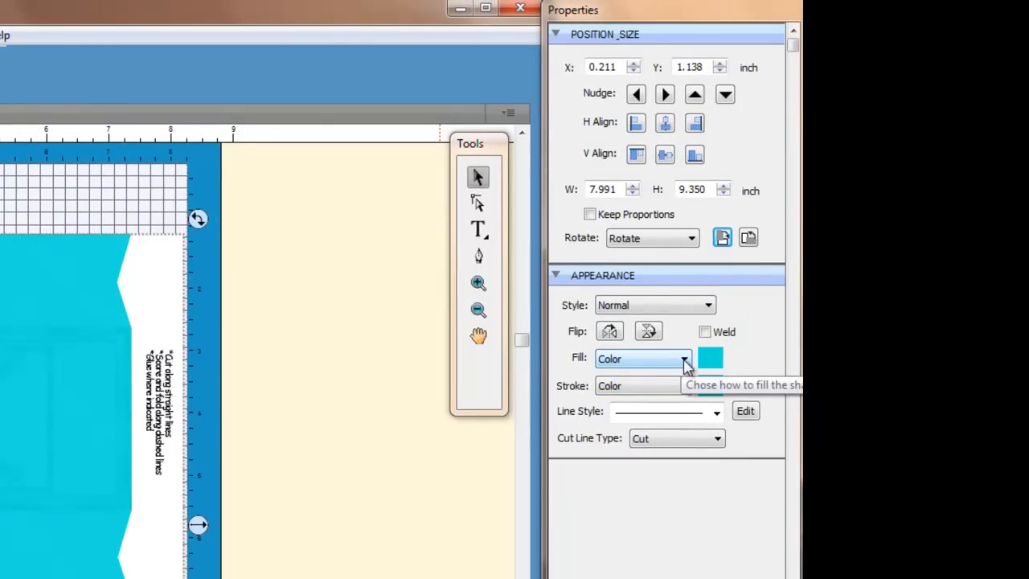
Step: Set the outline's fill to None and its stroke colour to blue
click(684, 358)
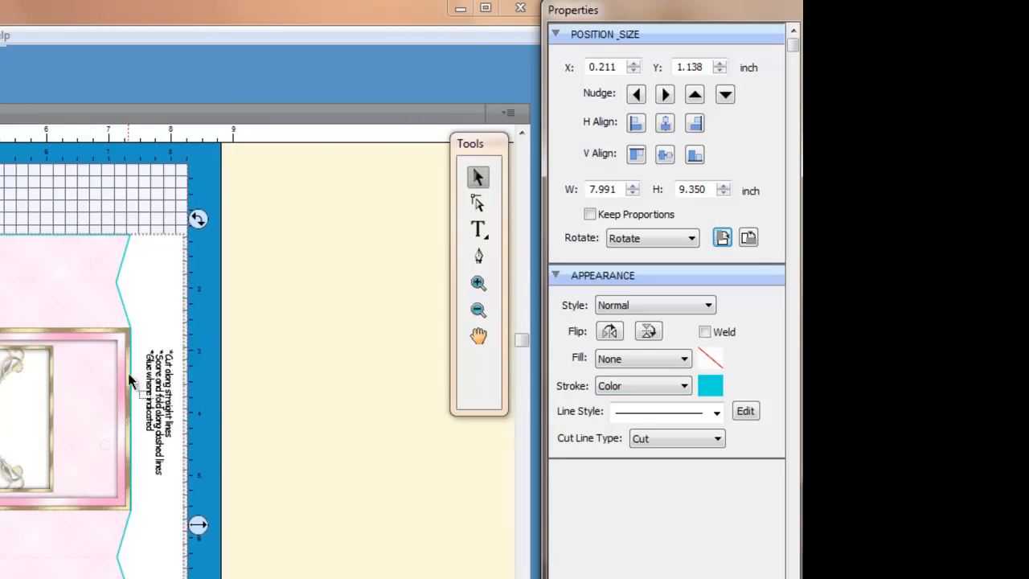
mouse_move(711, 385)
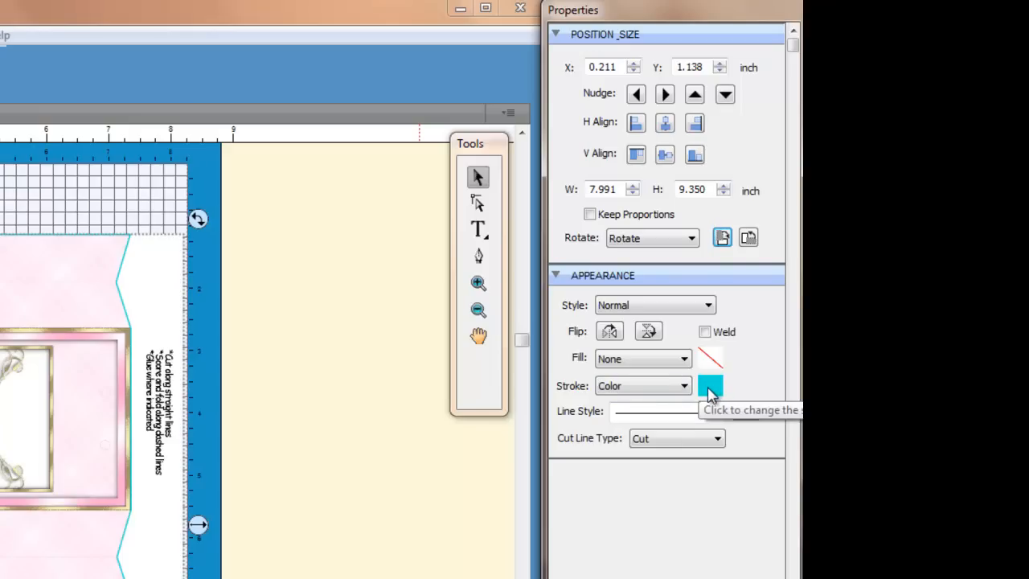
click(710, 385)
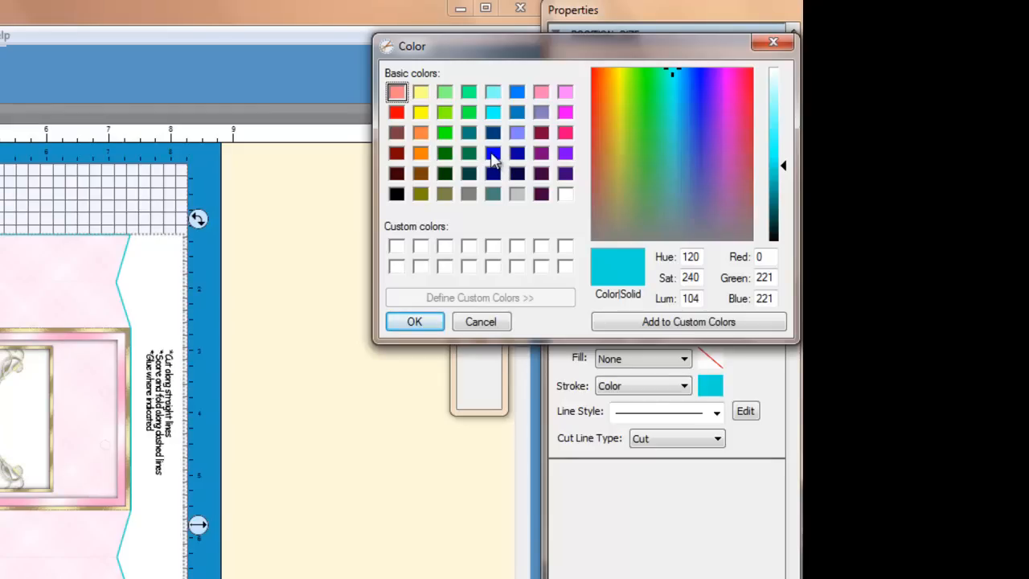
click(493, 152)
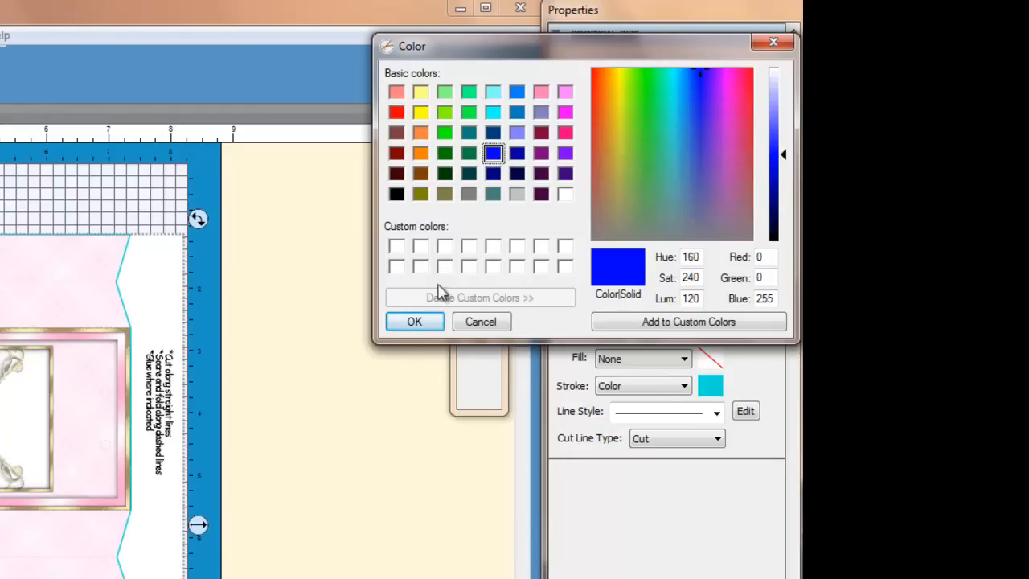
click(414, 321)
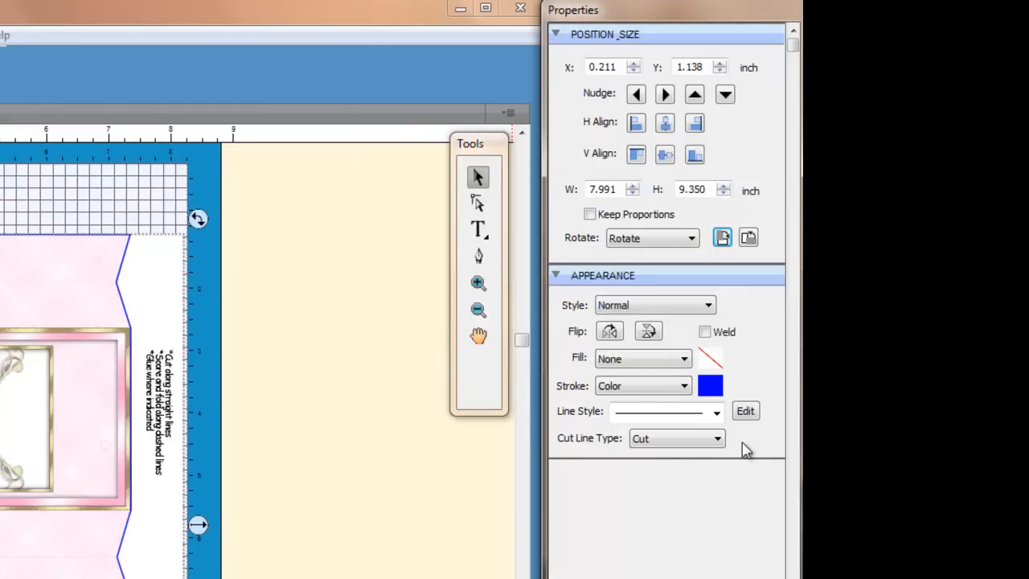
mouse_move(643, 386)
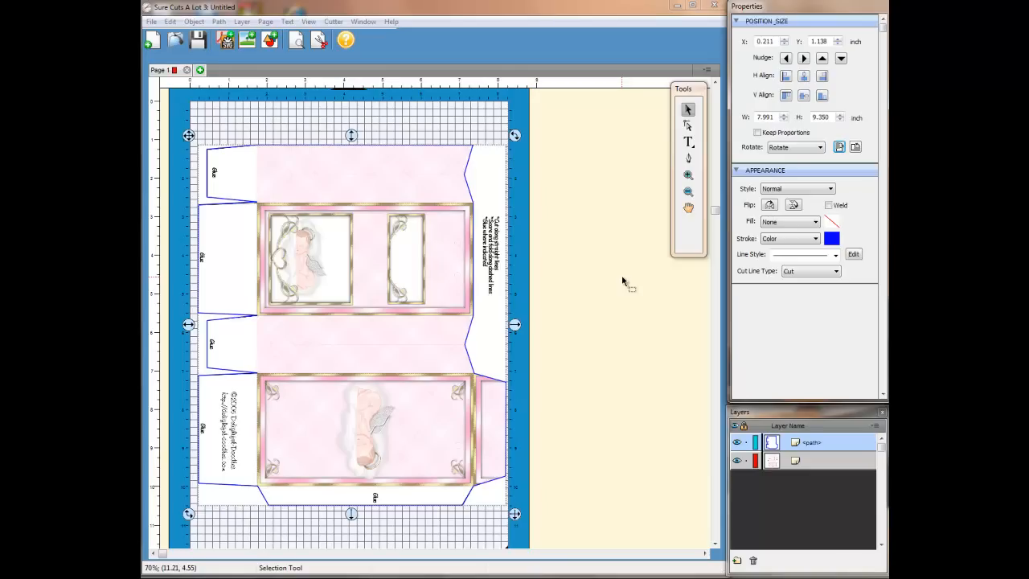
mouse_move(621, 284)
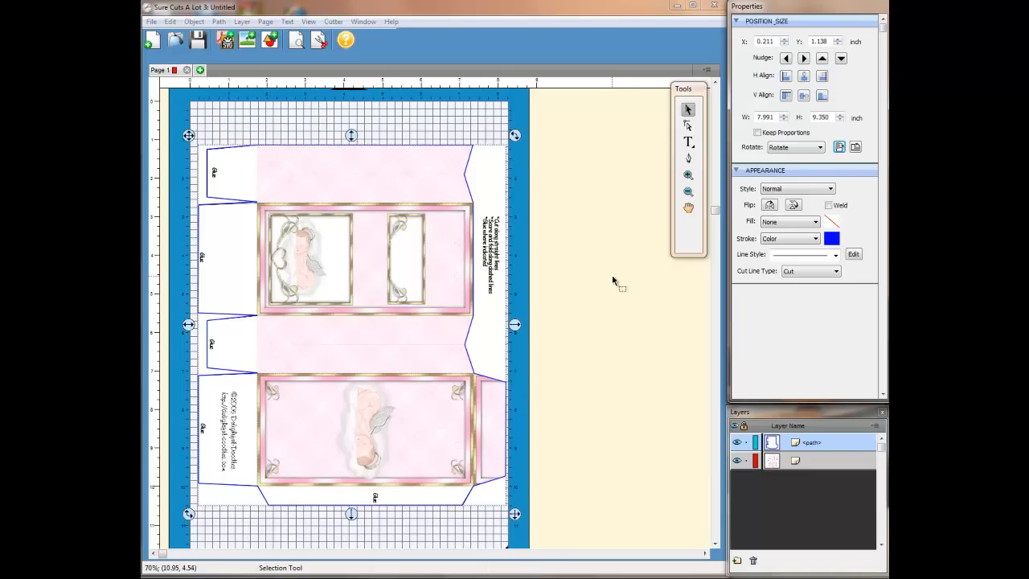
mouse_move(591, 188)
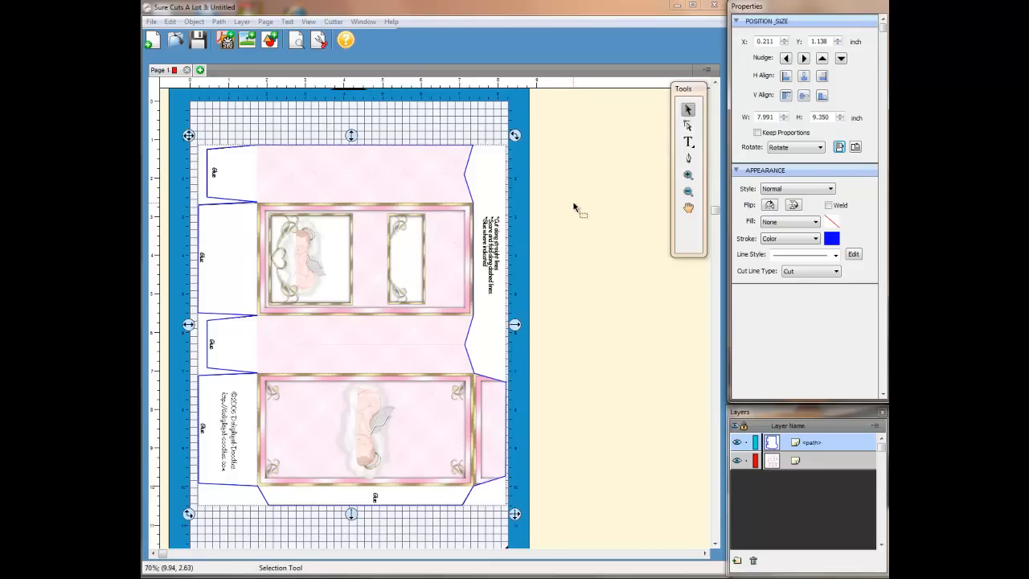
mouse_move(361, 97)
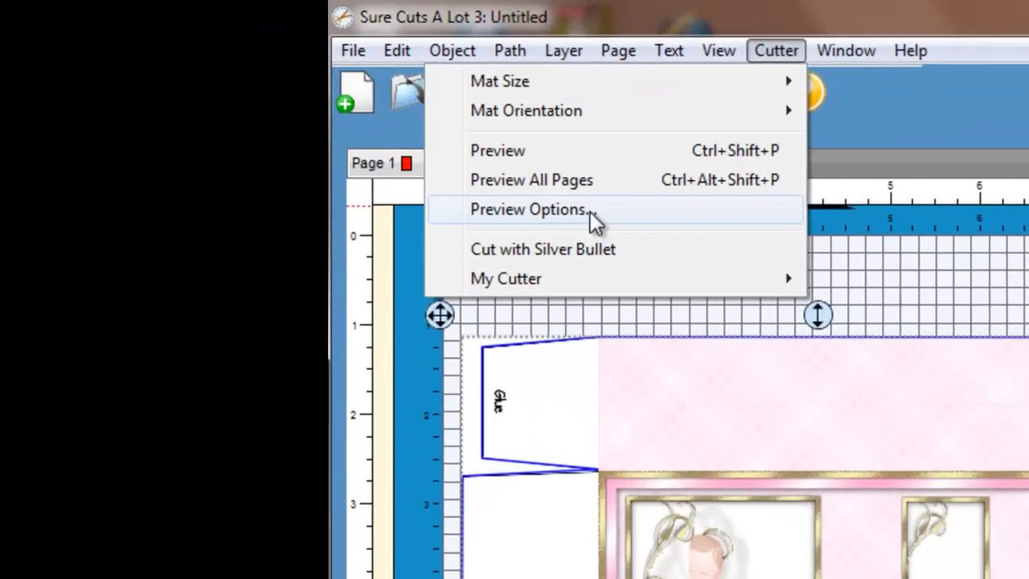
Step: Enable Show nodes in Preview Options and apply
click(528, 209)
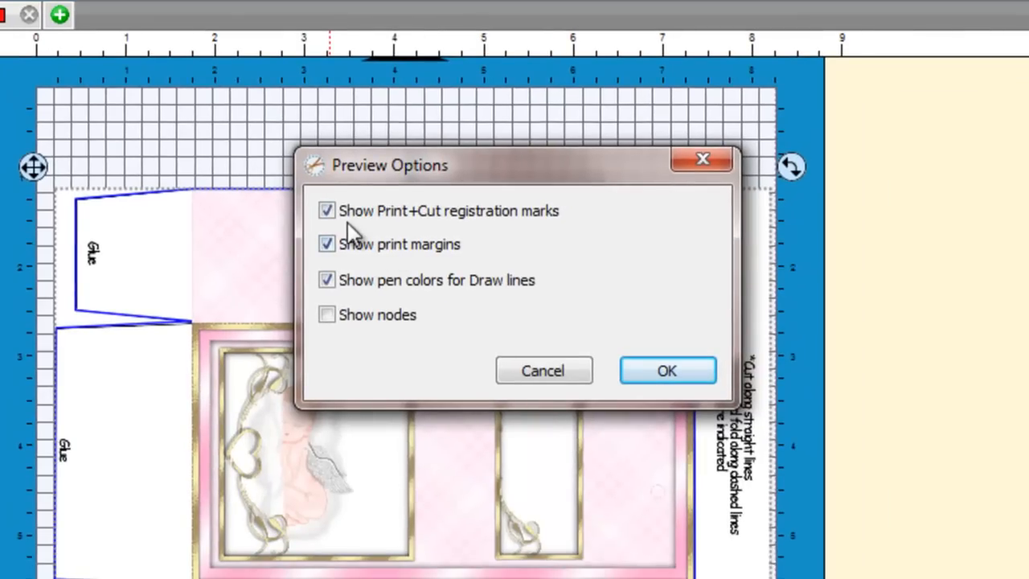
mouse_move(538, 233)
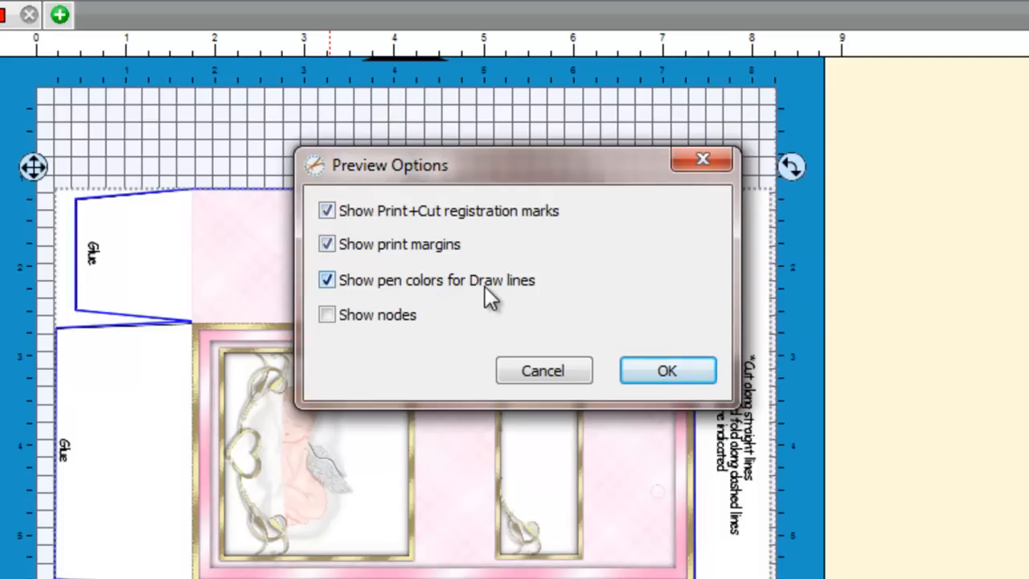
click(326, 314)
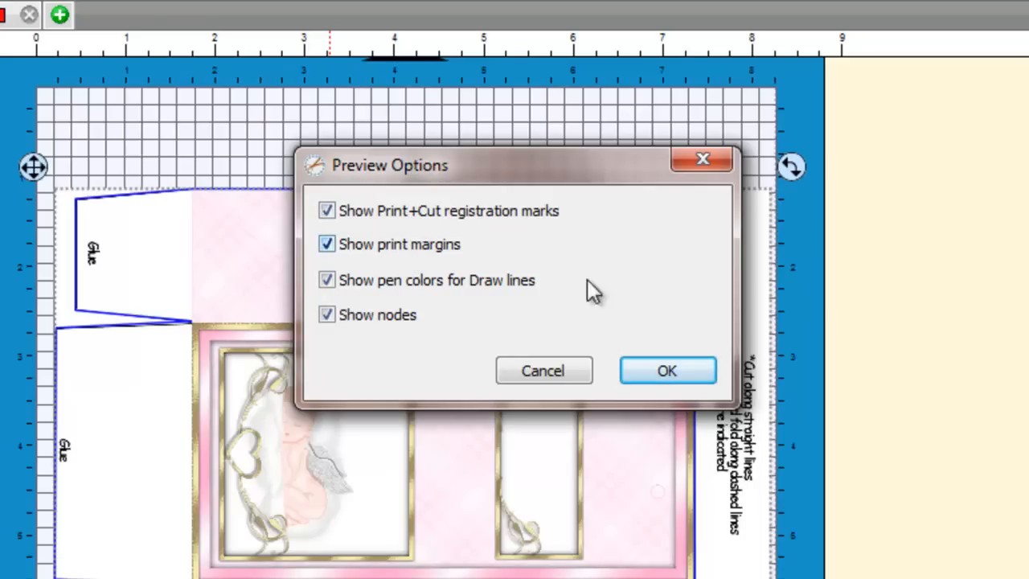
click(666, 370)
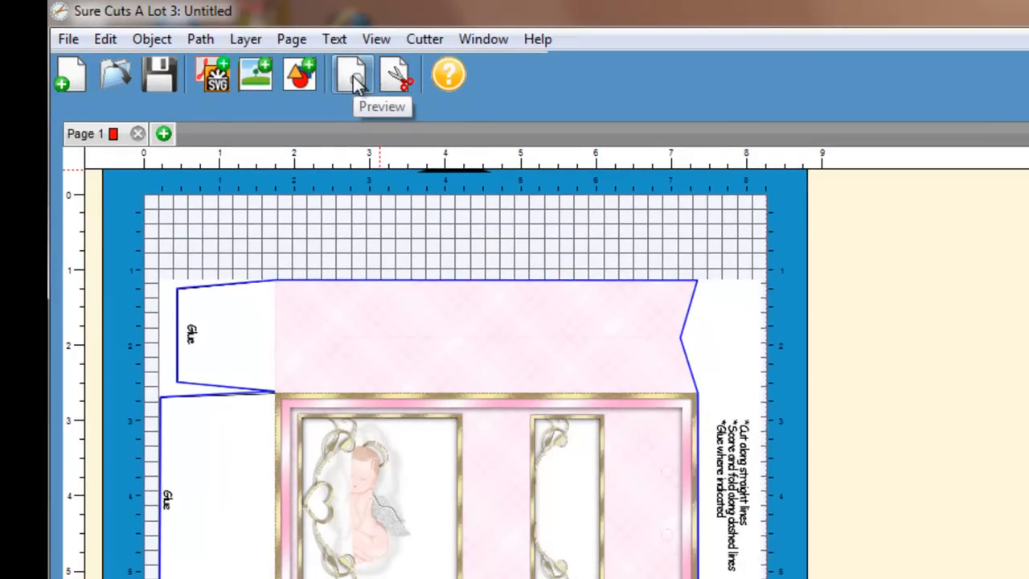
Step: Preview the print-and-cut layout and zoom into the top-left print margin corner
click(353, 74)
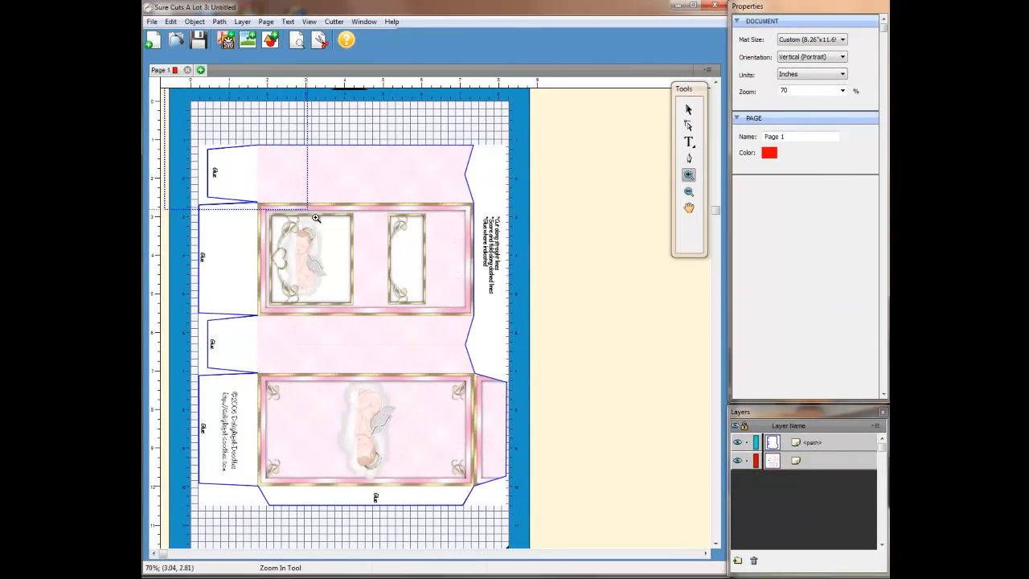
click(316, 219)
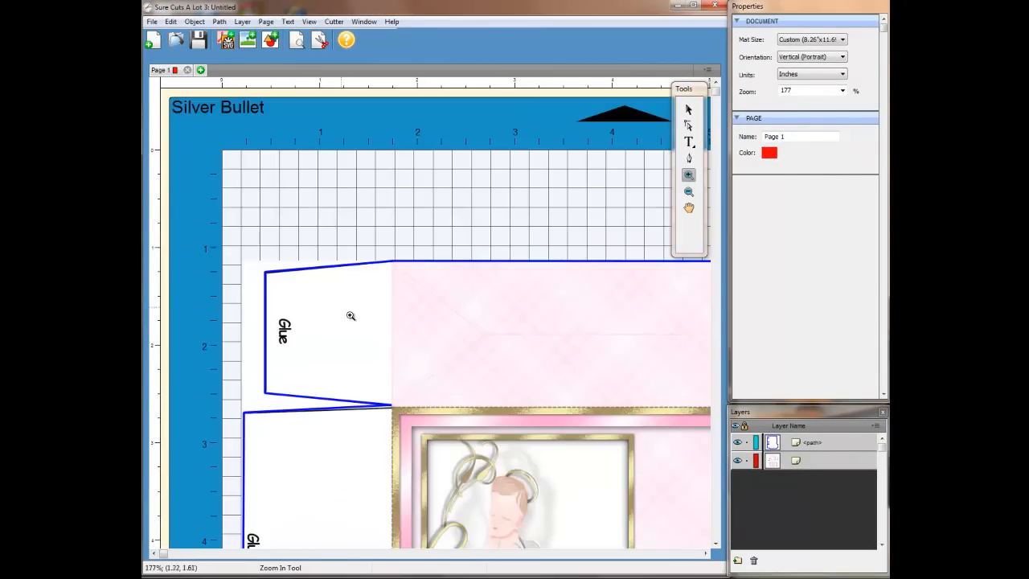
click(688, 110)
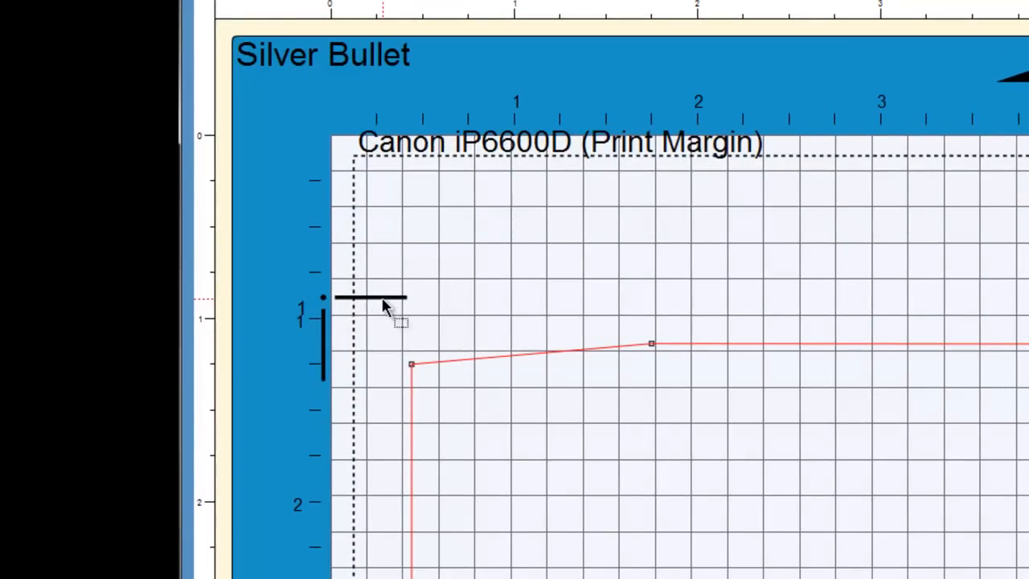
mouse_move(328, 313)
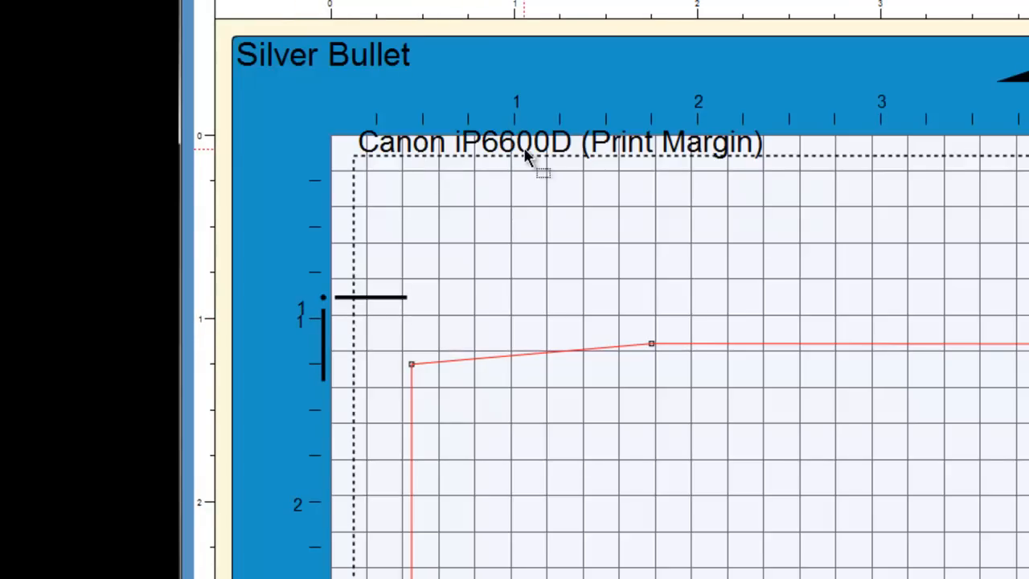
mouse_move(567, 165)
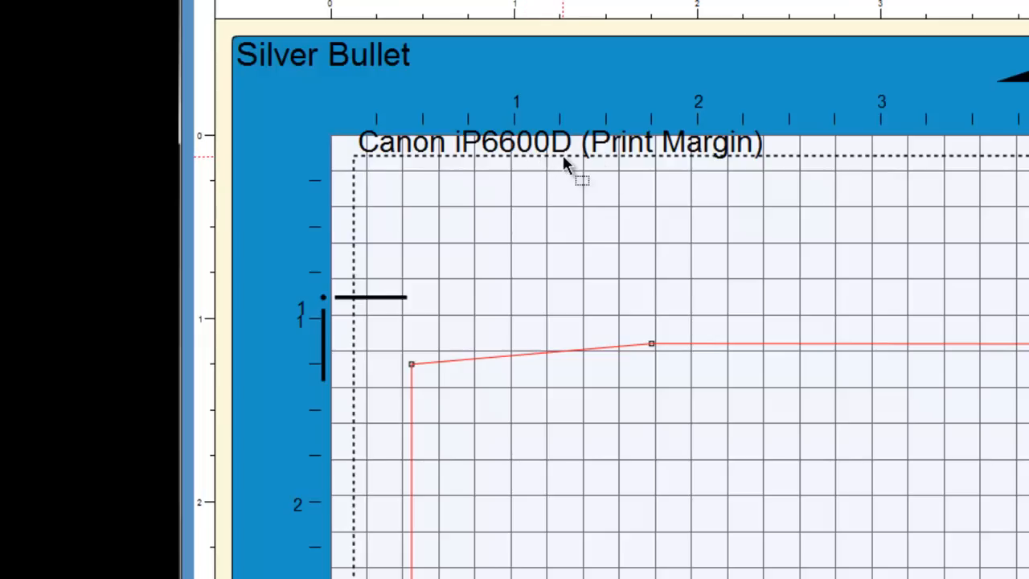
mouse_move(370, 157)
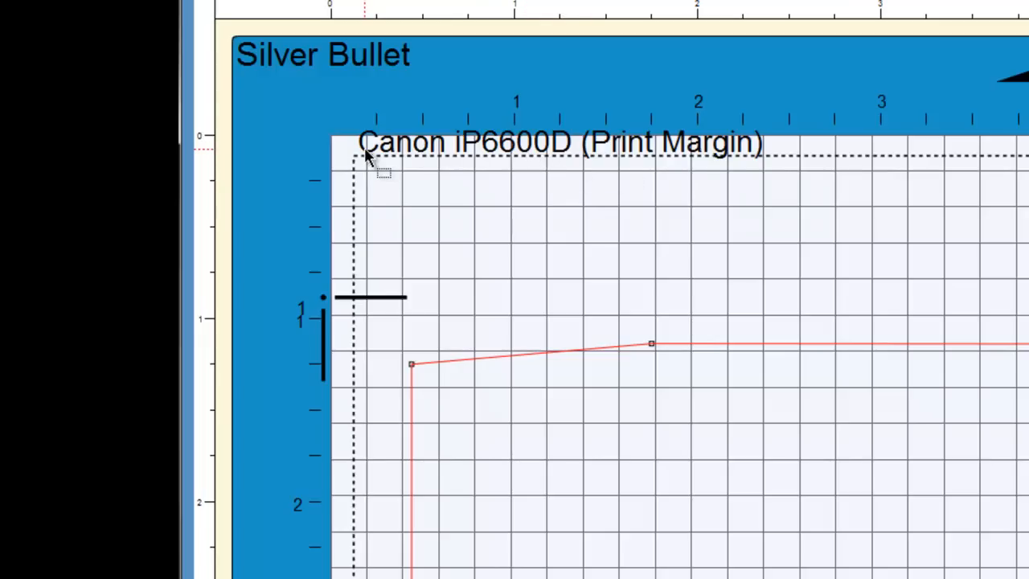
mouse_move(370, 157)
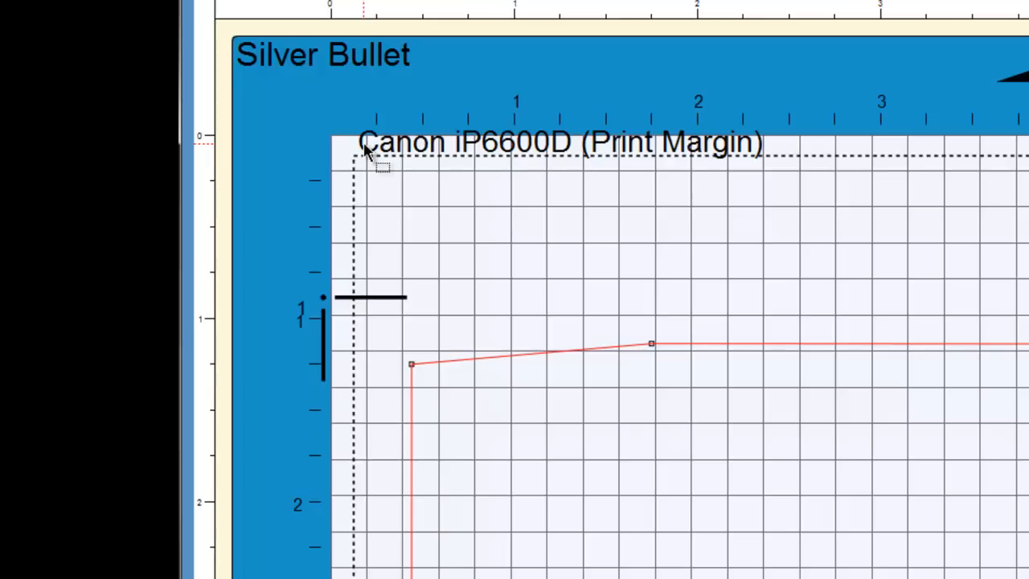
mouse_move(490, 157)
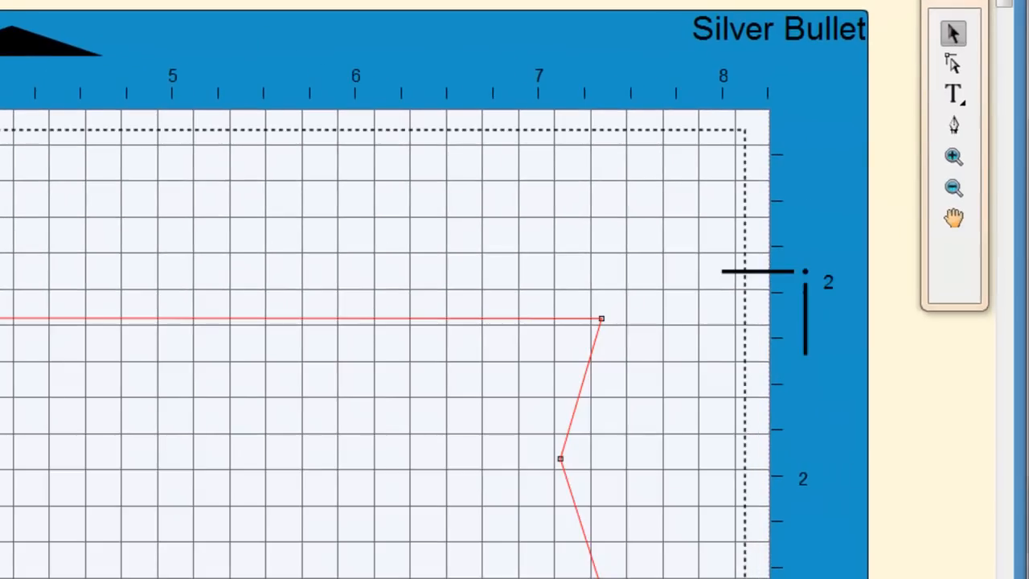
mouse_move(788, 281)
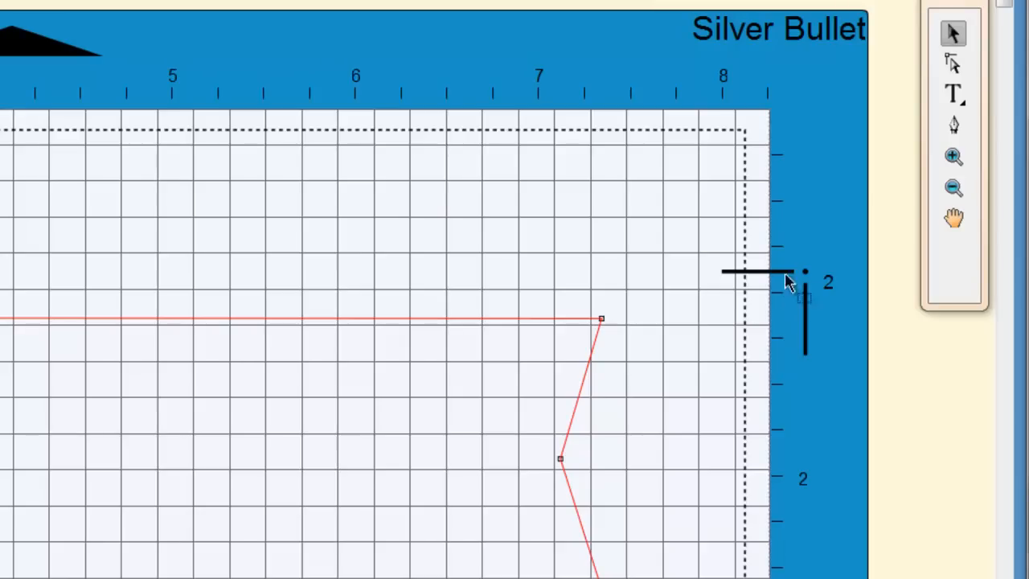
mouse_move(788, 277)
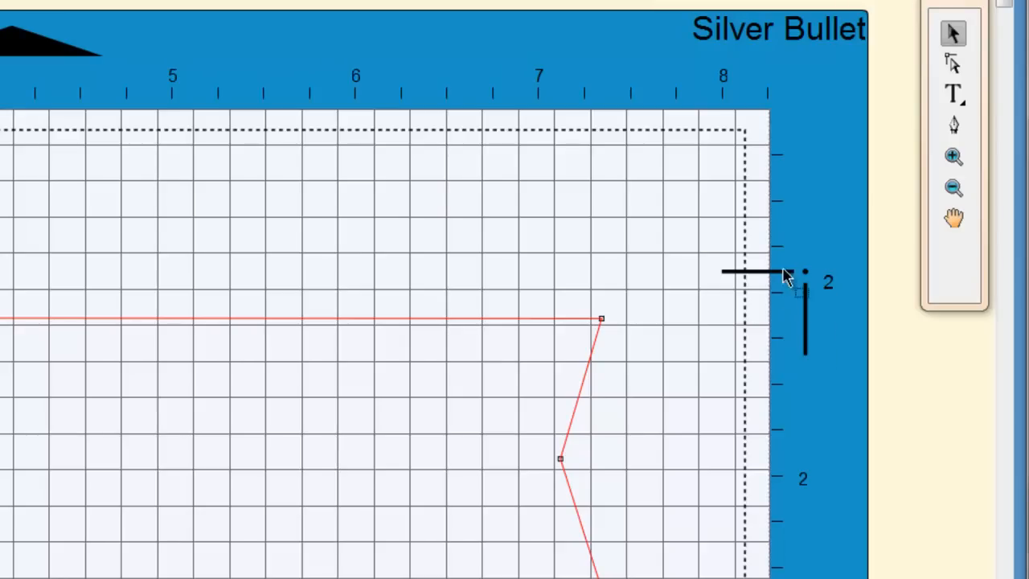
mouse_move(819, 336)
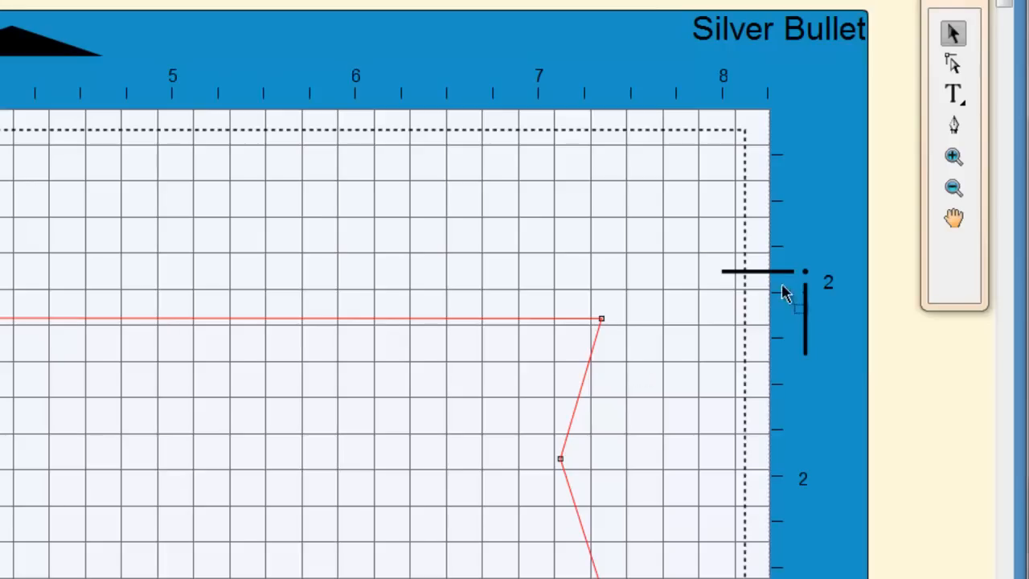
mouse_move(93, 300)
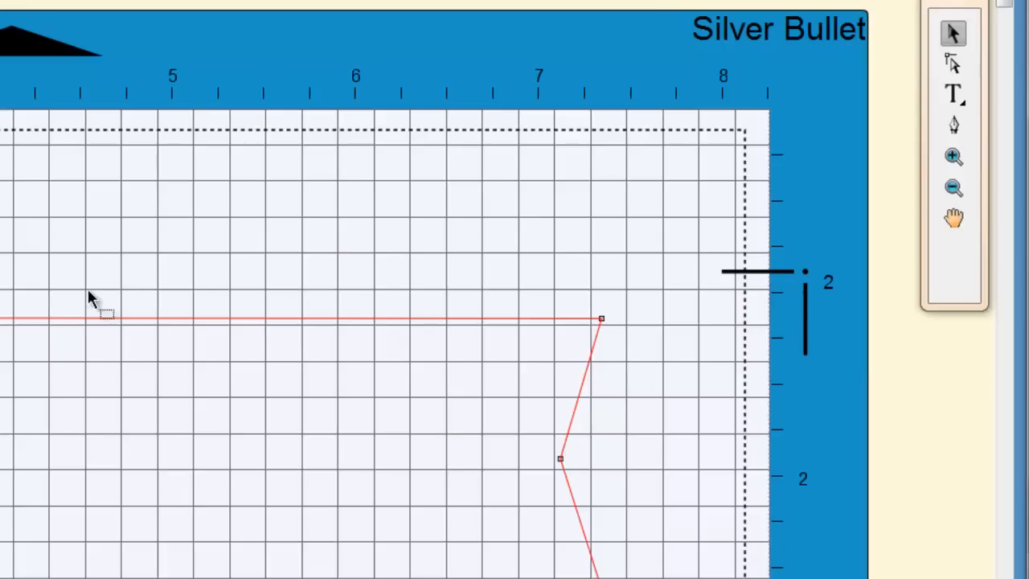
mouse_move(751, 478)
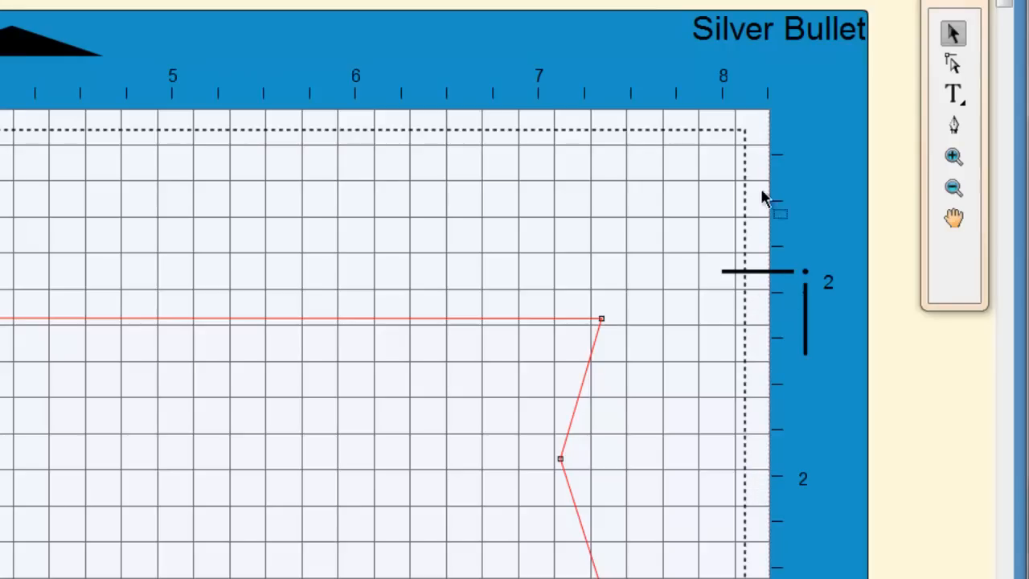
mouse_move(567, 237)
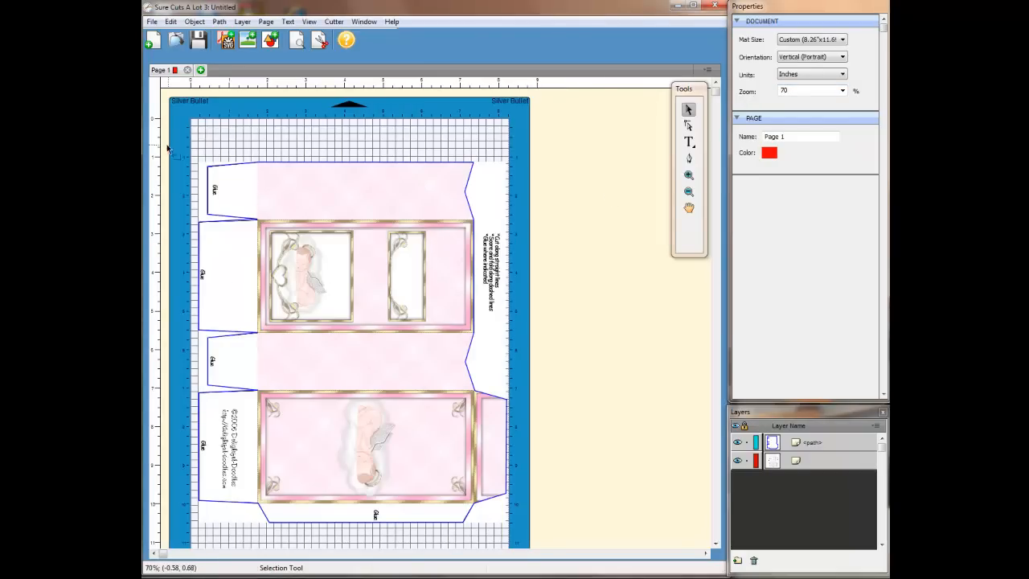
Step: Select the resized 7.346 × 8.315 in box template and centre it horizontally with H Align
drag(168, 149, 495, 470)
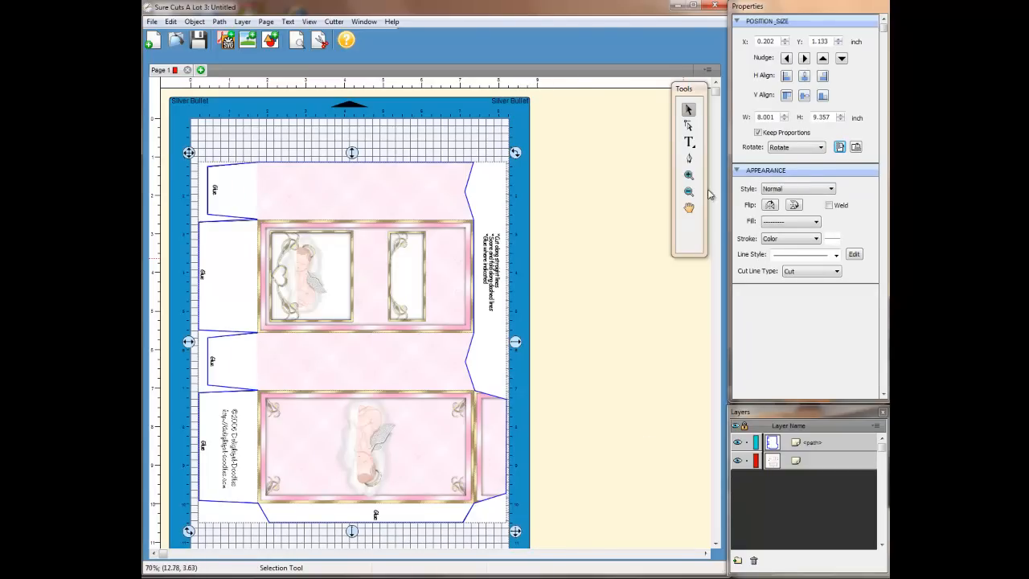
mouse_move(778, 133)
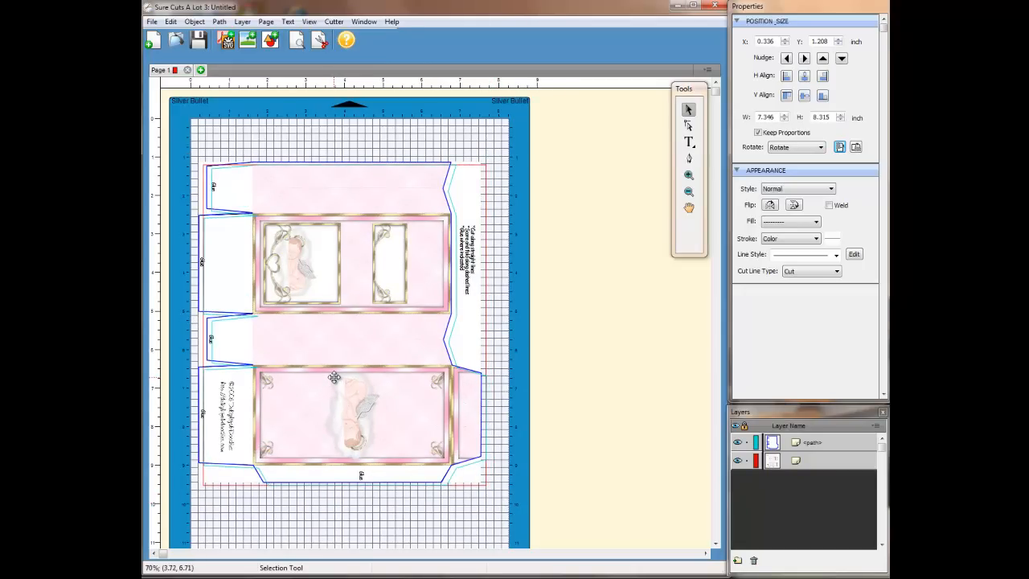
click(334, 378)
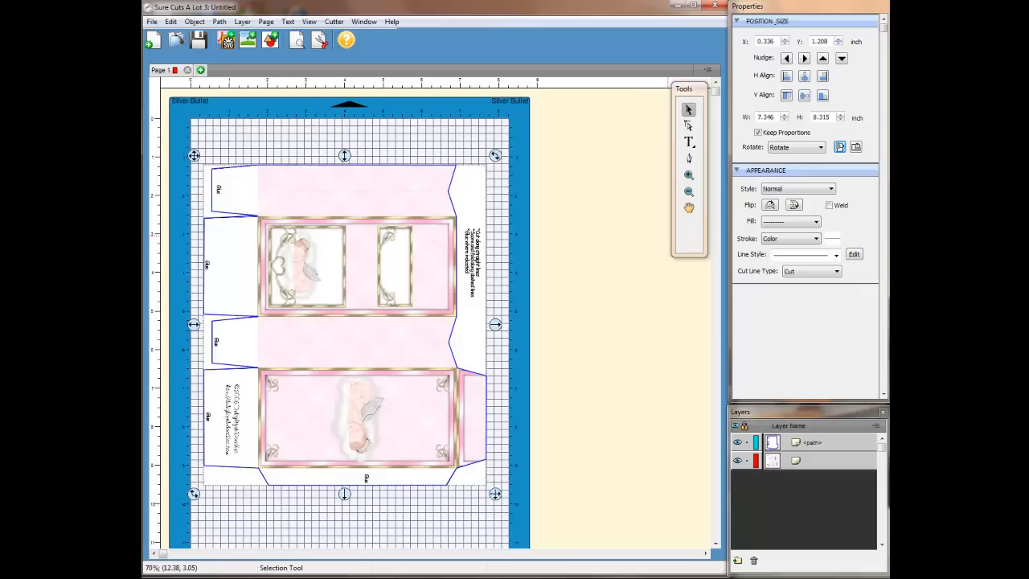
mouse_move(804, 76)
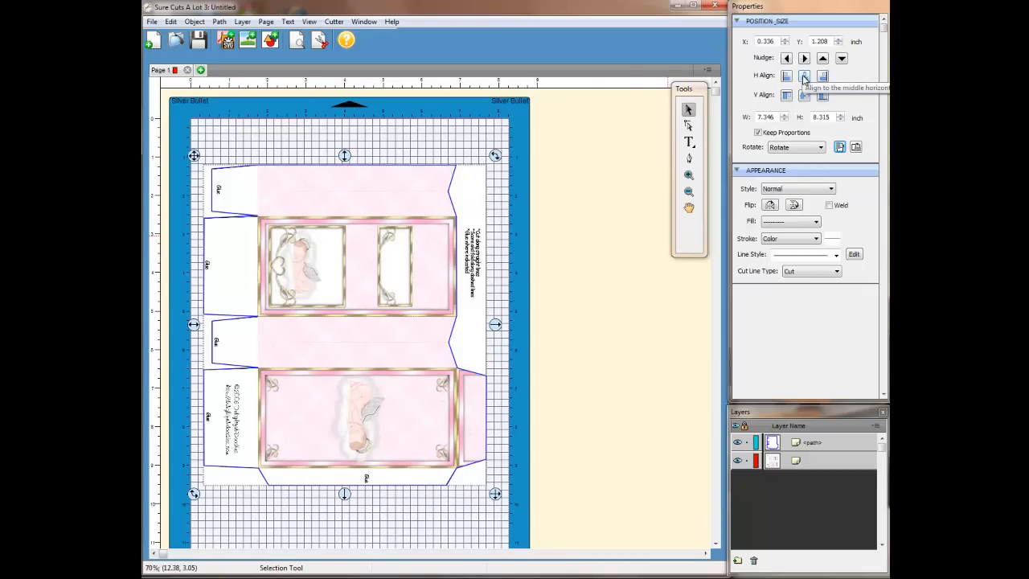
click(804, 75)
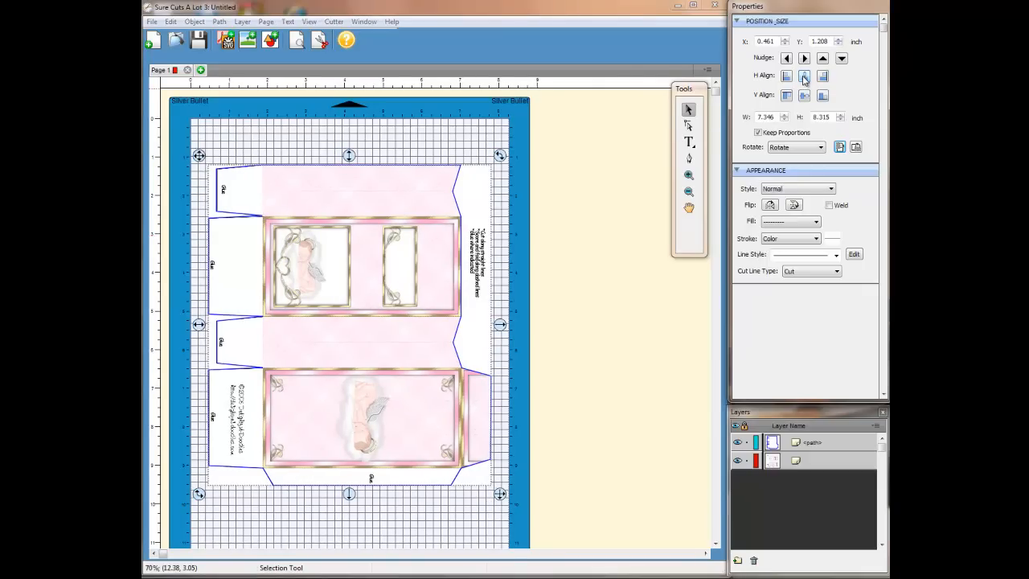
click(804, 76)
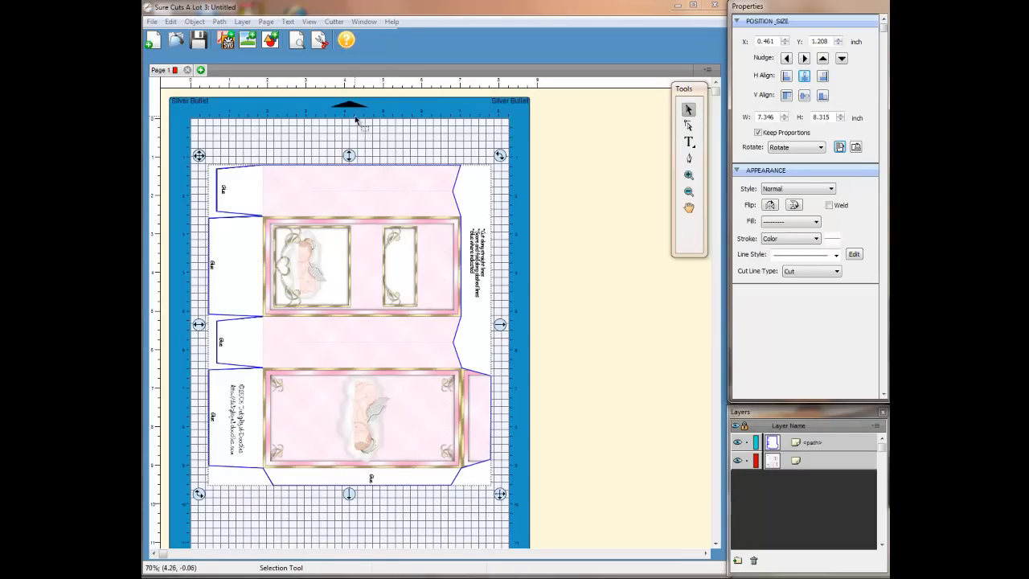
mouse_move(263, 80)
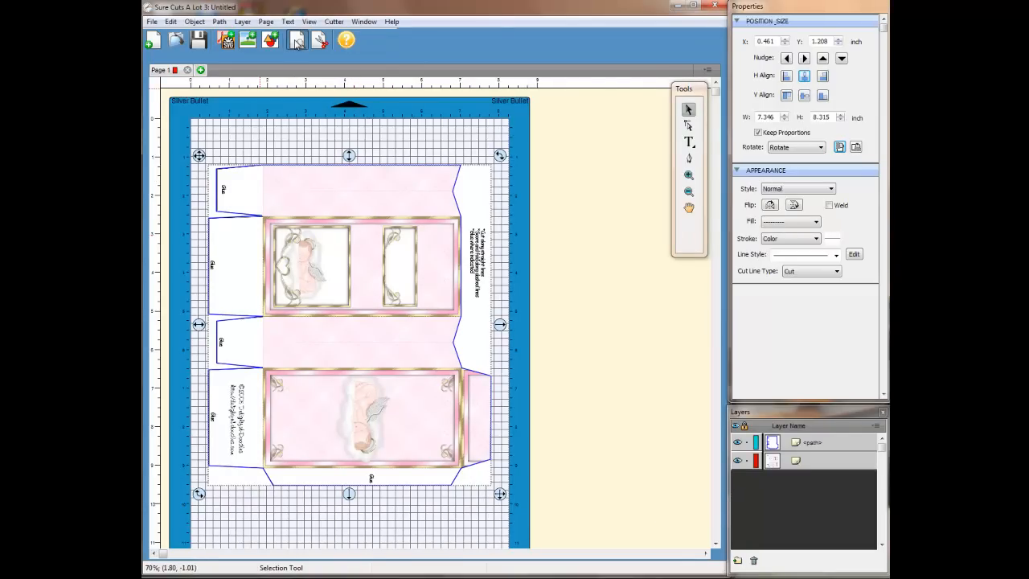
click(298, 40)
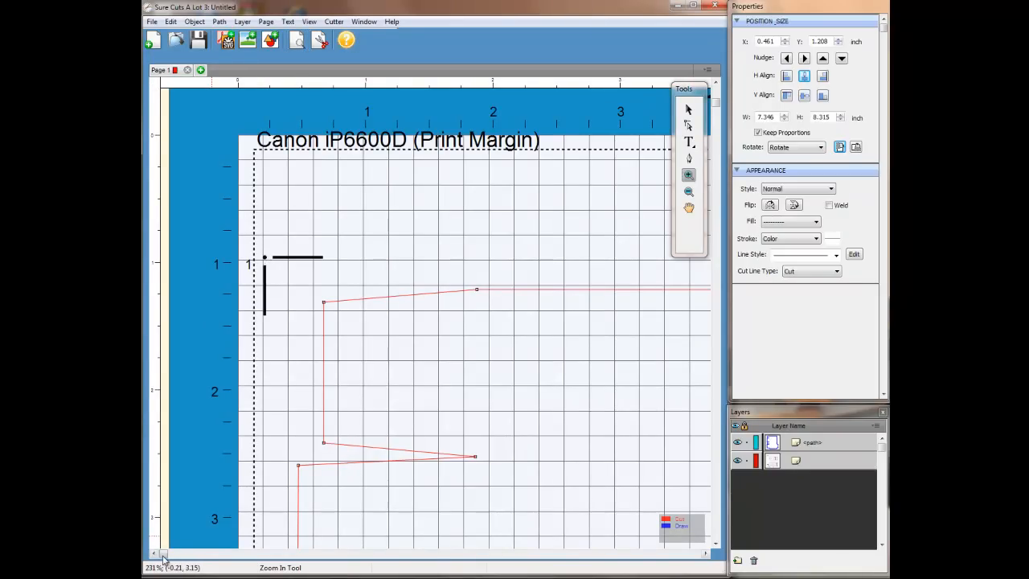
scroll(right, 3)
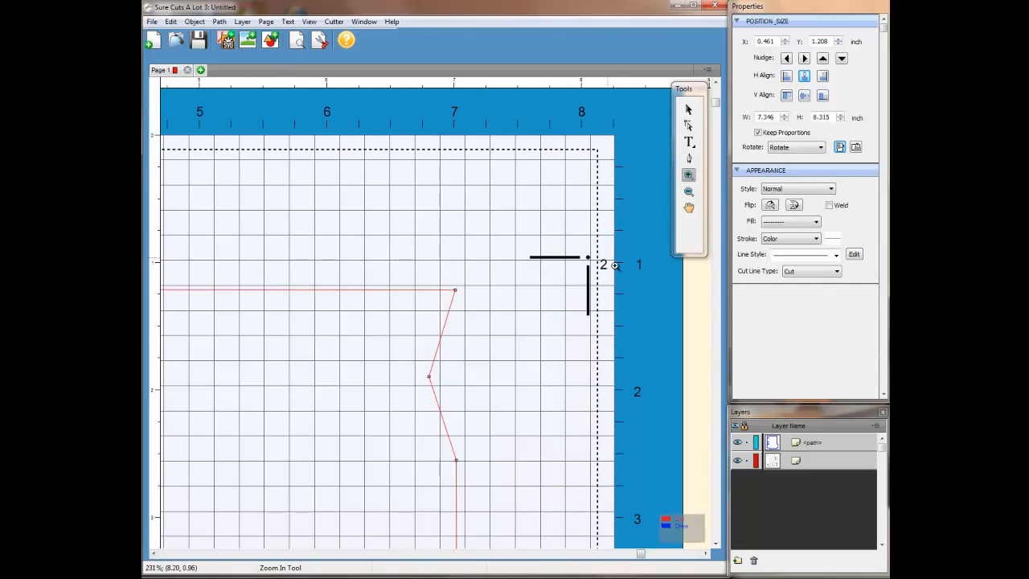
mouse_move(603, 267)
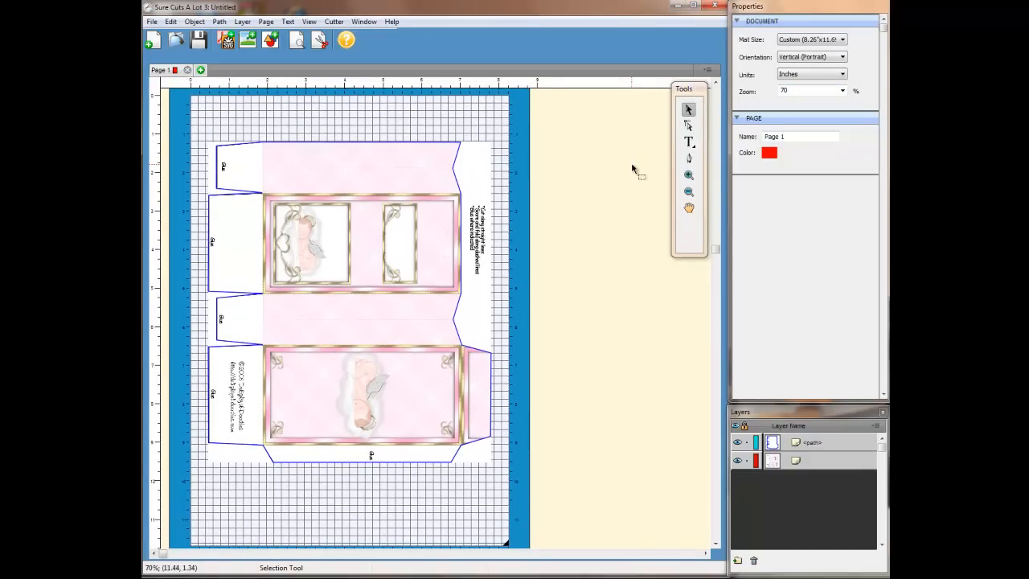
mouse_move(583, 322)
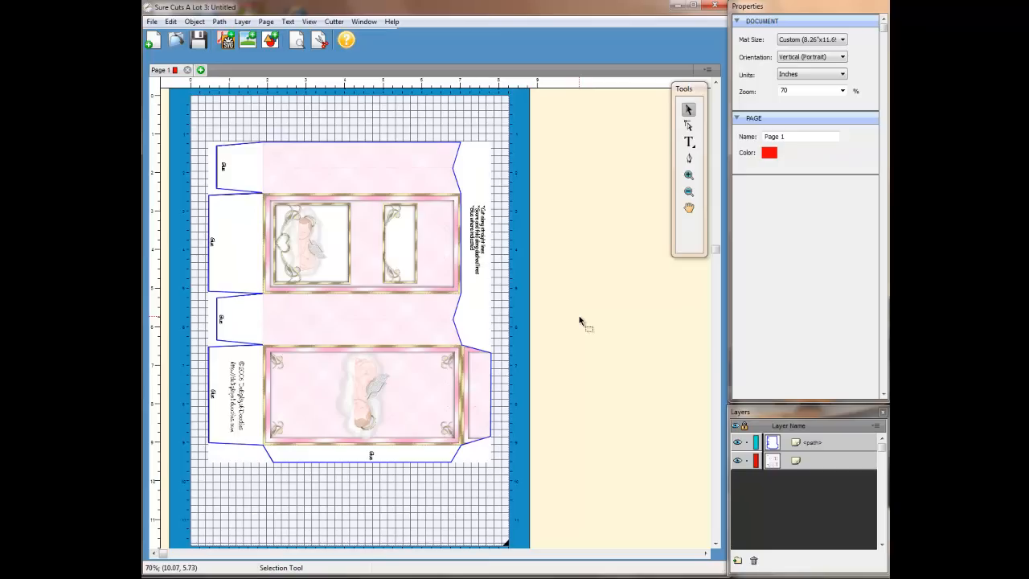
mouse_move(463, 298)
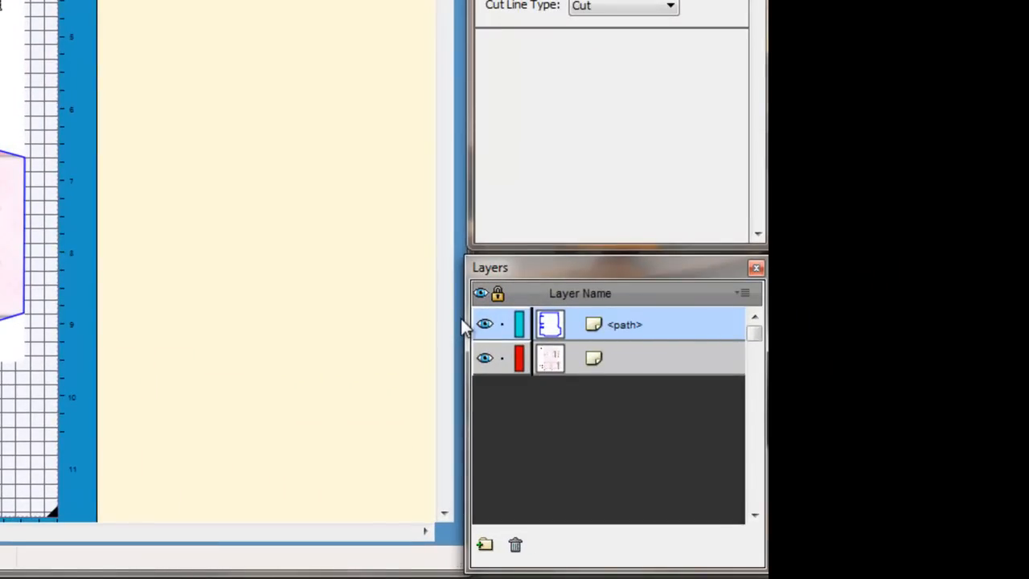
mouse_move(610, 338)
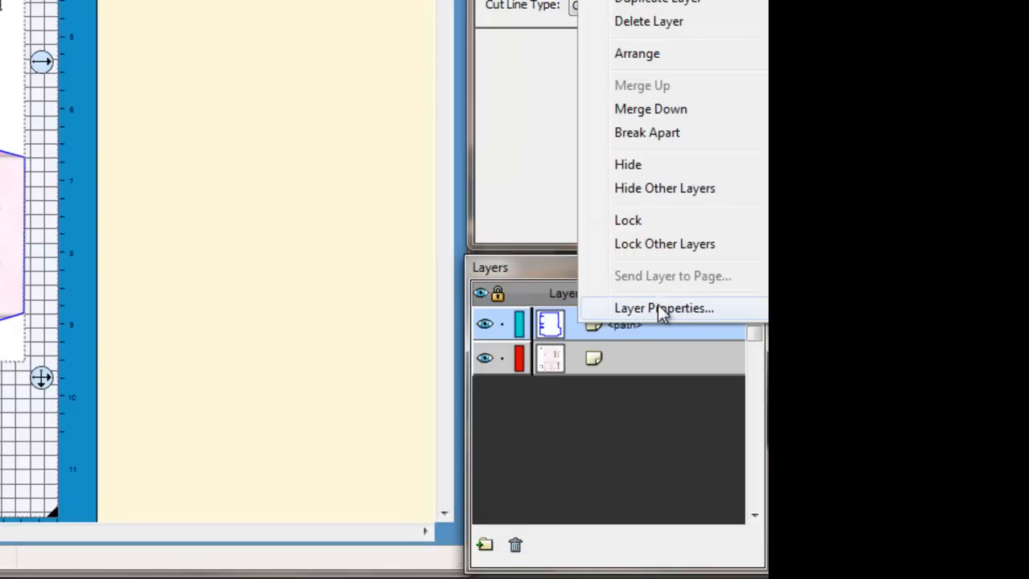
Step: Rename the outline layer to 'cut_line' in Layer Properties
click(663, 308)
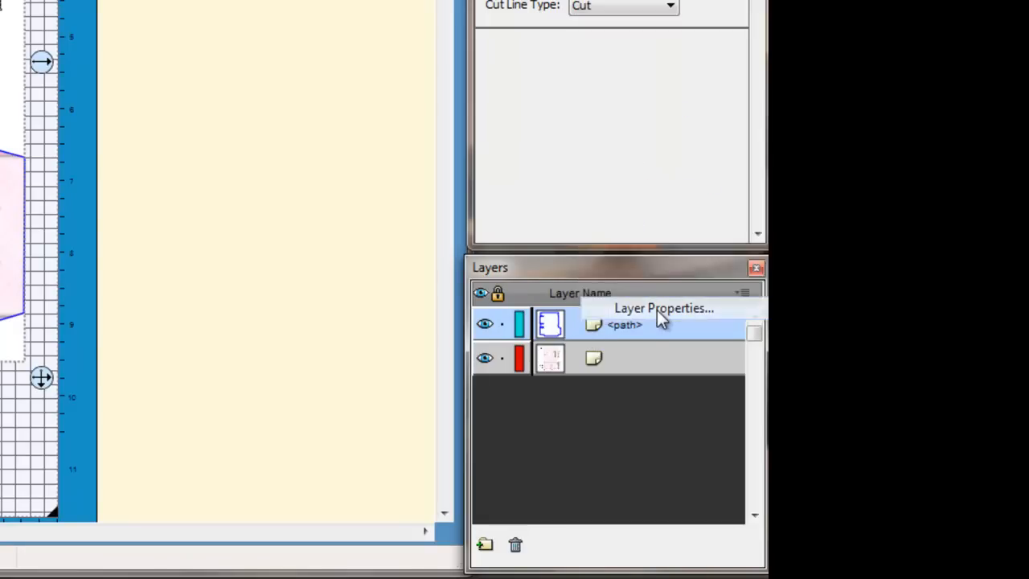
click(663, 308)
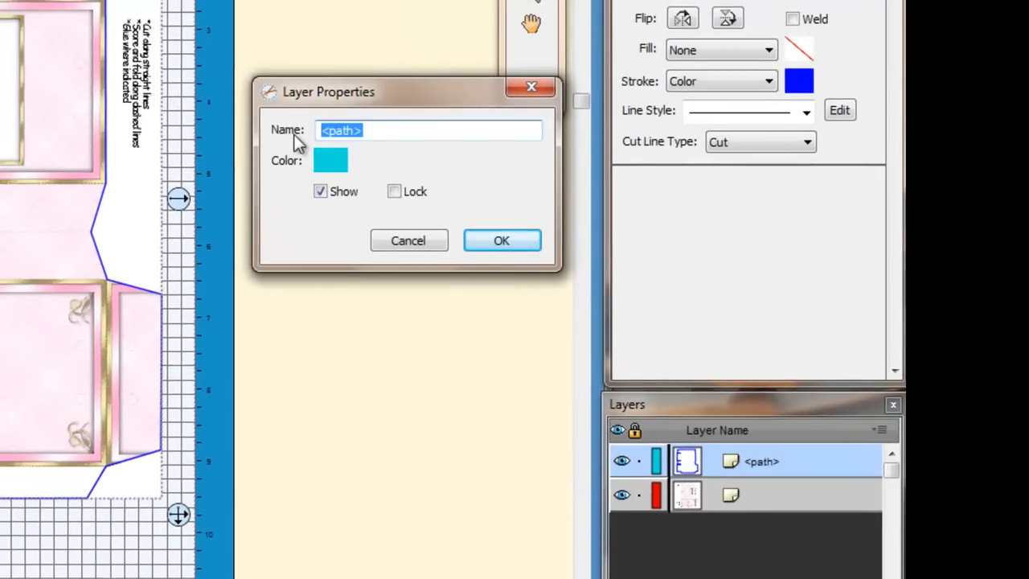
text(cut line)
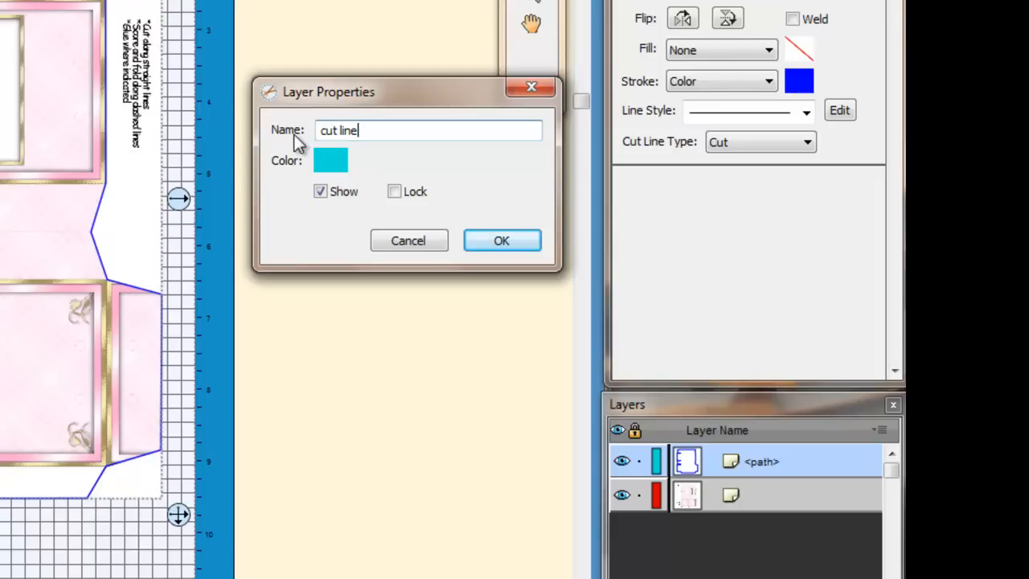
click(501, 241)
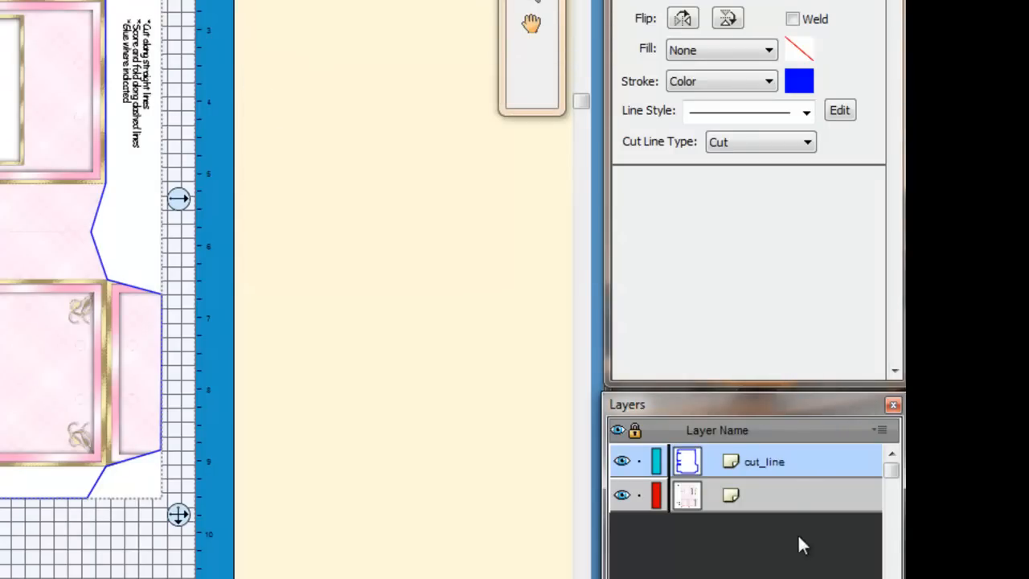
Step: Change the cut_line layer colour to blue
double_click(764, 461)
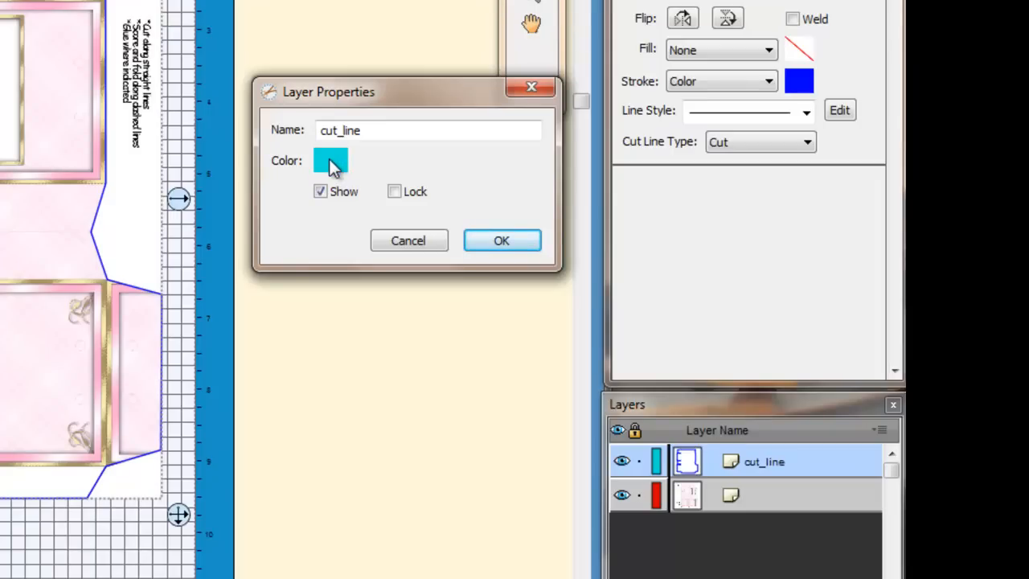
click(330, 160)
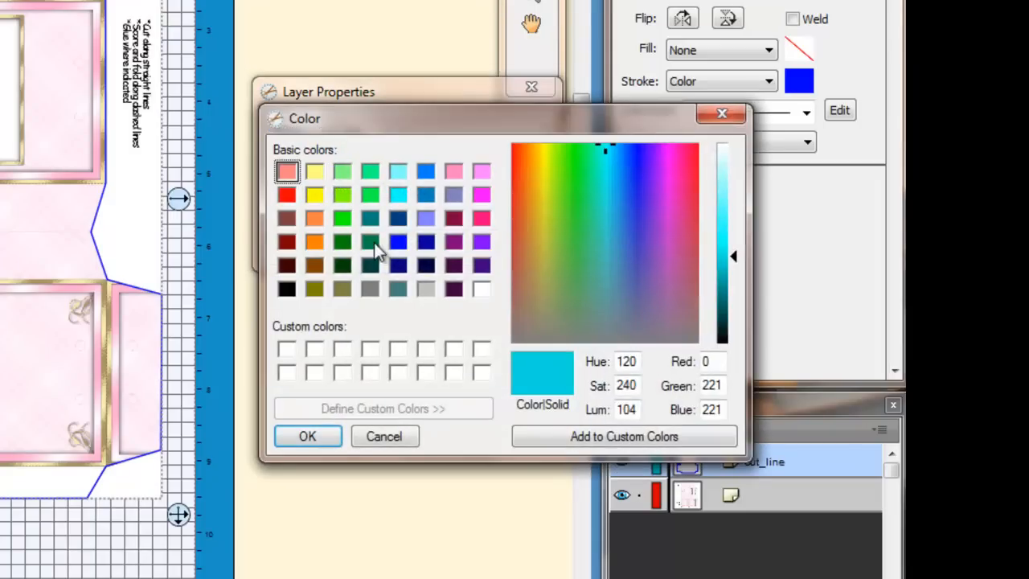
click(307, 436)
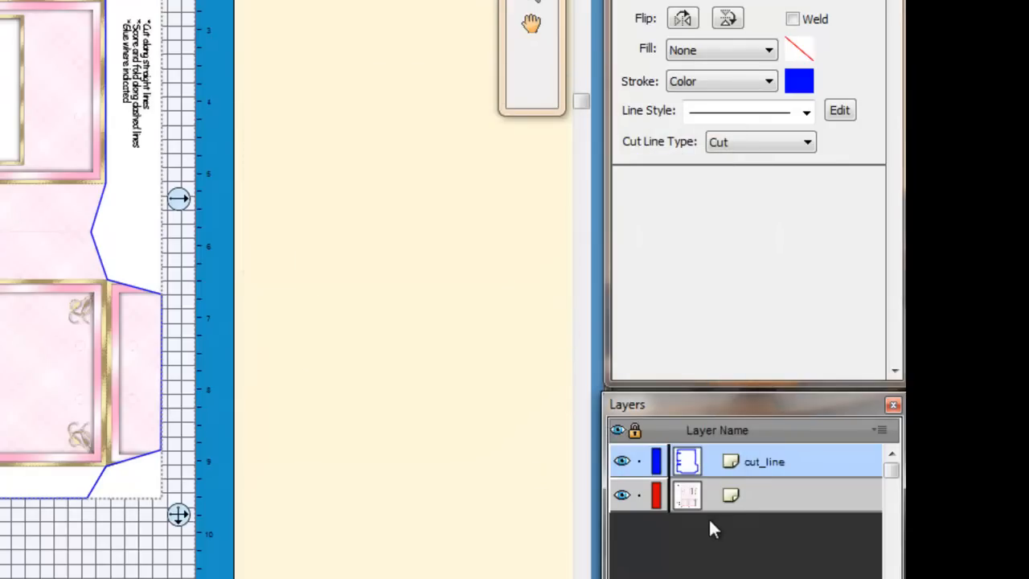
Step: Rename the second, unnamed picture layer to 'original_image' via Layer Properties
right_click(730, 494)
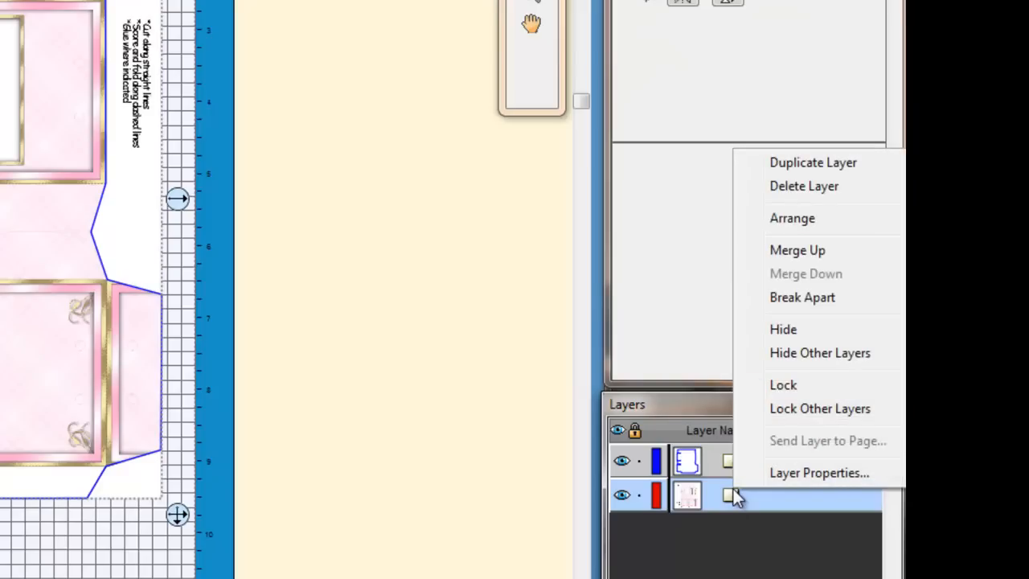
click(817, 473)
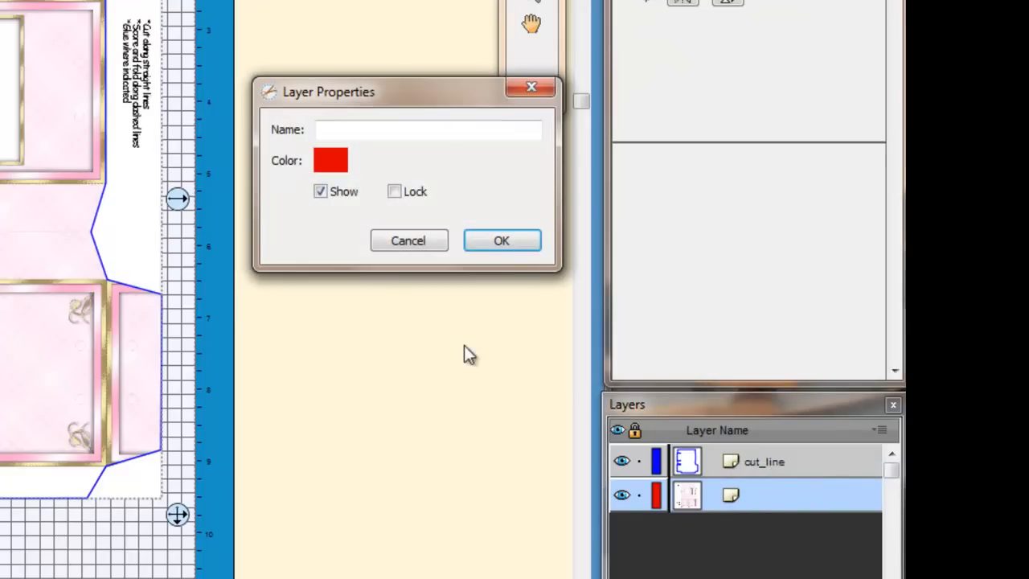
click(428, 130)
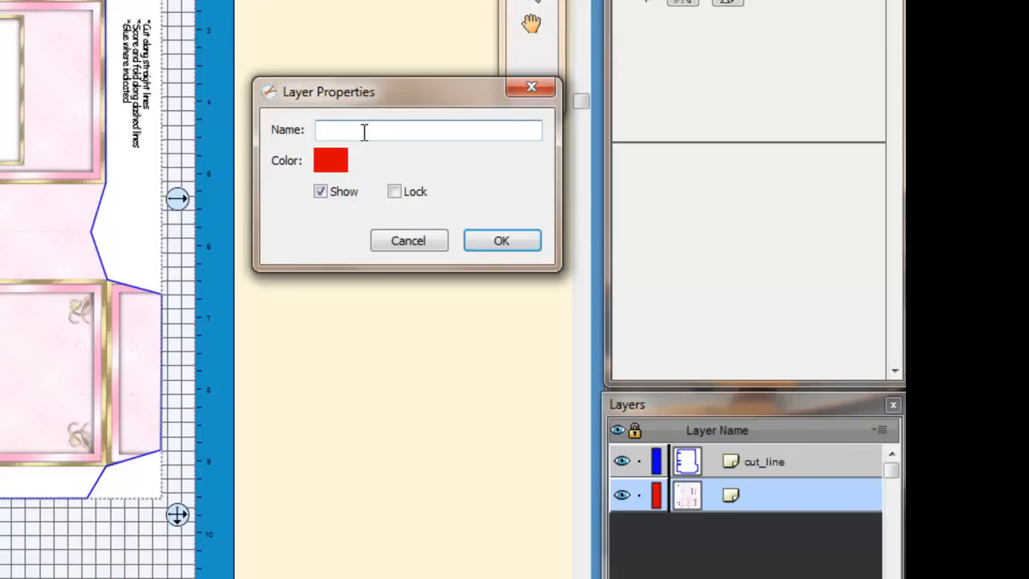
text(origi)
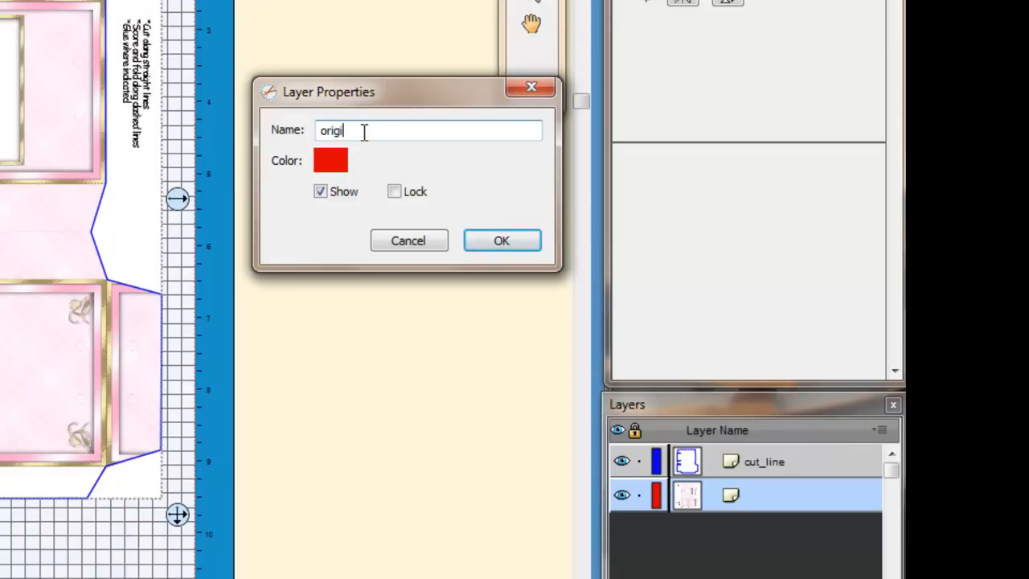
text(nal)
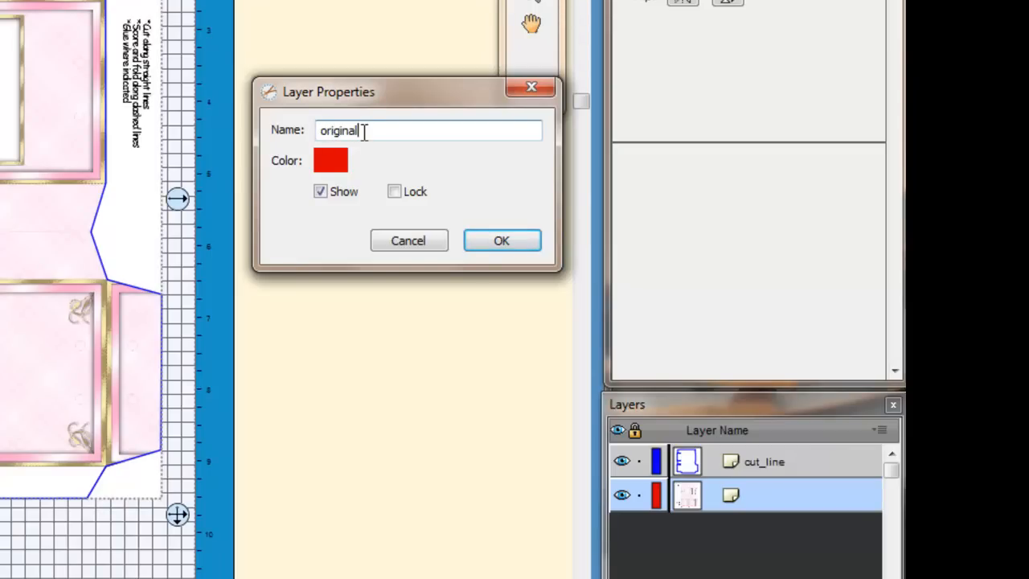
text(image)
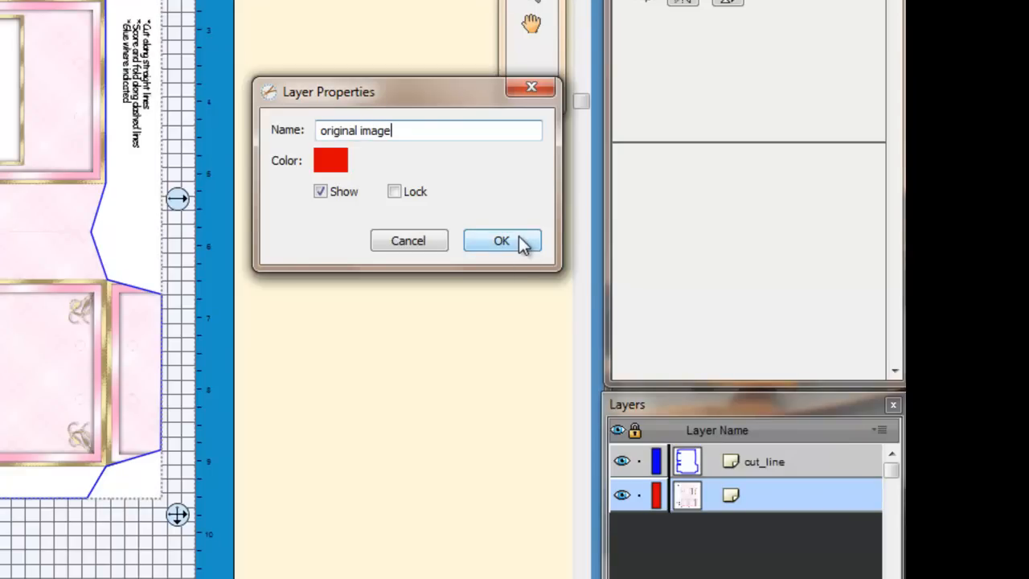
click(500, 240)
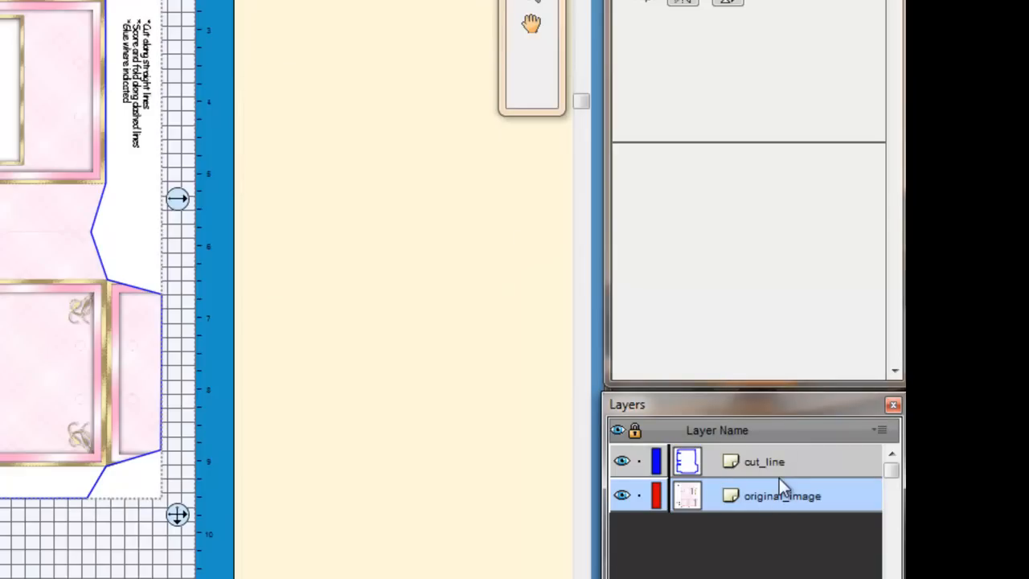
mouse_move(87, 168)
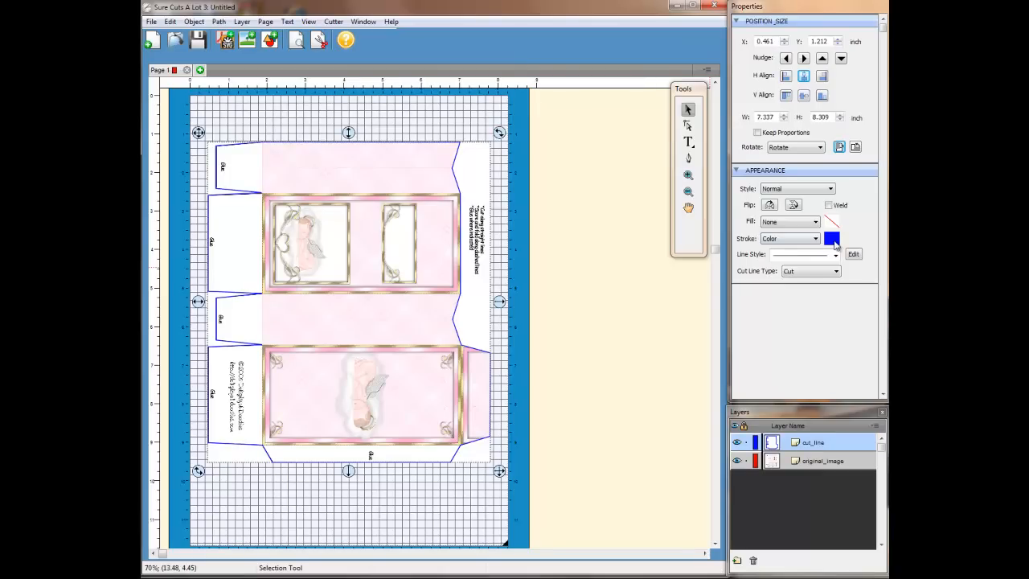
mouse_move(832, 238)
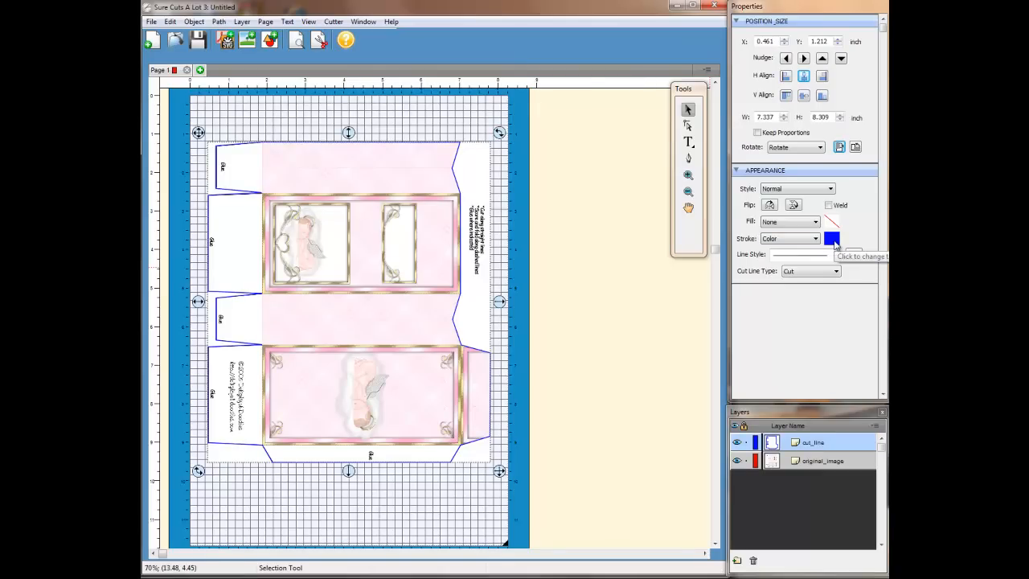
Step: Set the cut_line outline's Stroke to None, then show the Page 2 tab
click(813, 238)
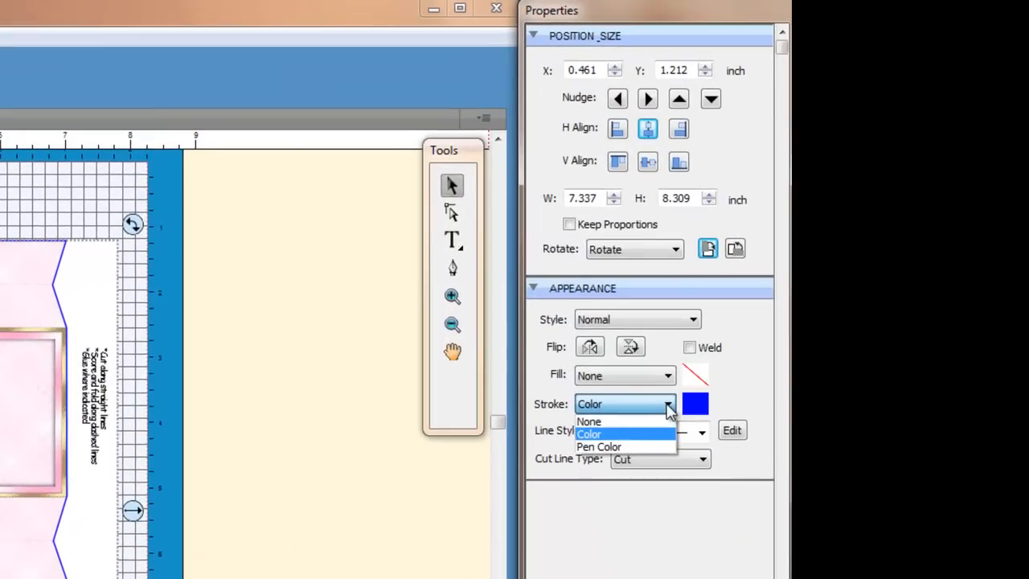
click(590, 421)
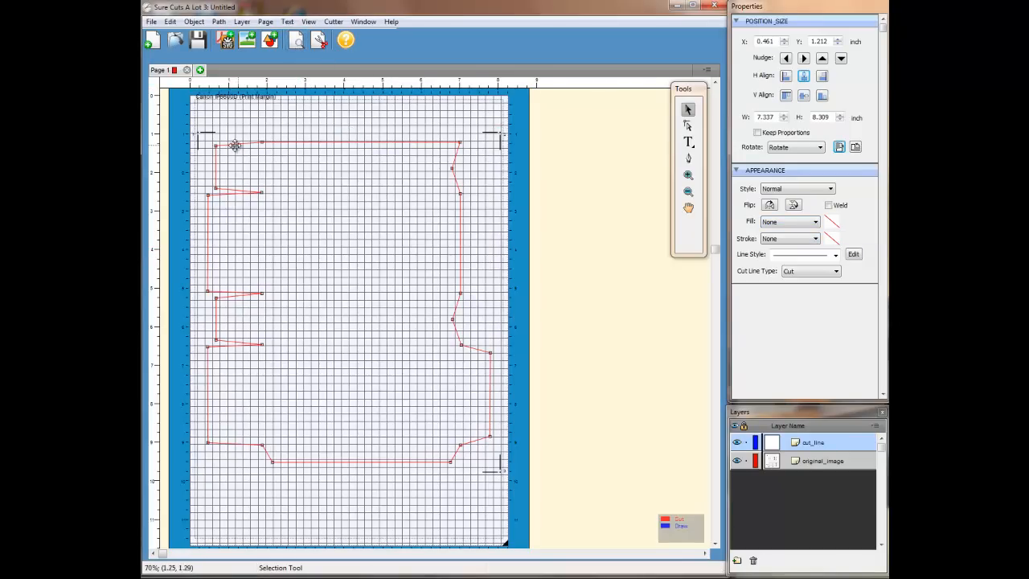
mouse_move(458, 279)
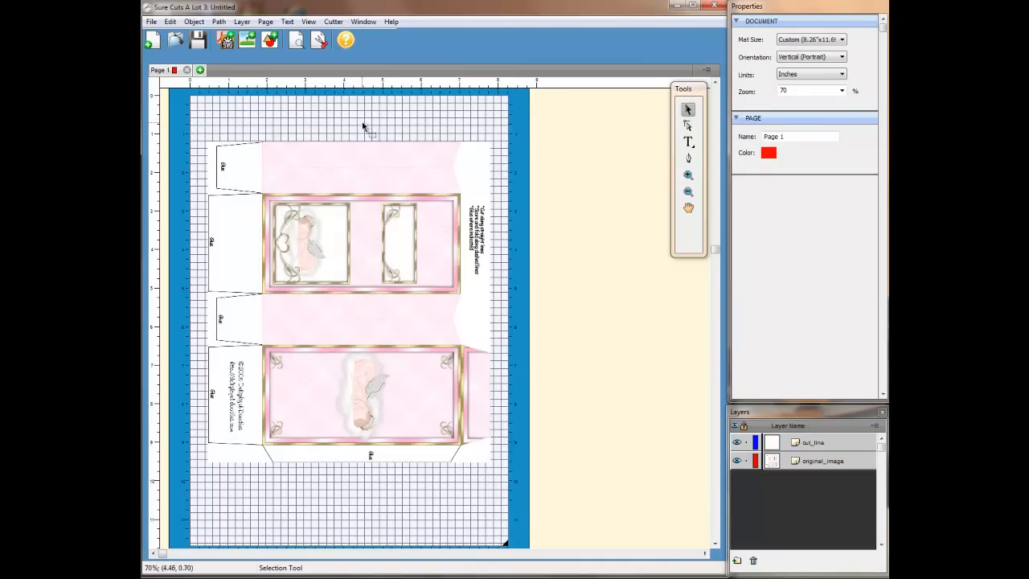
click(200, 70)
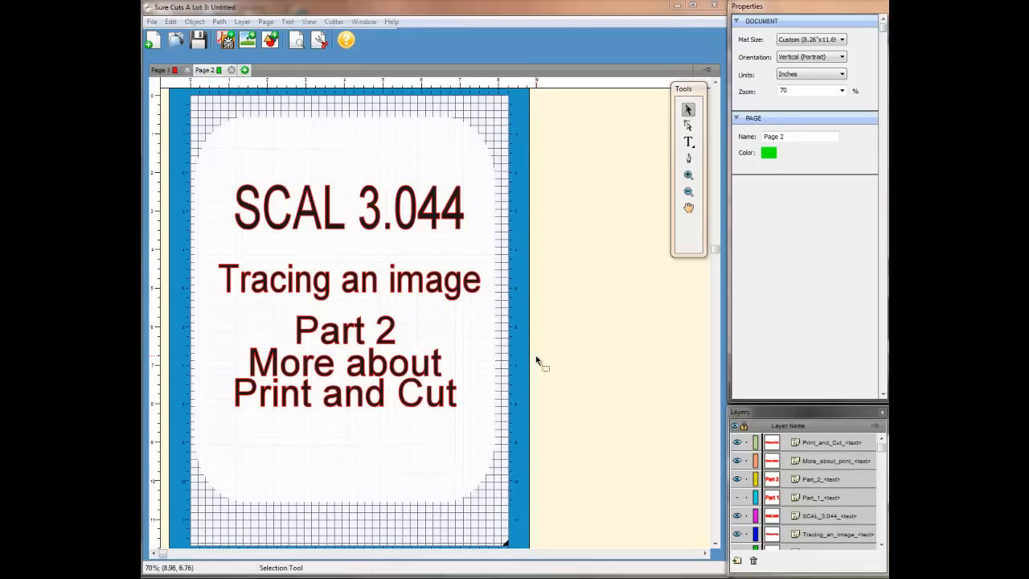